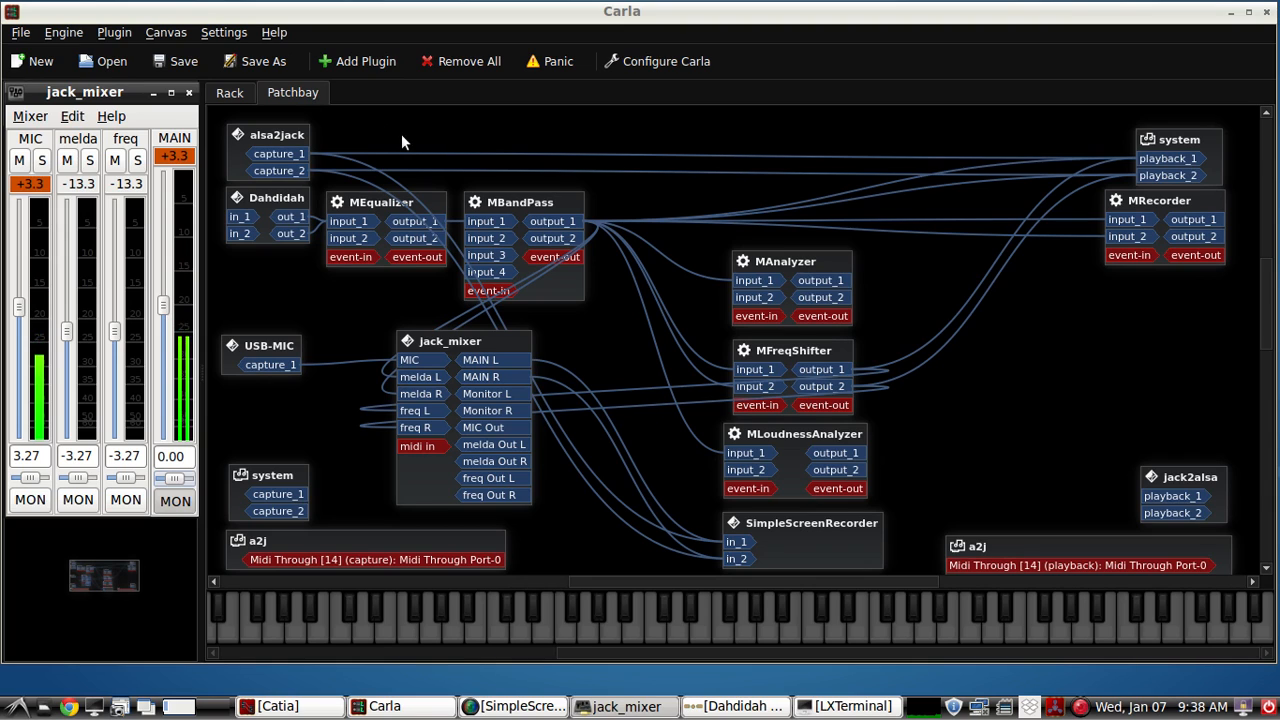
mouse_move(632, 82)
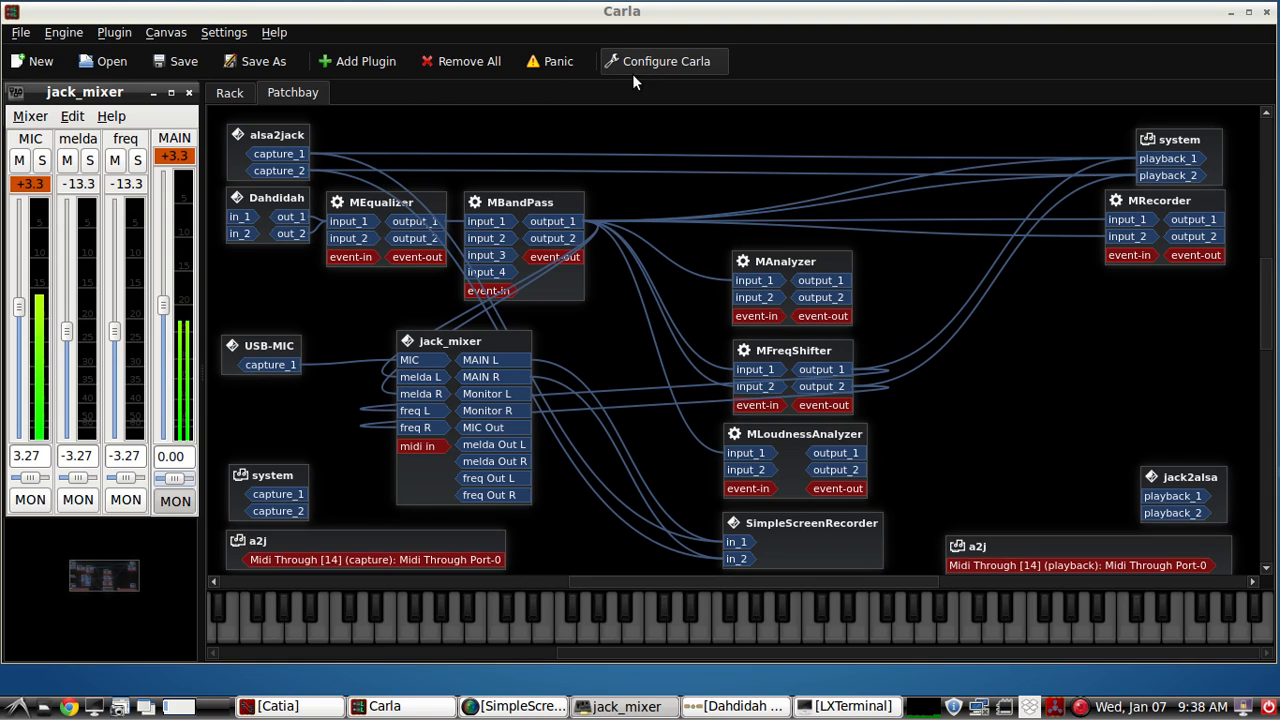
mouse_move(630, 28)
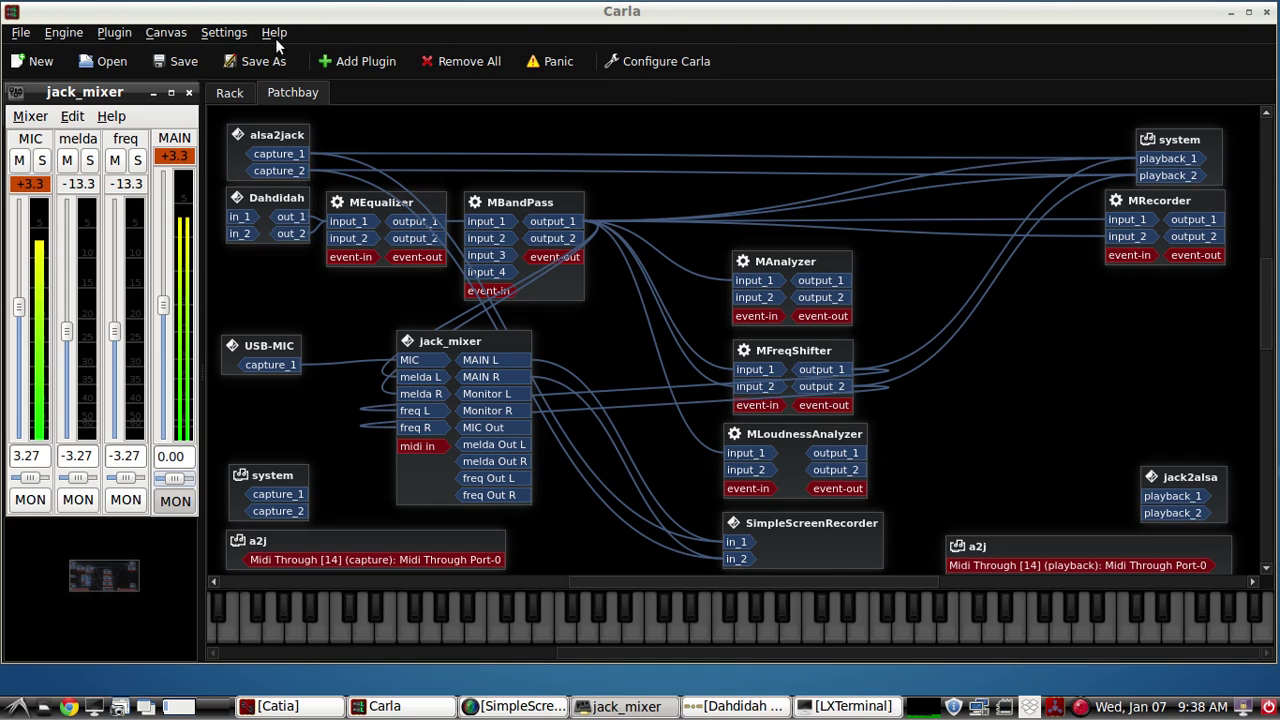
- View Carla's About dialog with the plugin host version and close it again
left_click(274, 32)
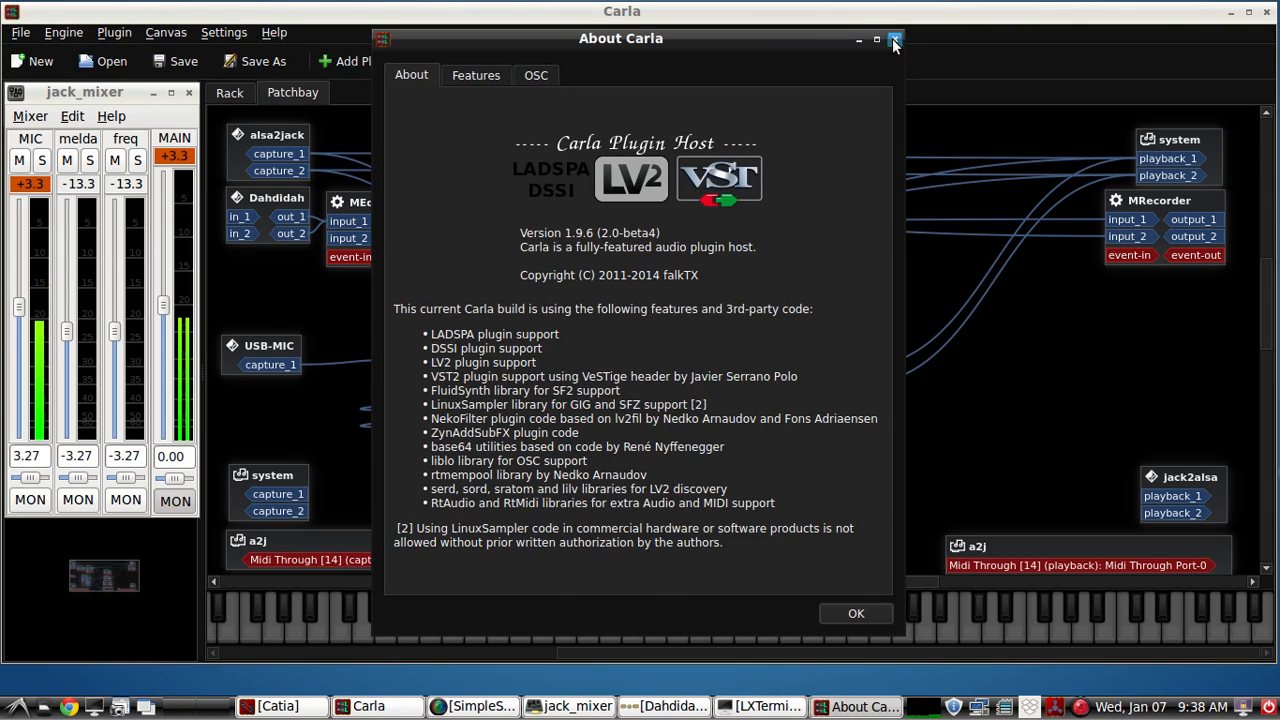
left_click(892, 38)
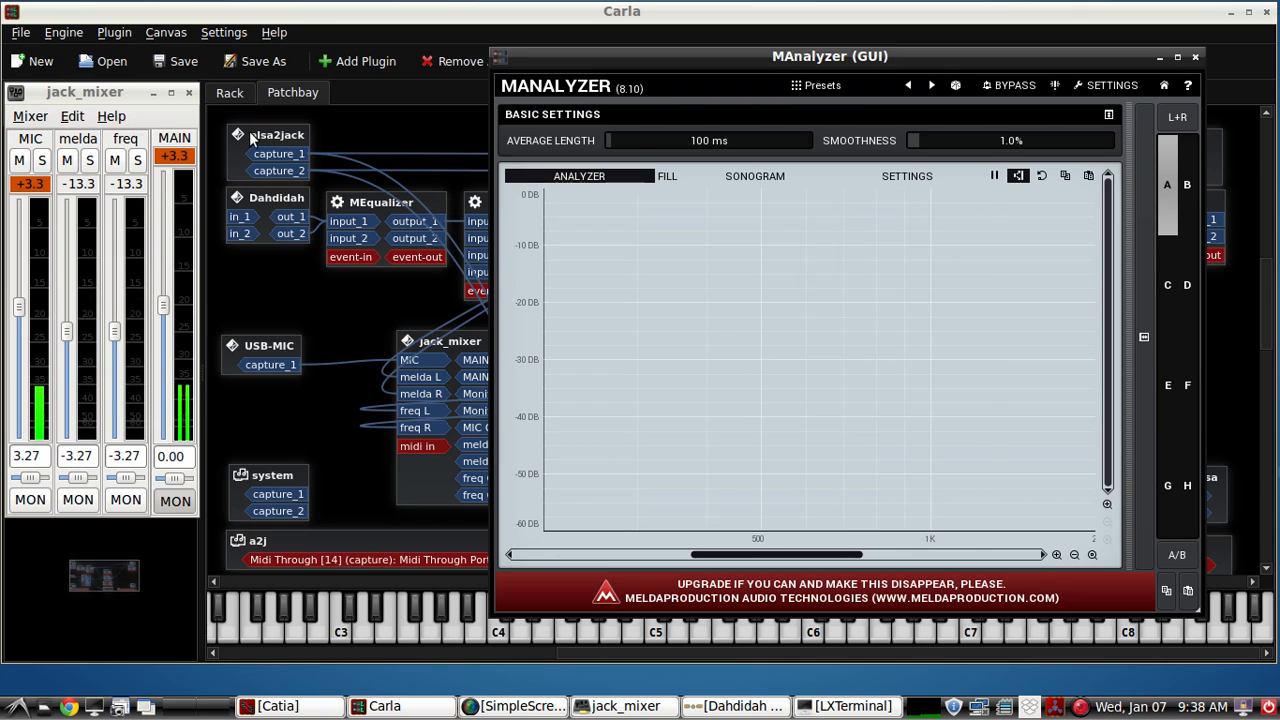
- Close the MAnalyzer GUI, look at the MFreqShifter GUI briefly and close it
left_click(1194, 56)
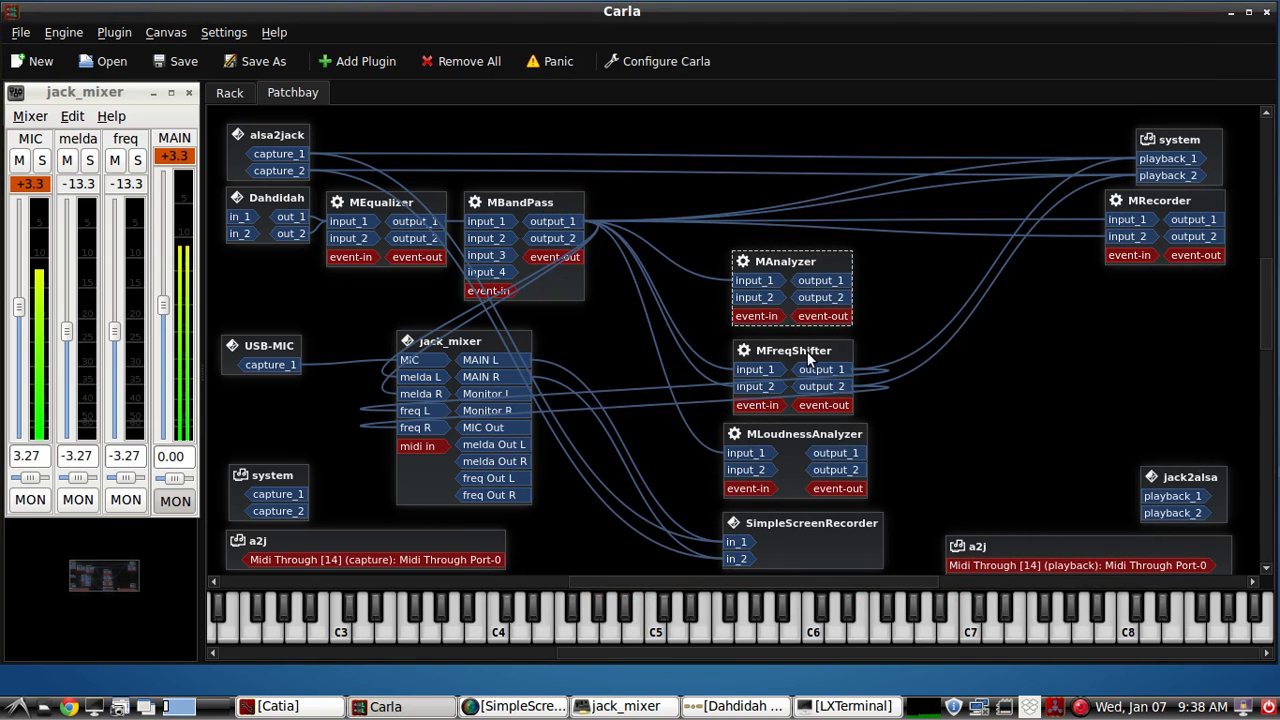
double_click(792, 350)
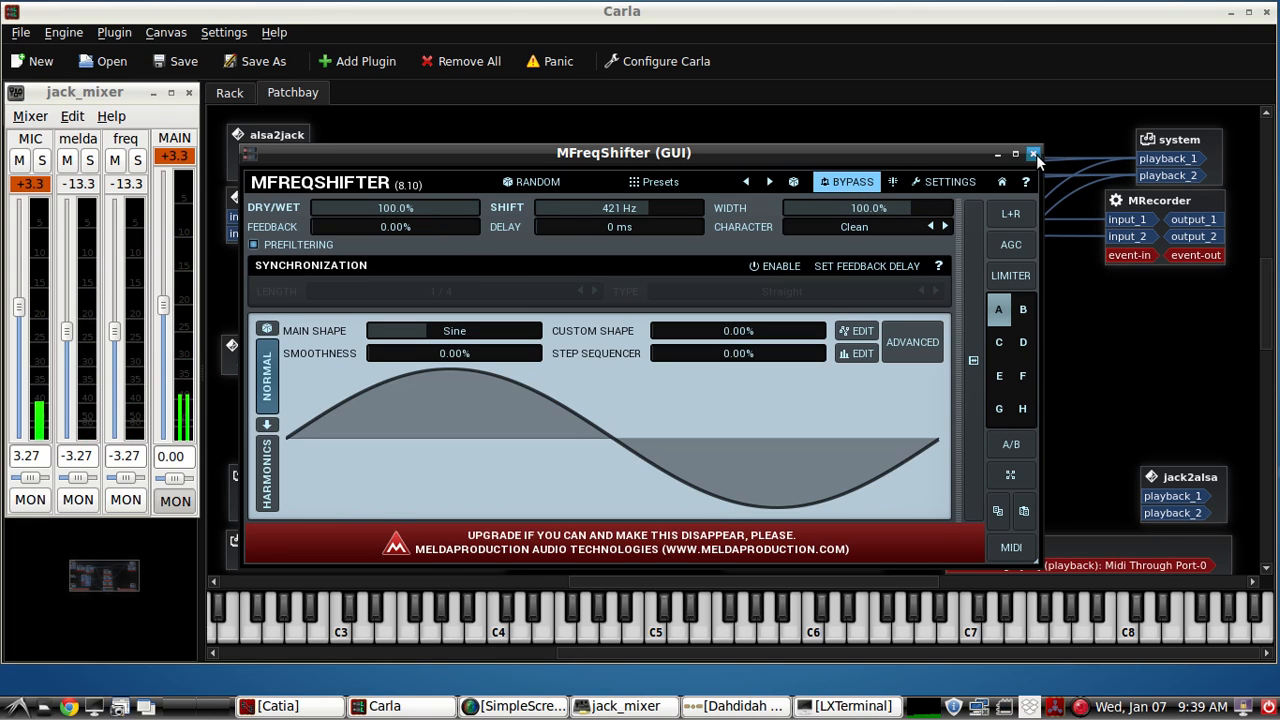
left_click(1036, 152)
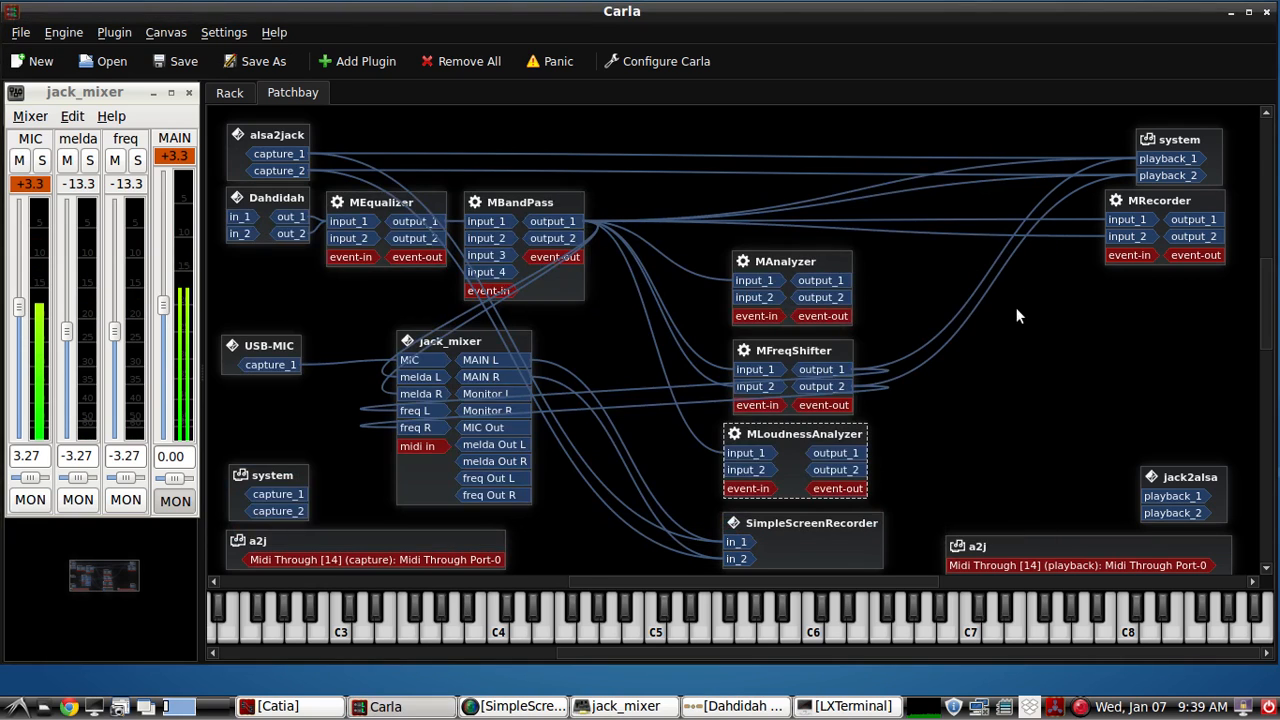
mouse_move(528, 210)
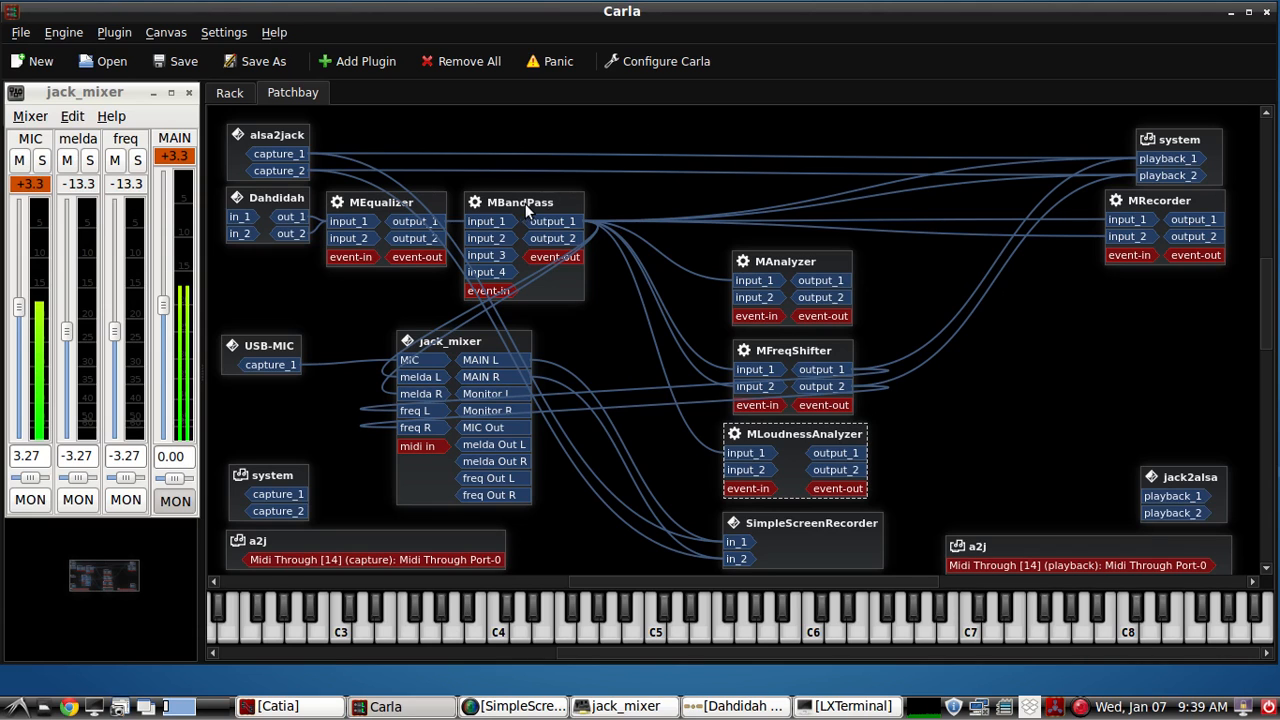
mouse_move(798, 268)
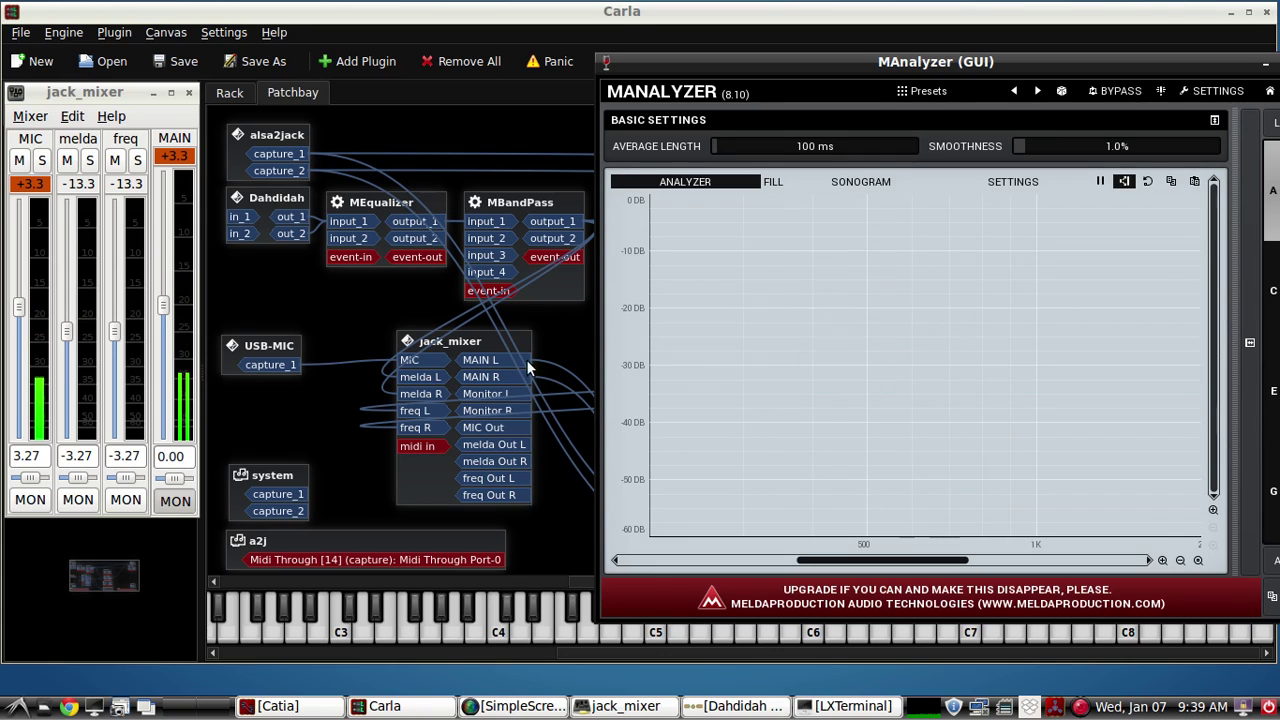
mouse_move(518, 216)
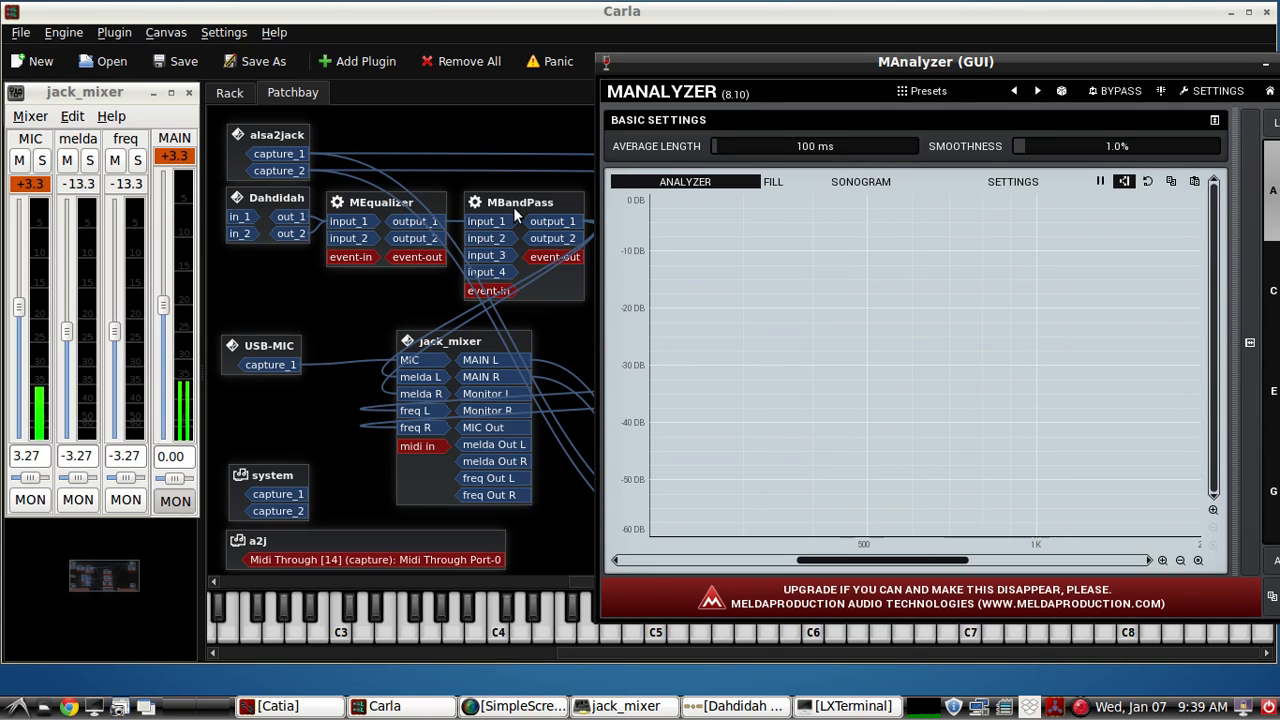
- Show the MEqualizer GUI and toggle BYPASS on it and the other plugin while watching the analyzer
double_click(520, 202)
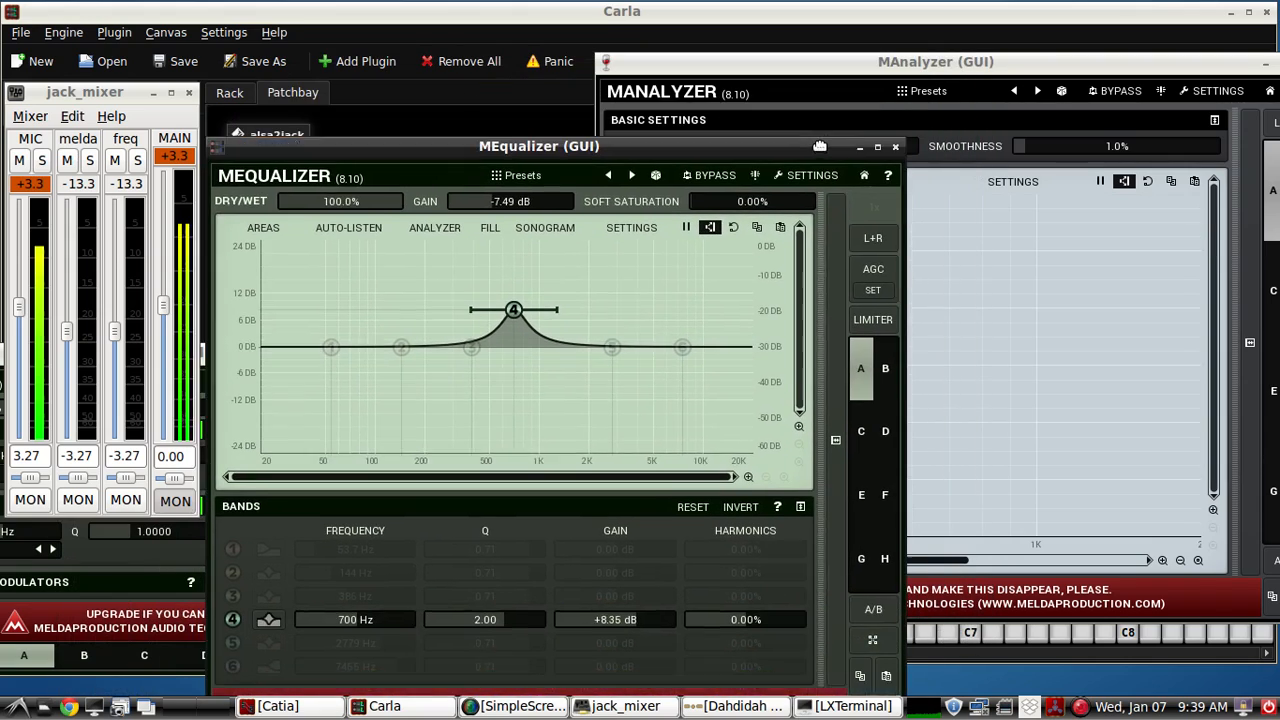
left_click_drag(540, 146, 536, 104)
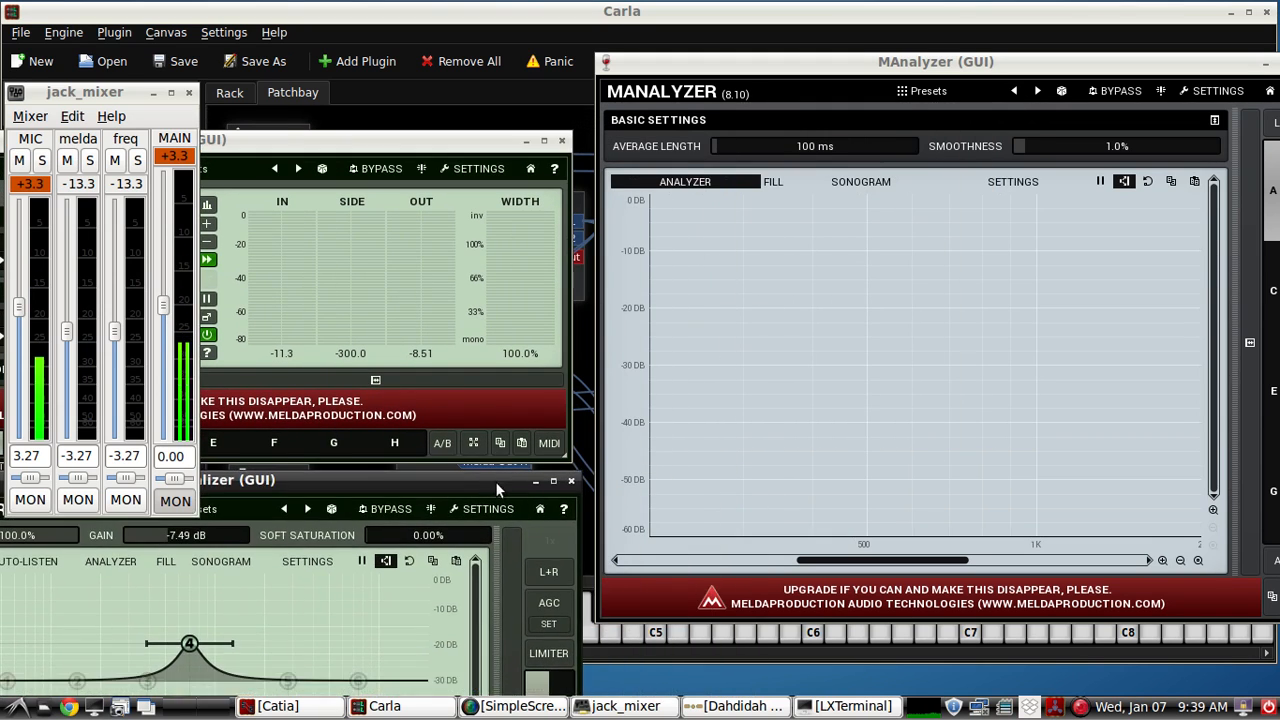
left_click(384, 508)
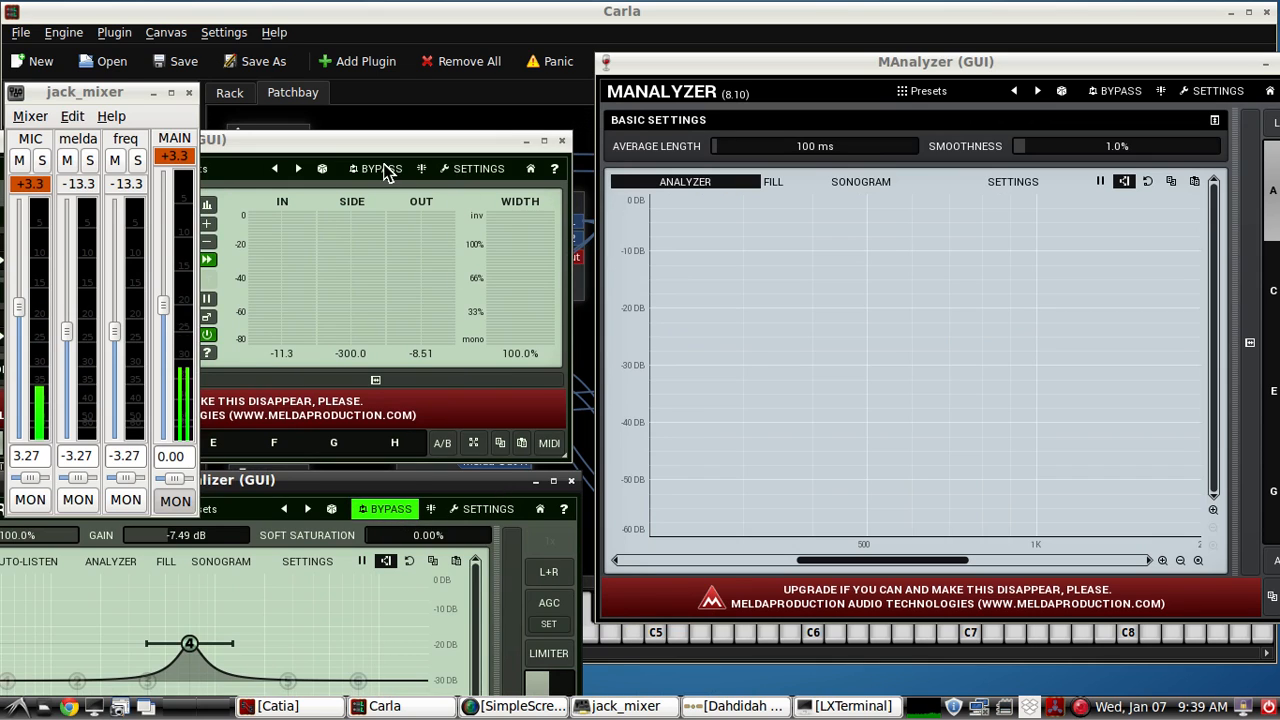
left_click(376, 168)
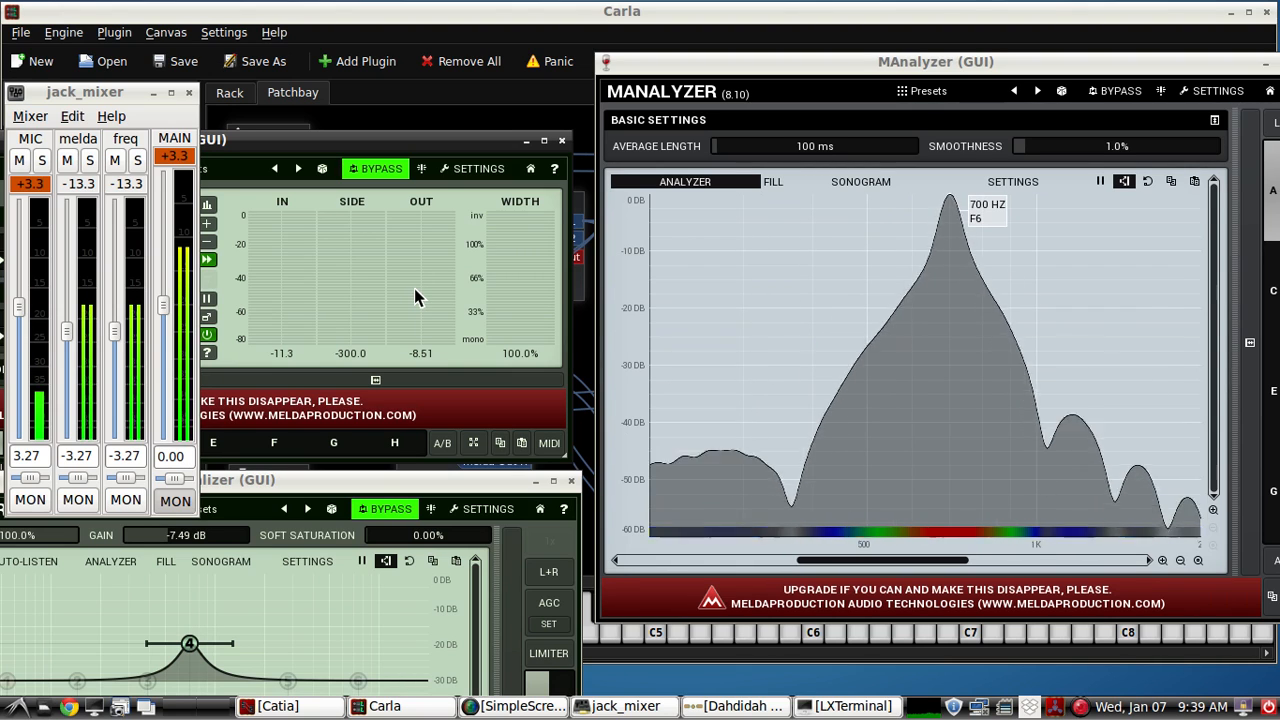
left_click(378, 168)
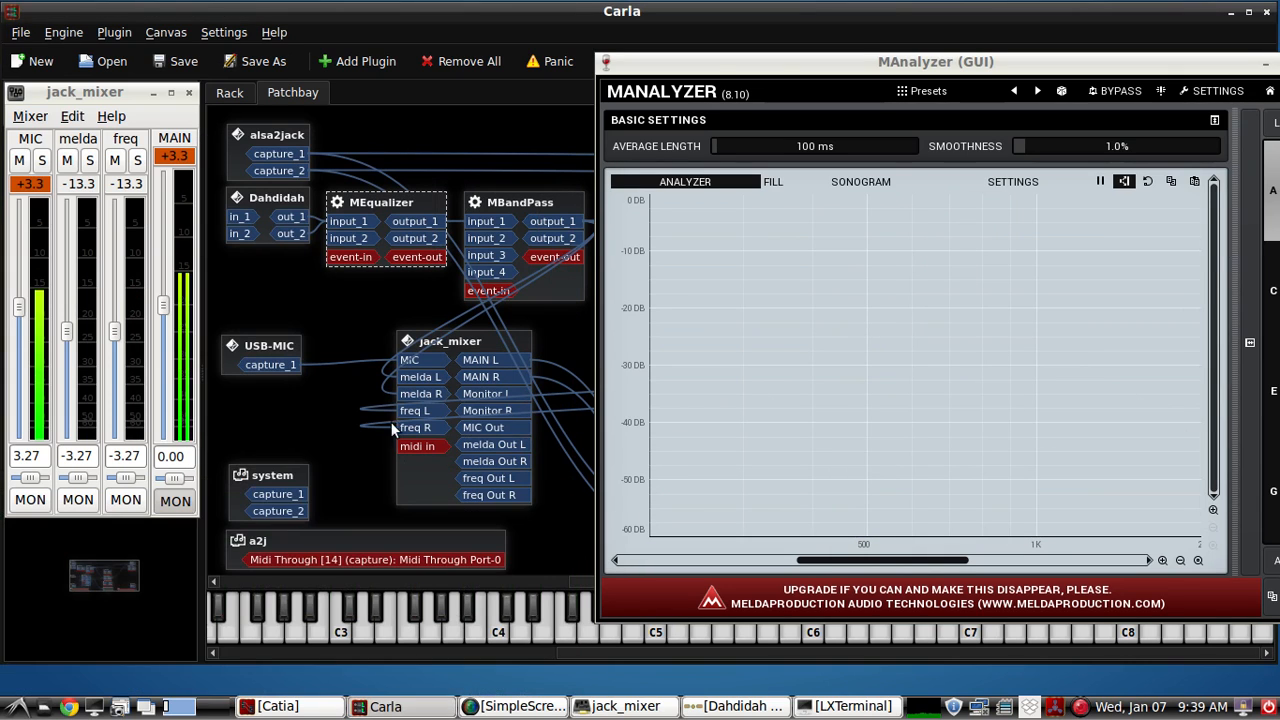
- Close the MAnalyzer window and reposition the MRecorder window set to save MELDAtest1
left_click_drag(936, 60, 680, 108)
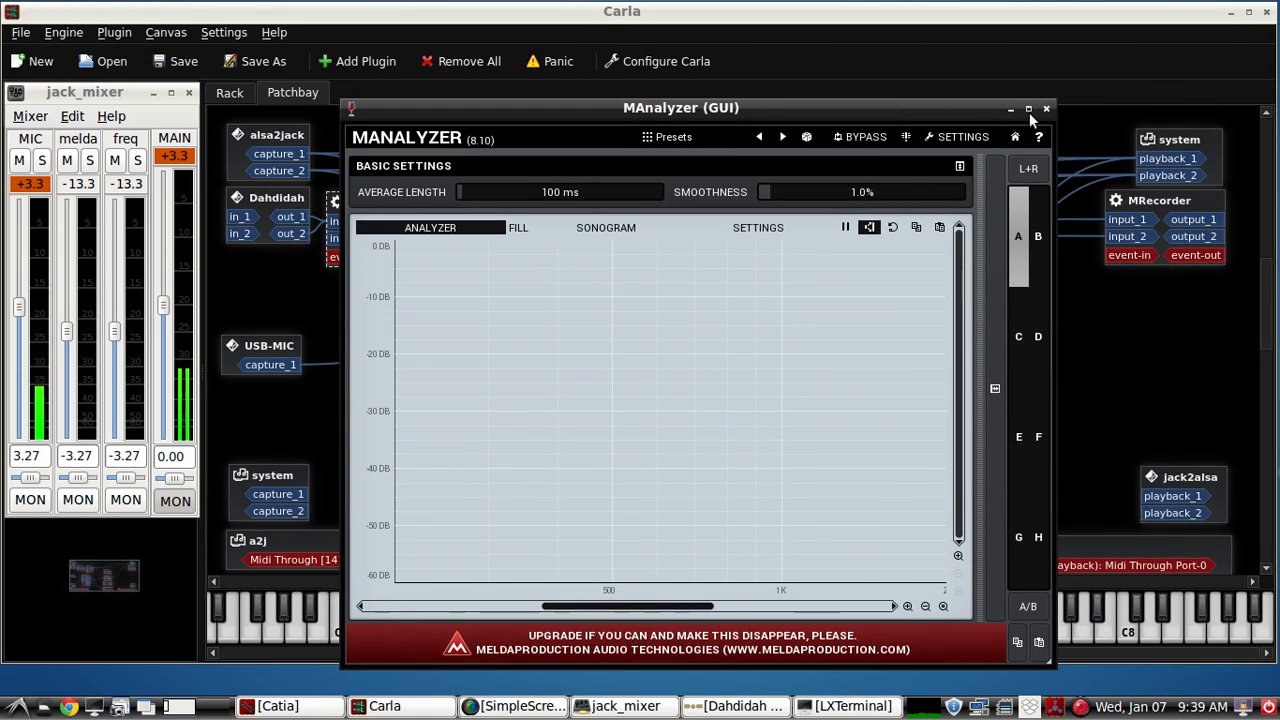
left_click(1046, 108)
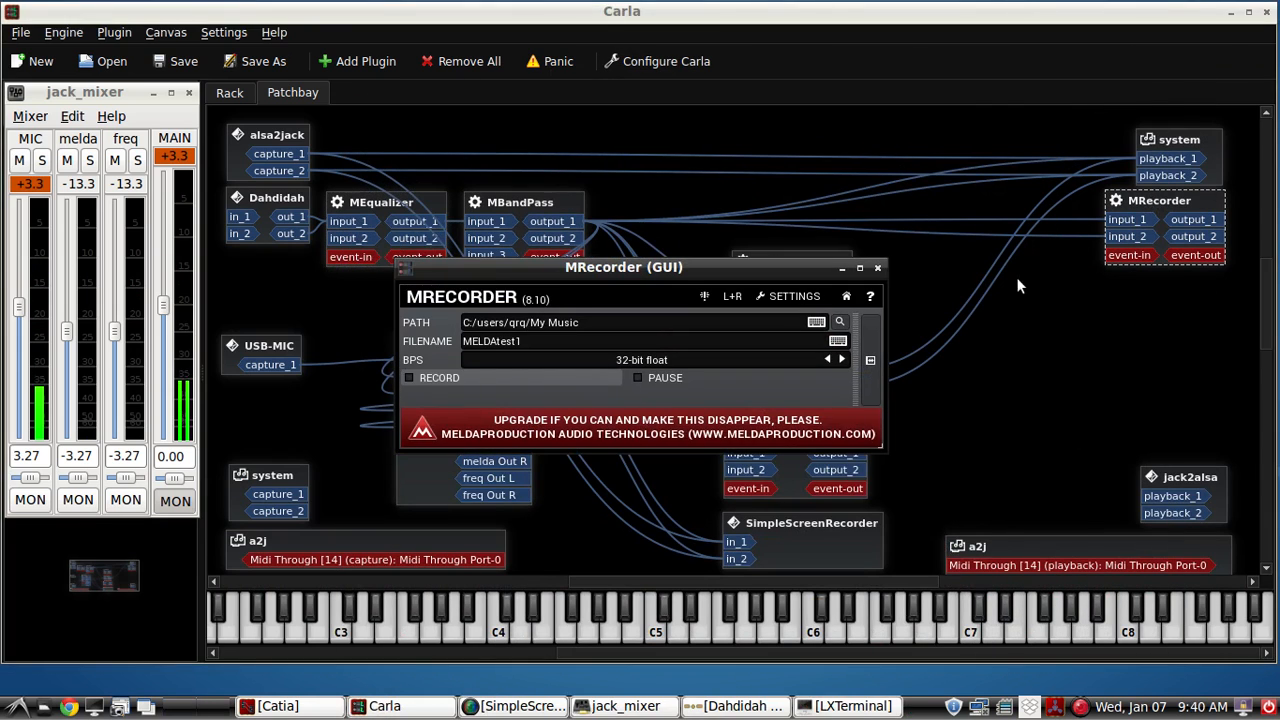
left_click_drag(624, 268, 664, 444)
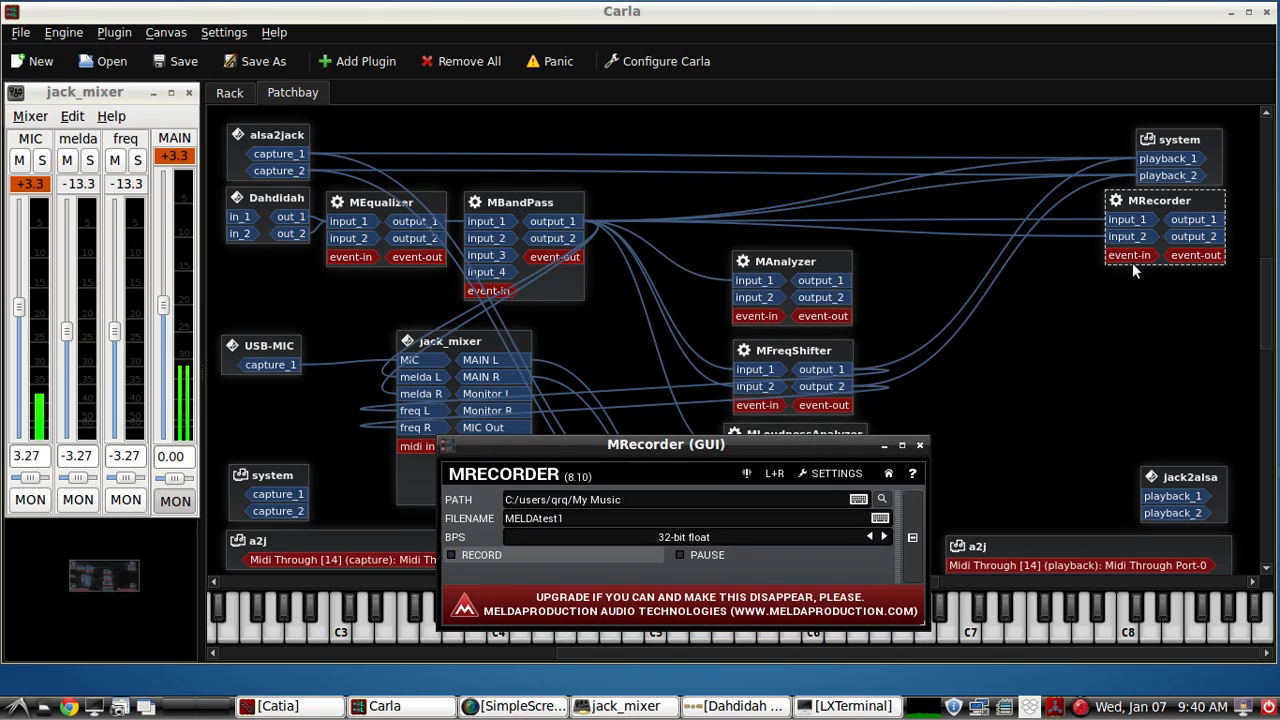
mouse_move(650, 450)
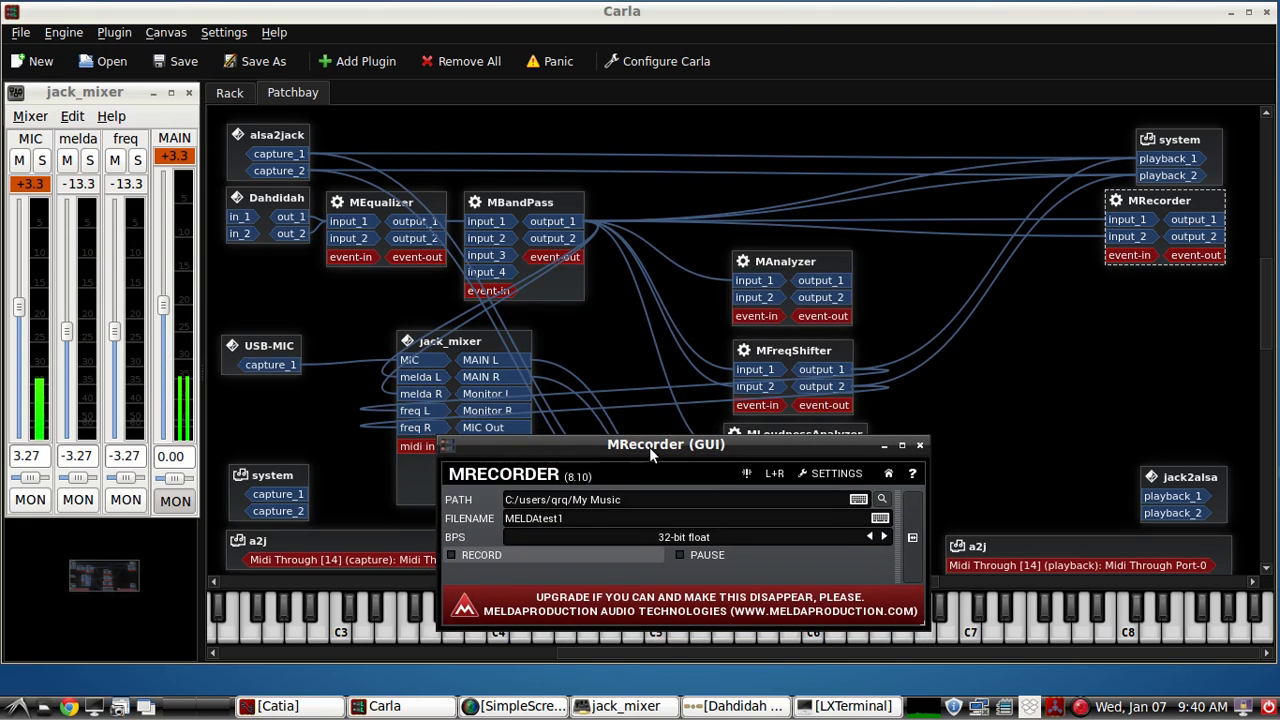
left_click_drag(650, 444, 670, 262)
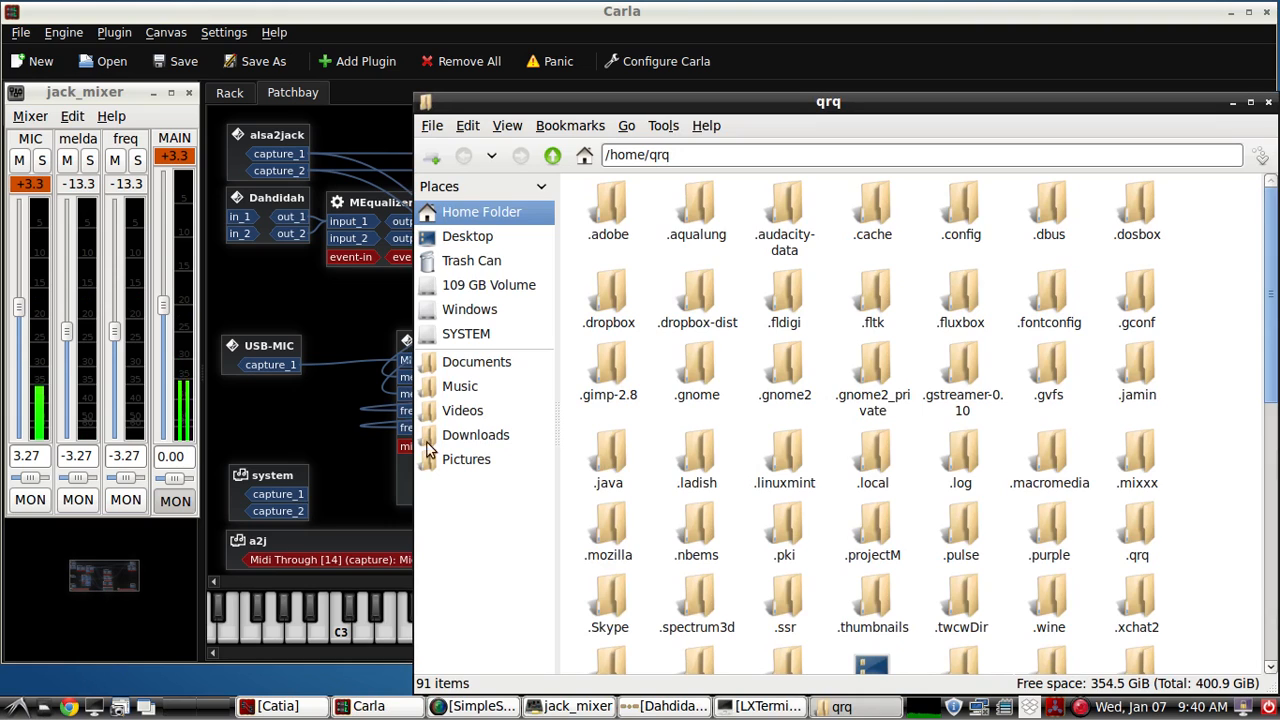
- Play MELDAtest1.wav from the Music folder and close the media player
left_click(460, 386)
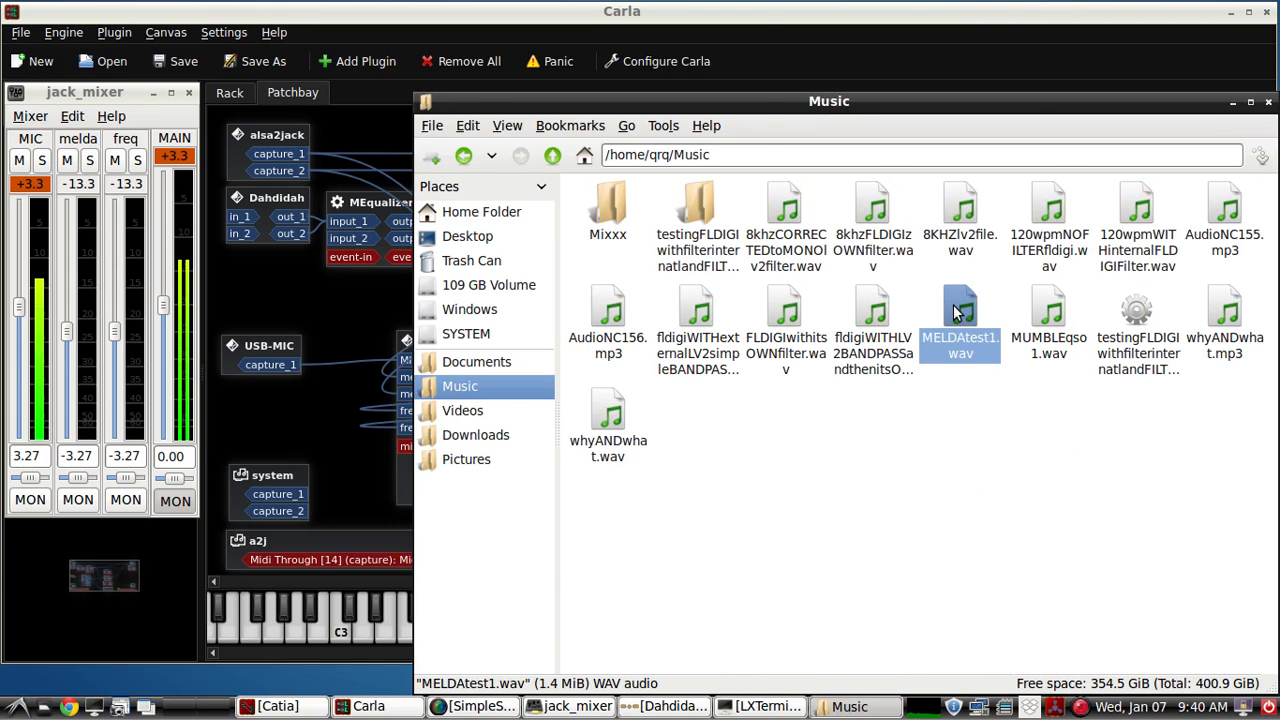
double_click(960, 318)
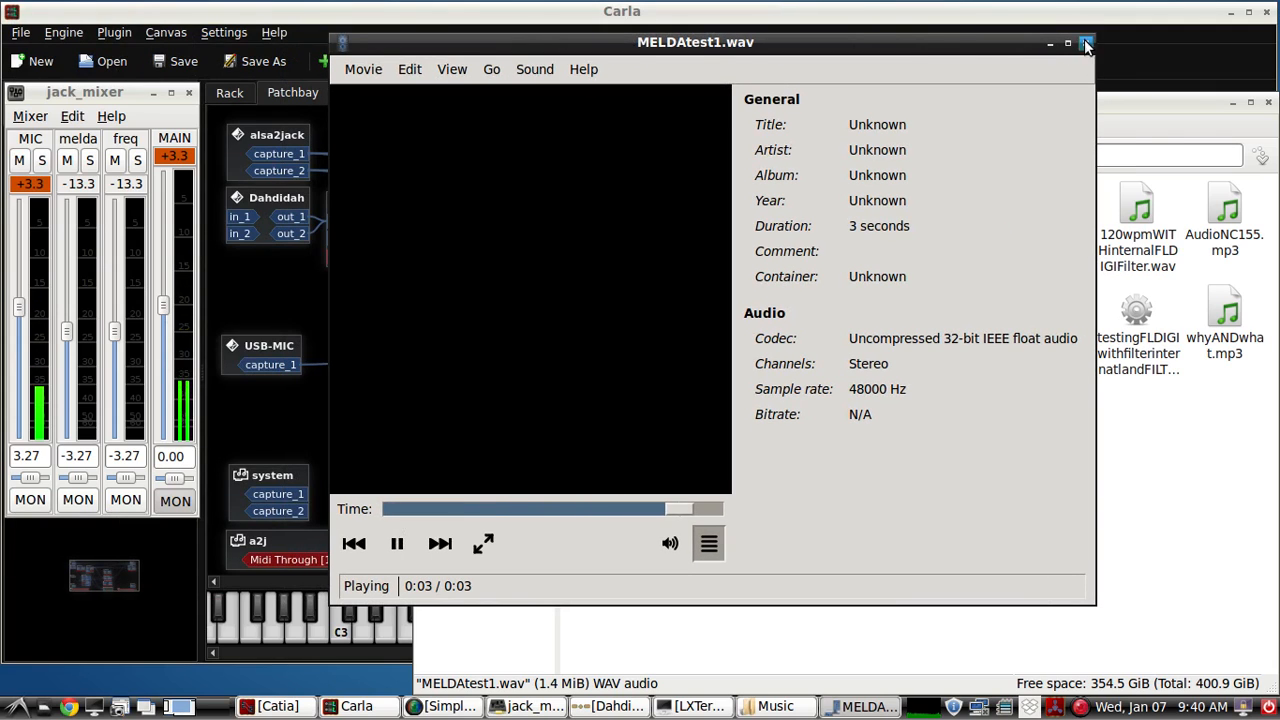
left_click(1086, 42)
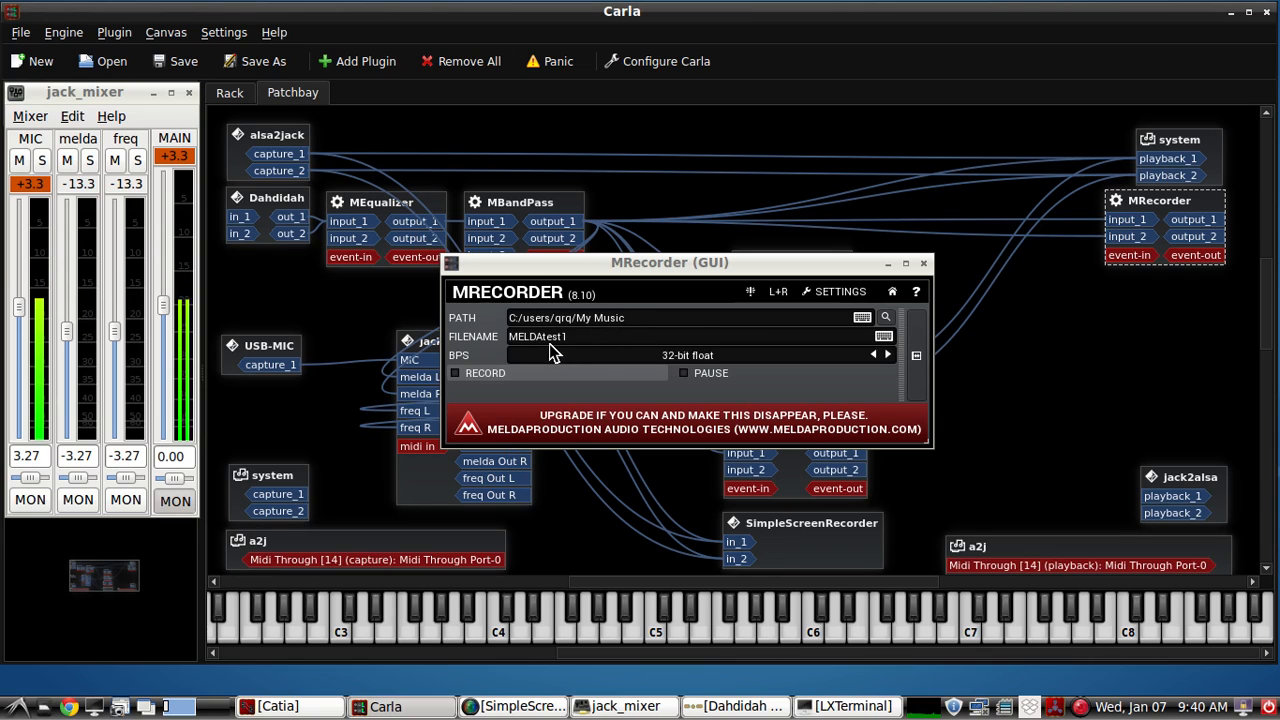
mouse_move(472, 382)
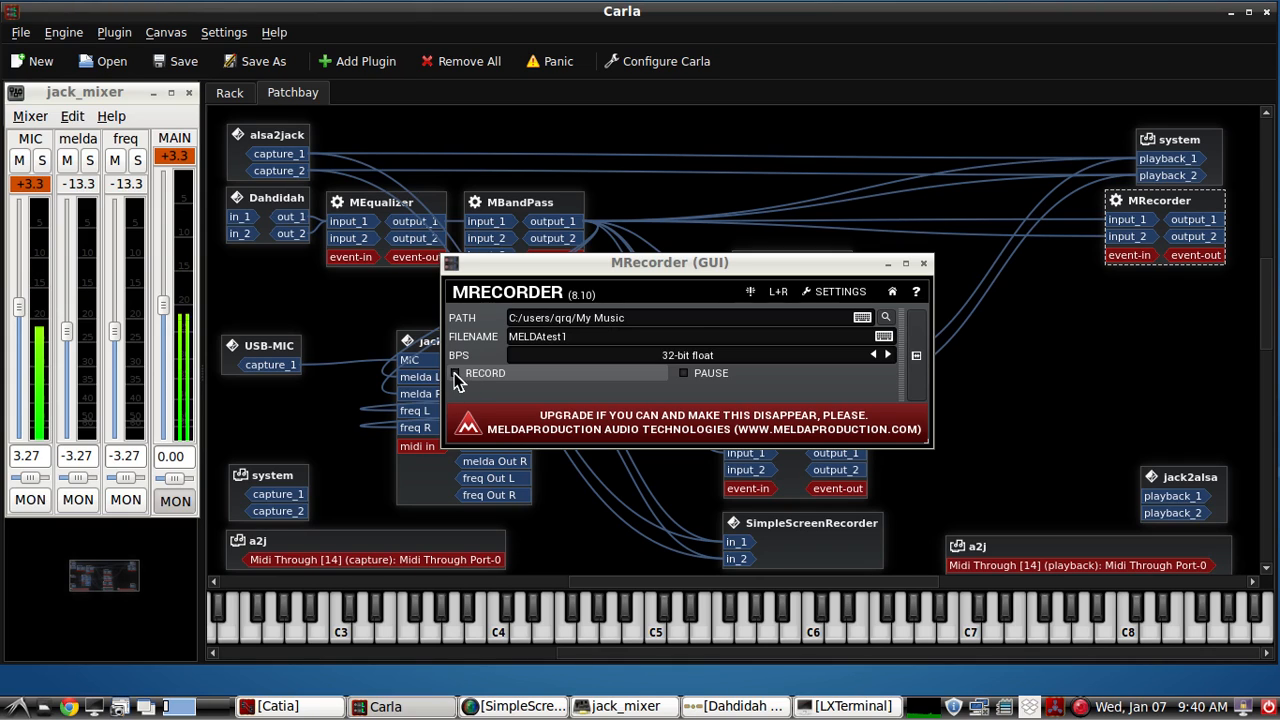
mouse_move(556, 388)
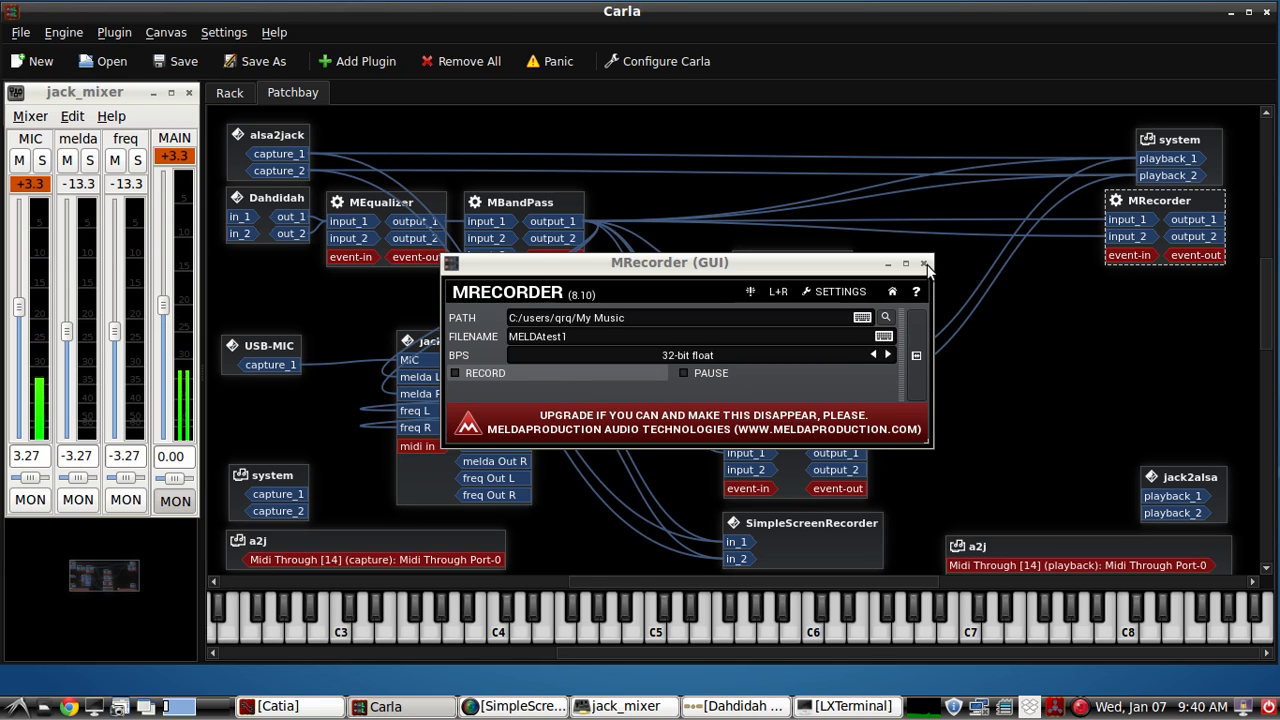
left_click(926, 262)
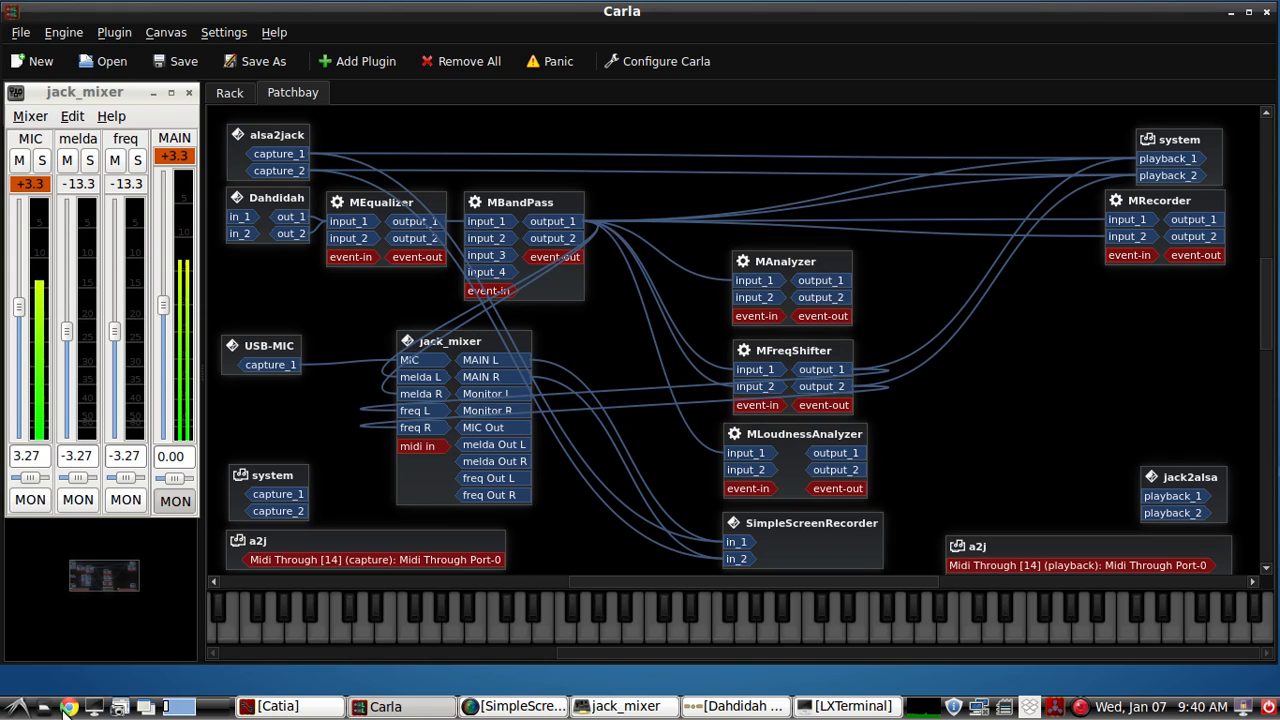
- Launch Synaptic, authenticate, search for carla and view the carla-git package details
left_click(16, 706)
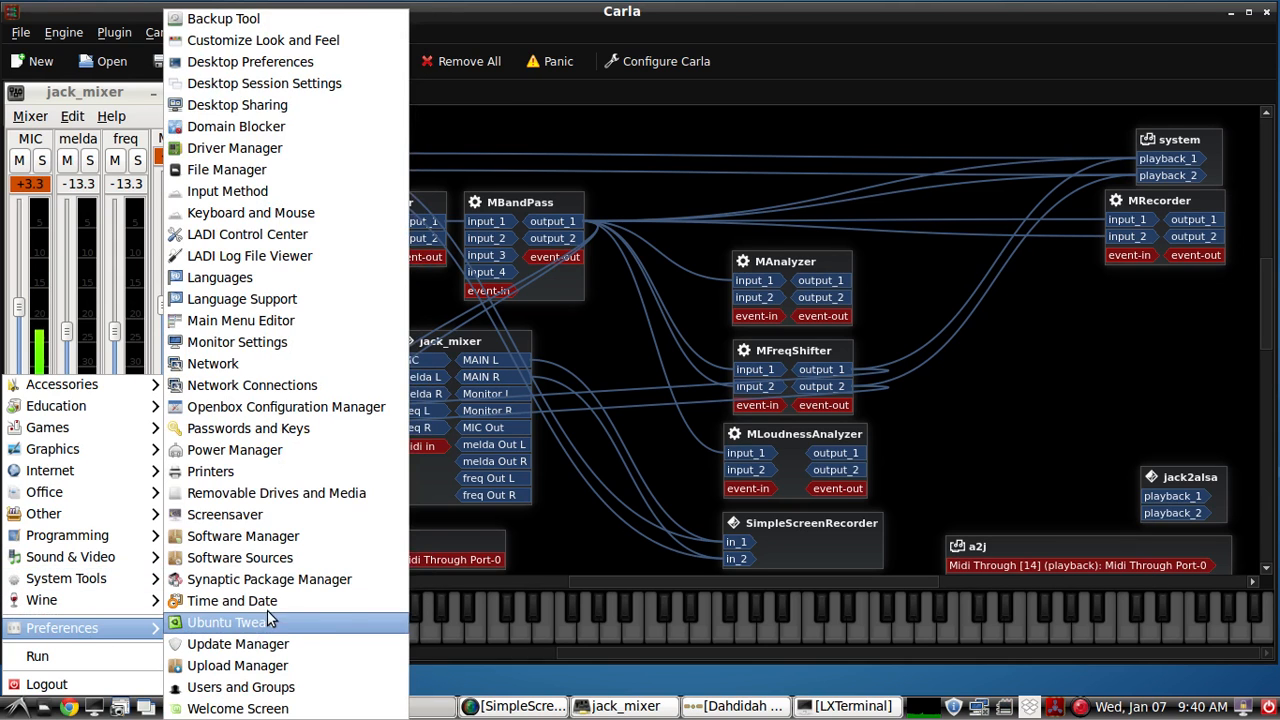
left_click(268, 580)
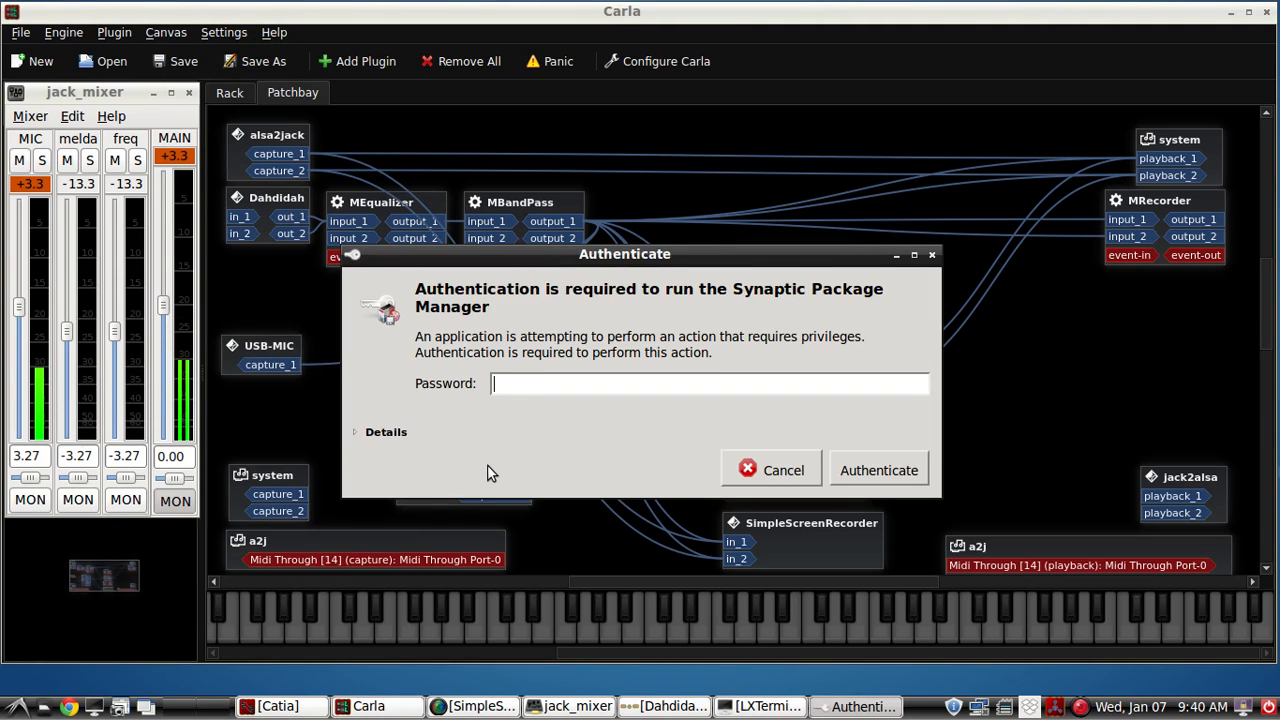
left_click(878, 470)
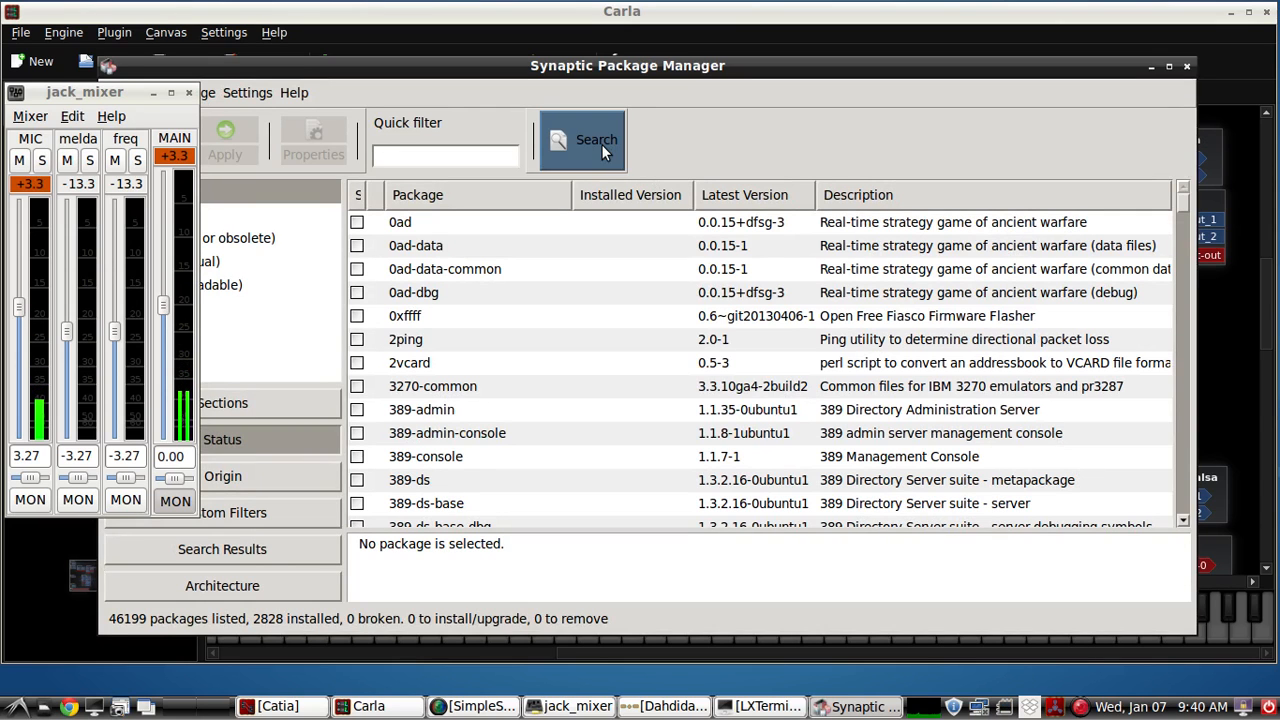
left_click(596, 140)
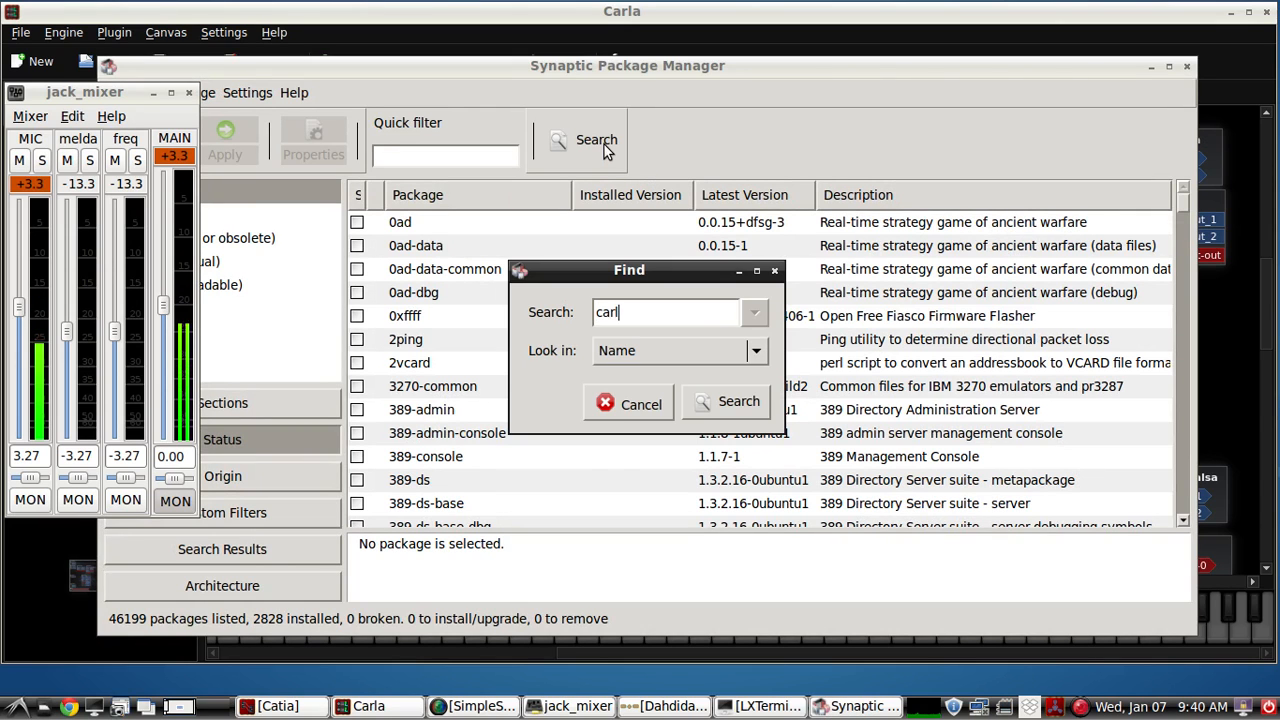
left_click(738, 400)
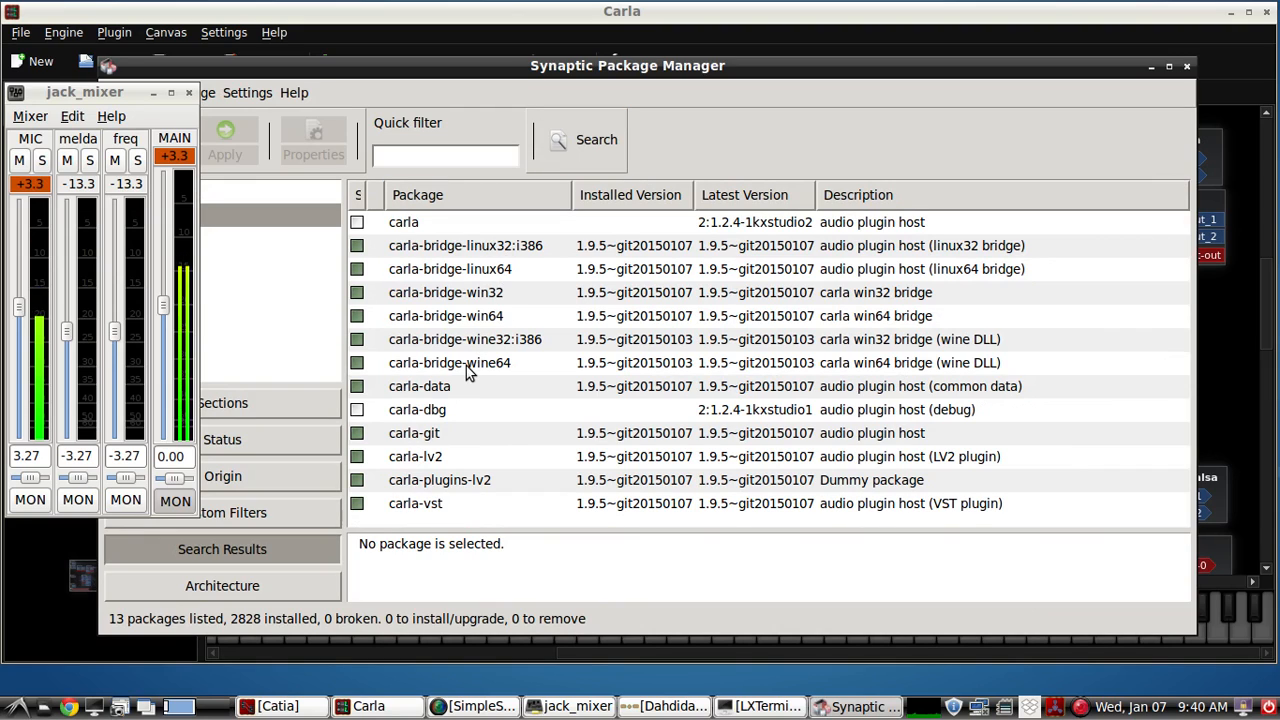
mouse_move(444, 486)
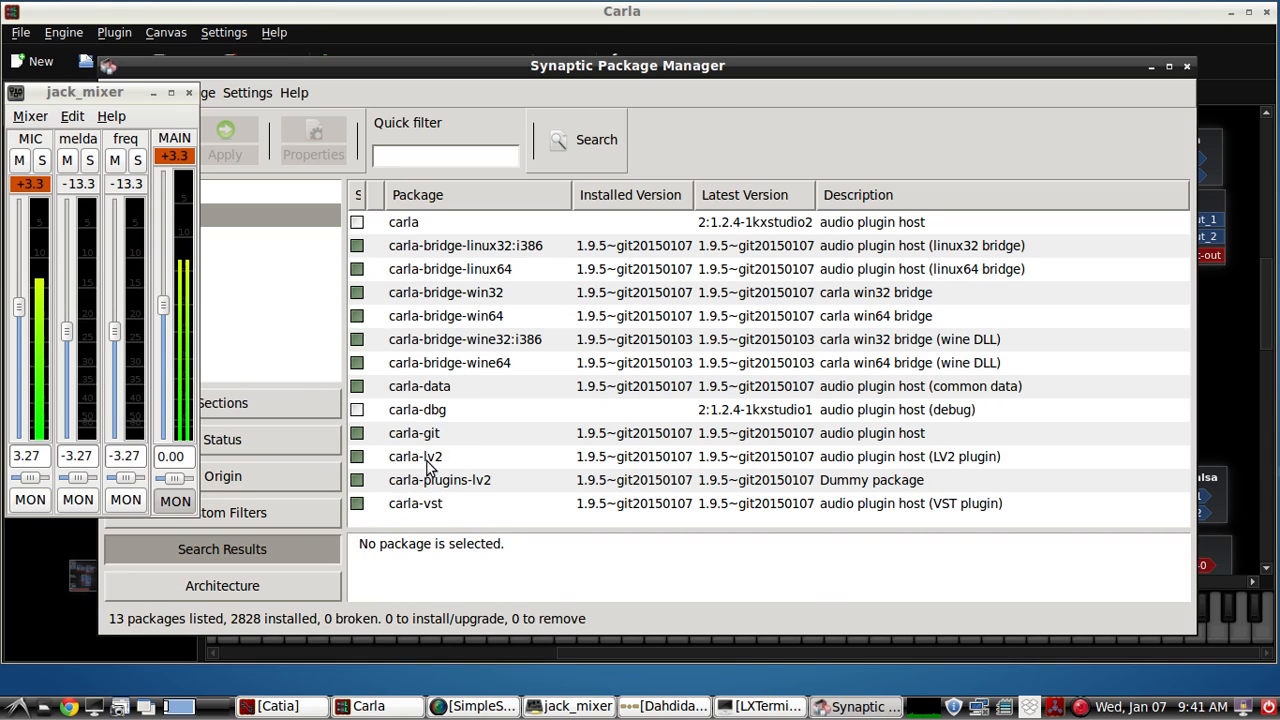
left_click(414, 432)
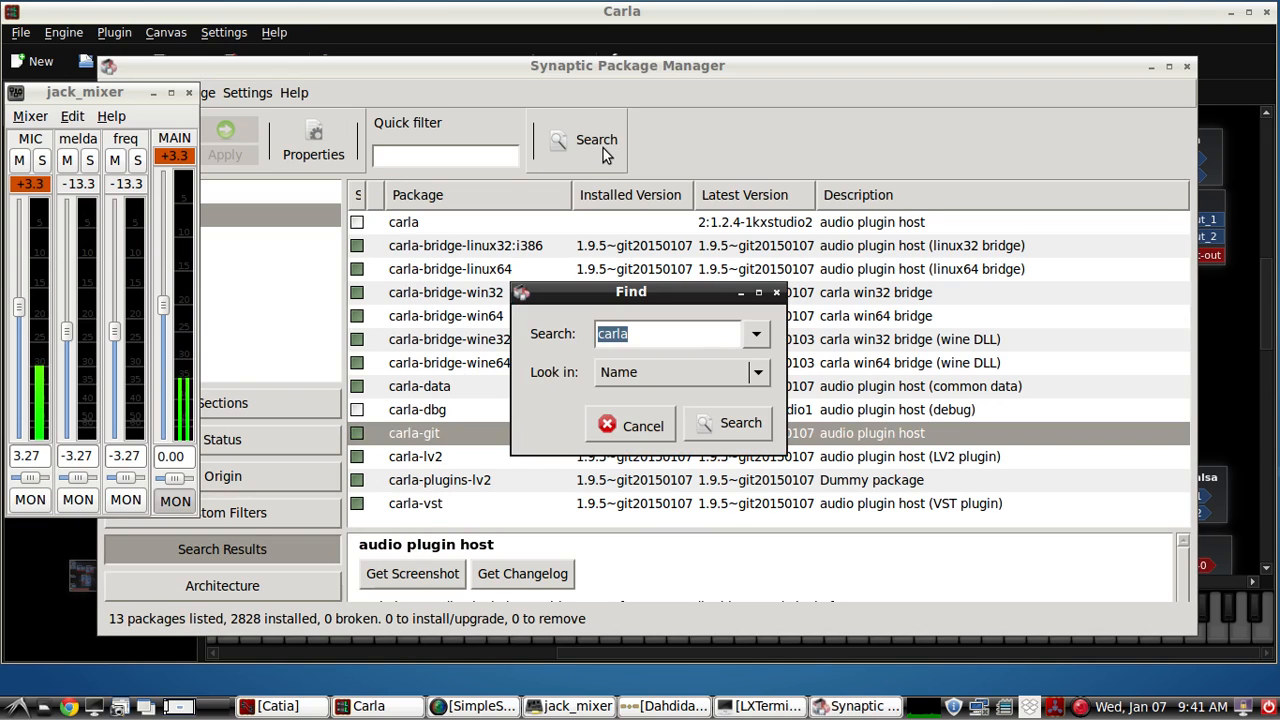
- Search for kxstudio, inspect kxstudio-meta-wine and kxstudio-scripts, then close Synaptic
type("kxstudio")
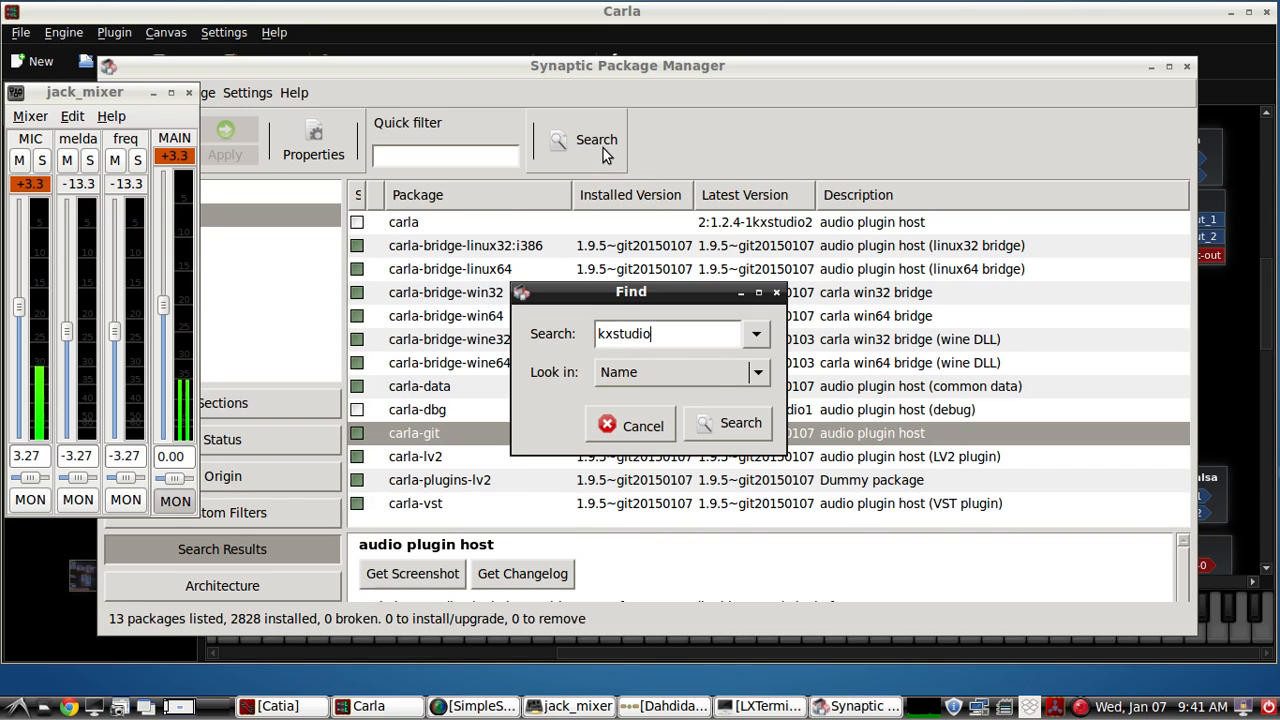
left_click(728, 424)
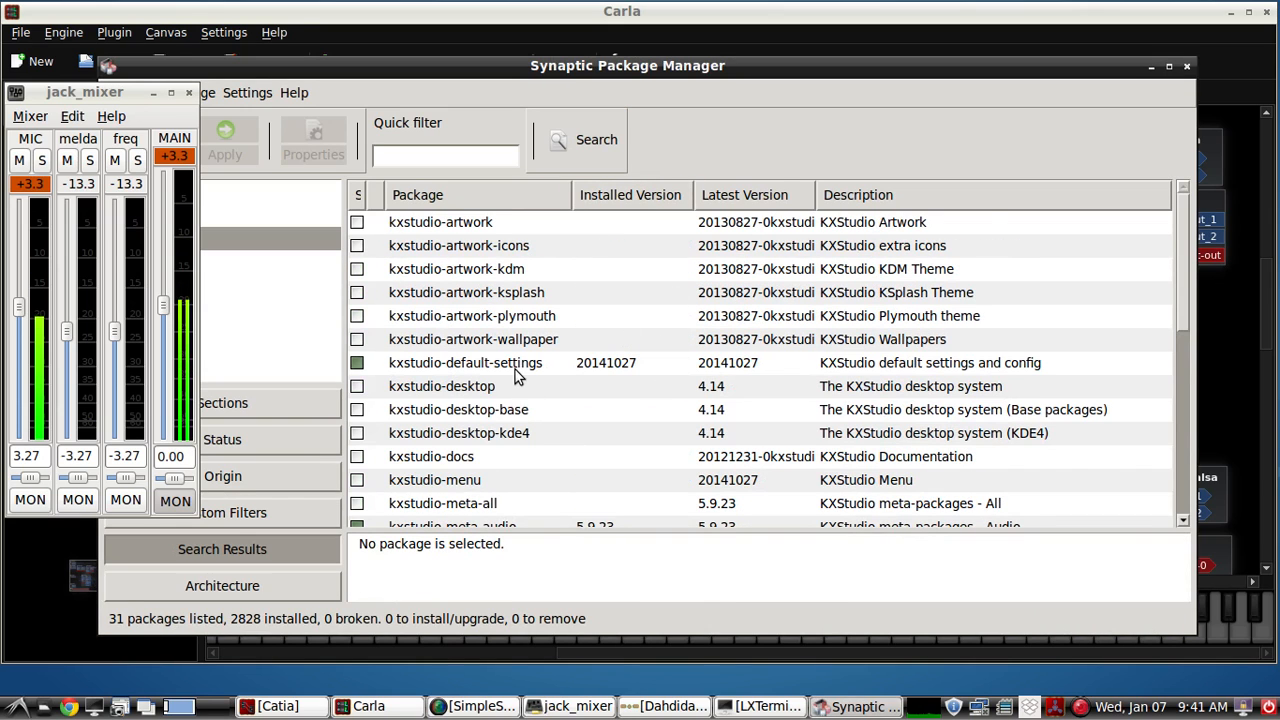
scroll("down", 3)
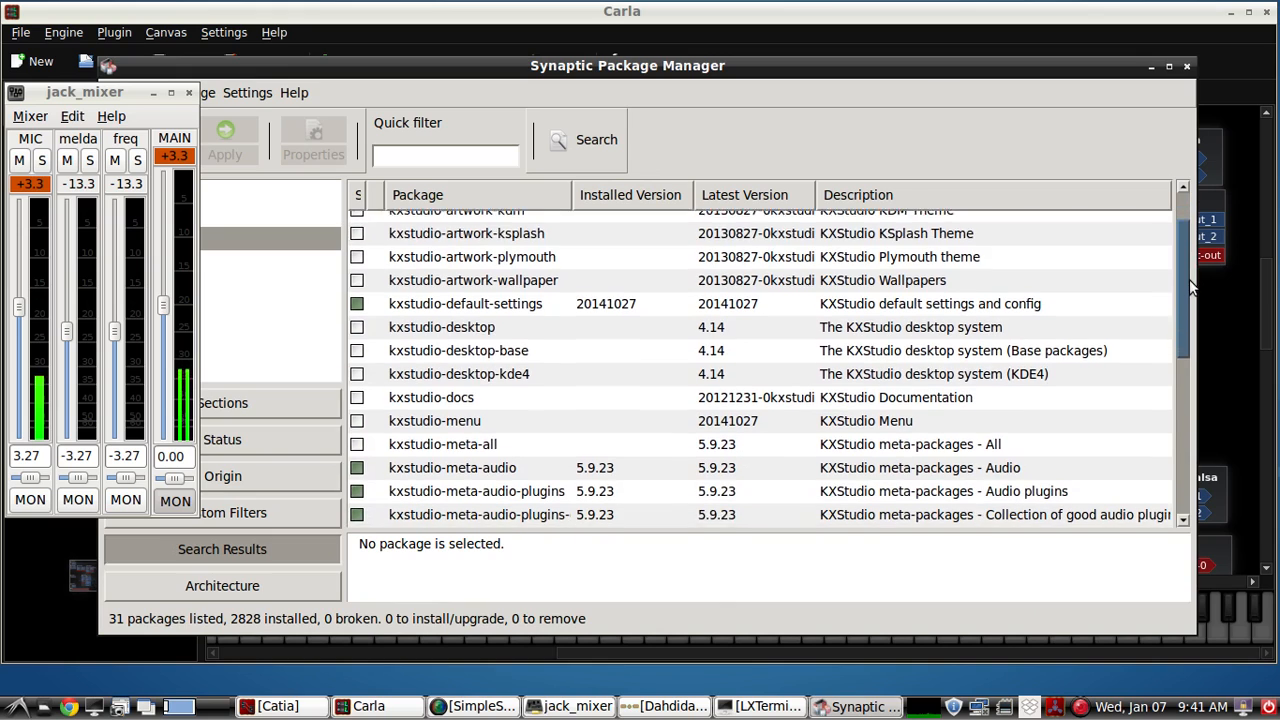
scroll("down", 3)
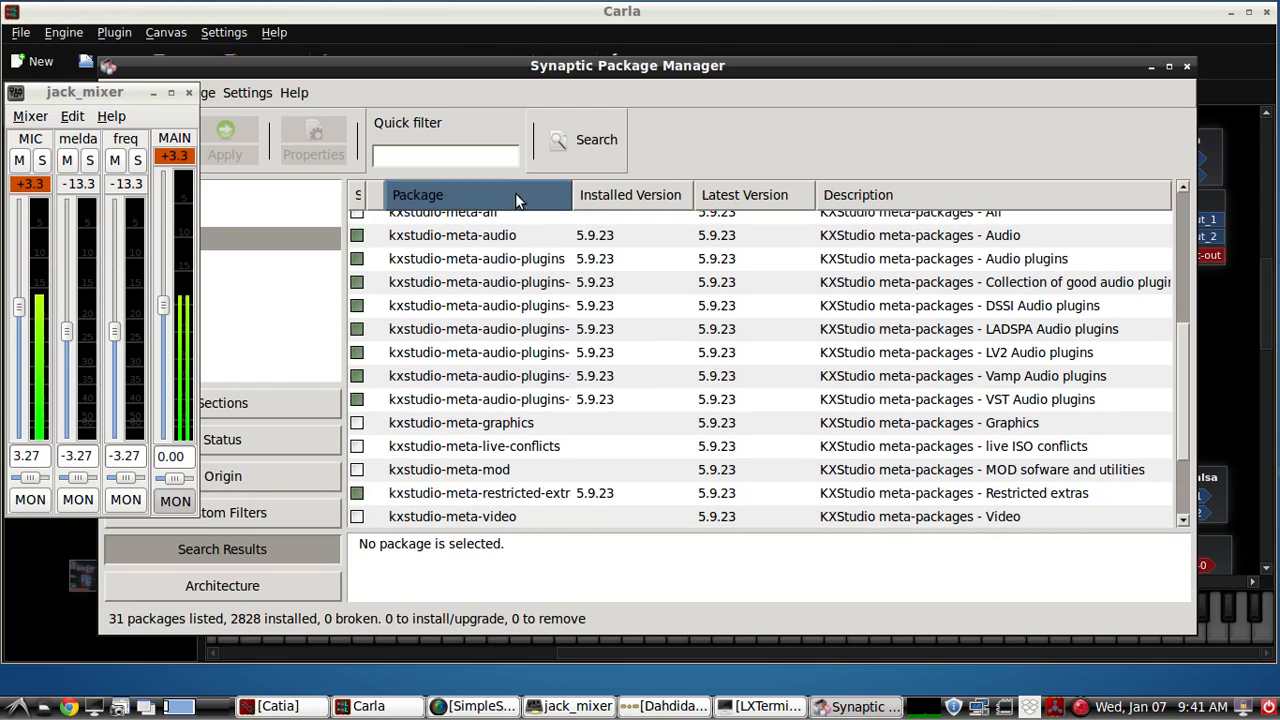
mouse_move(504, 388)
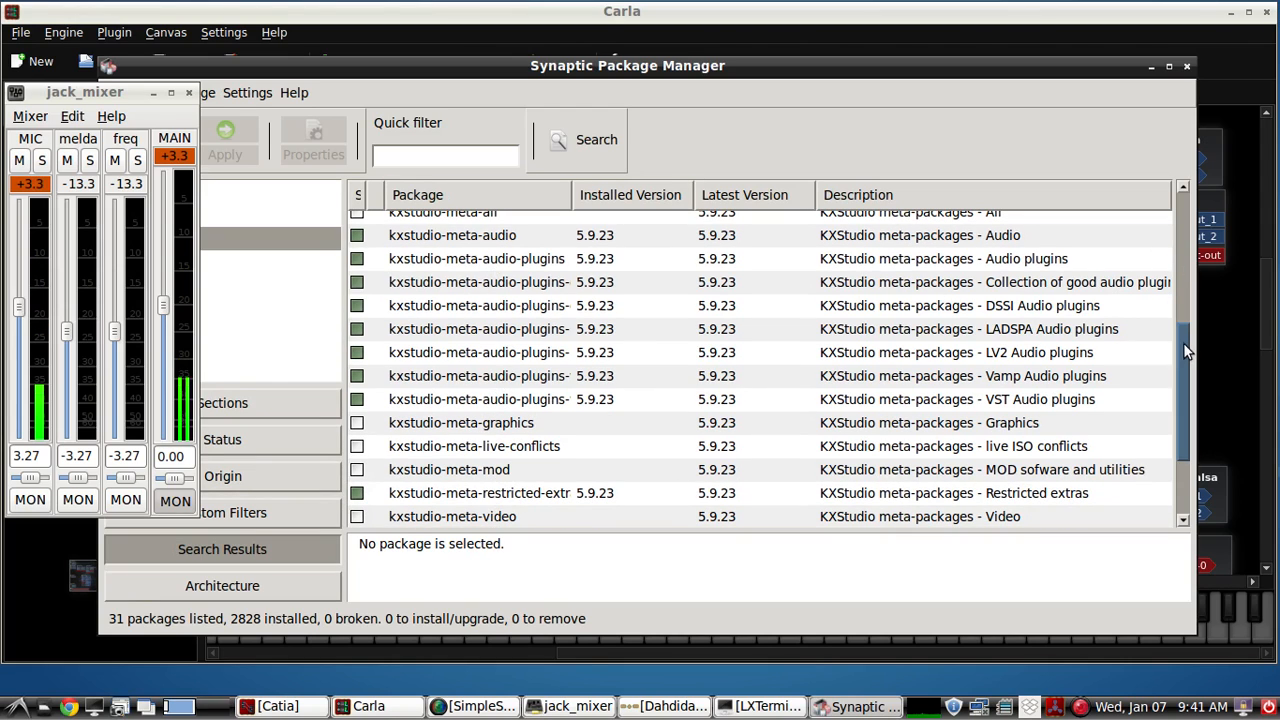
scroll("down", 3)
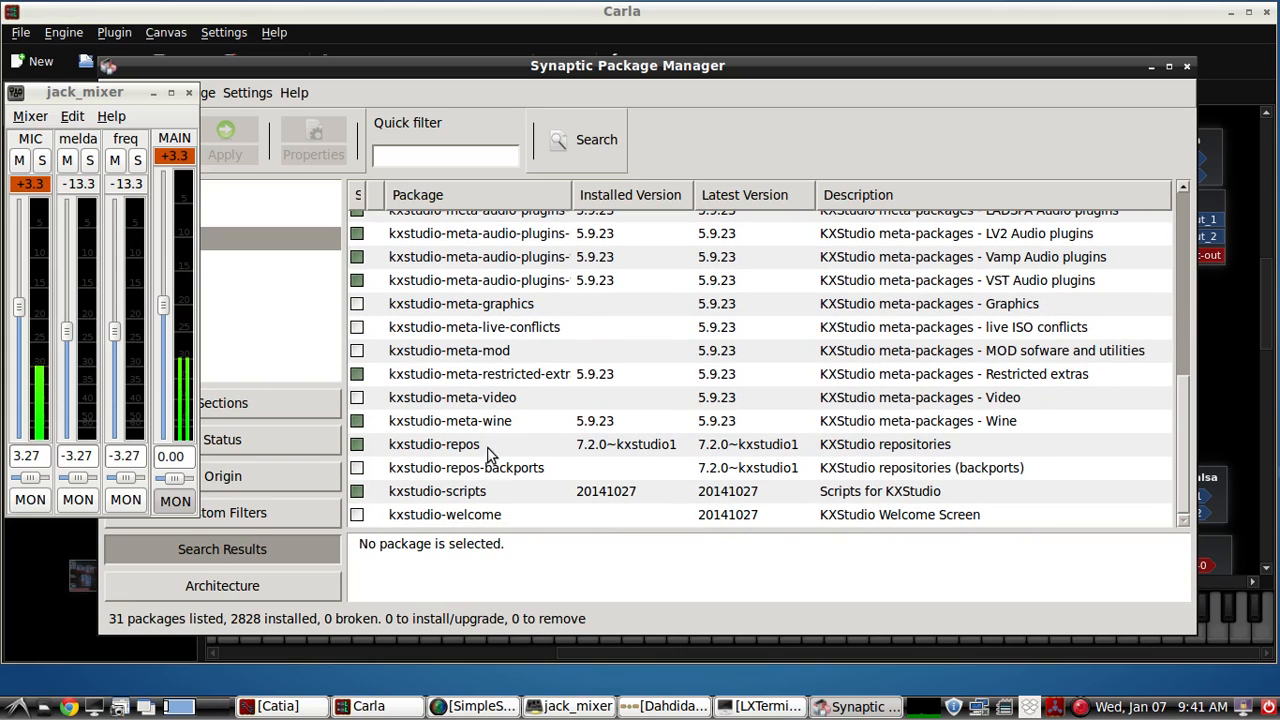
left_click(448, 420)
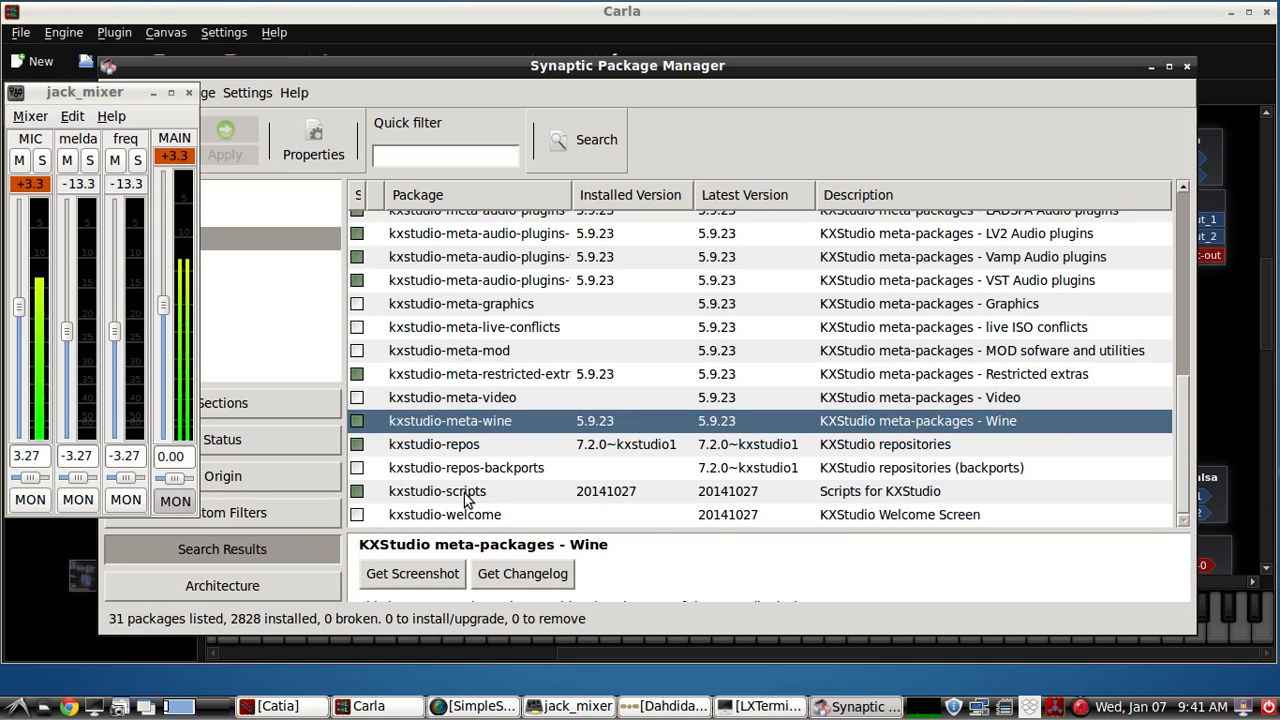
left_click(436, 492)
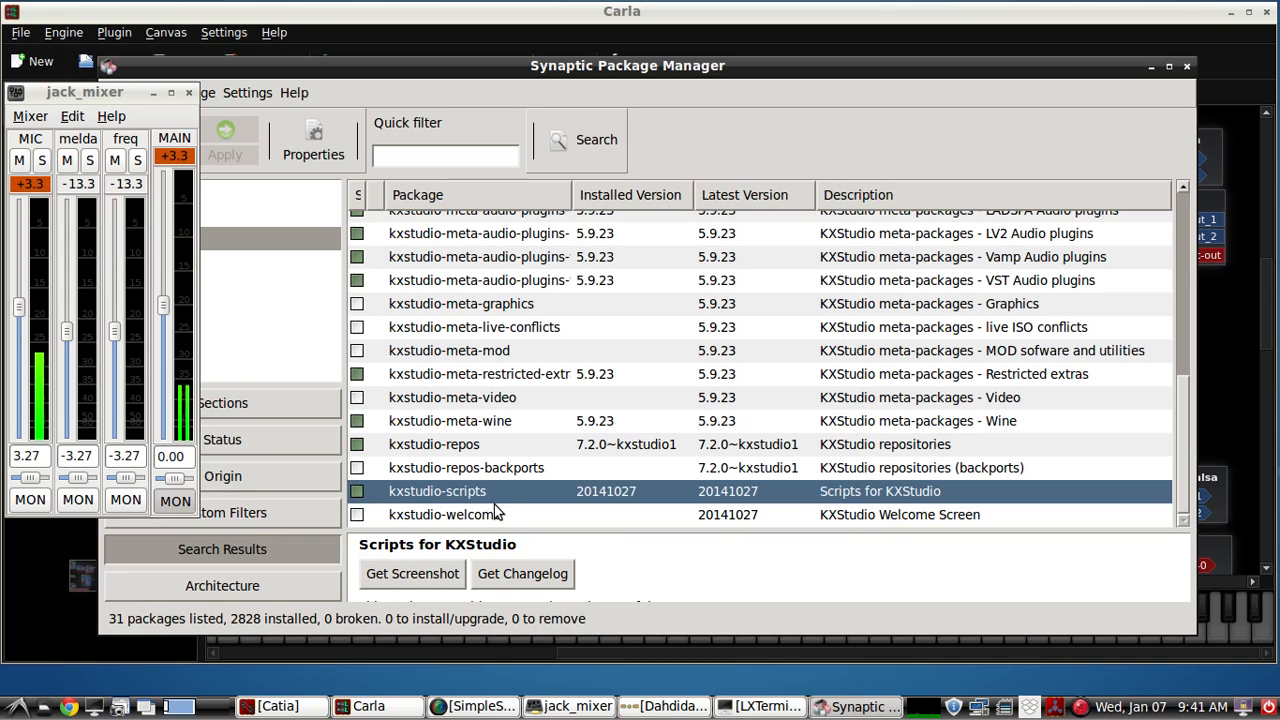
mouse_move(1104, 148)
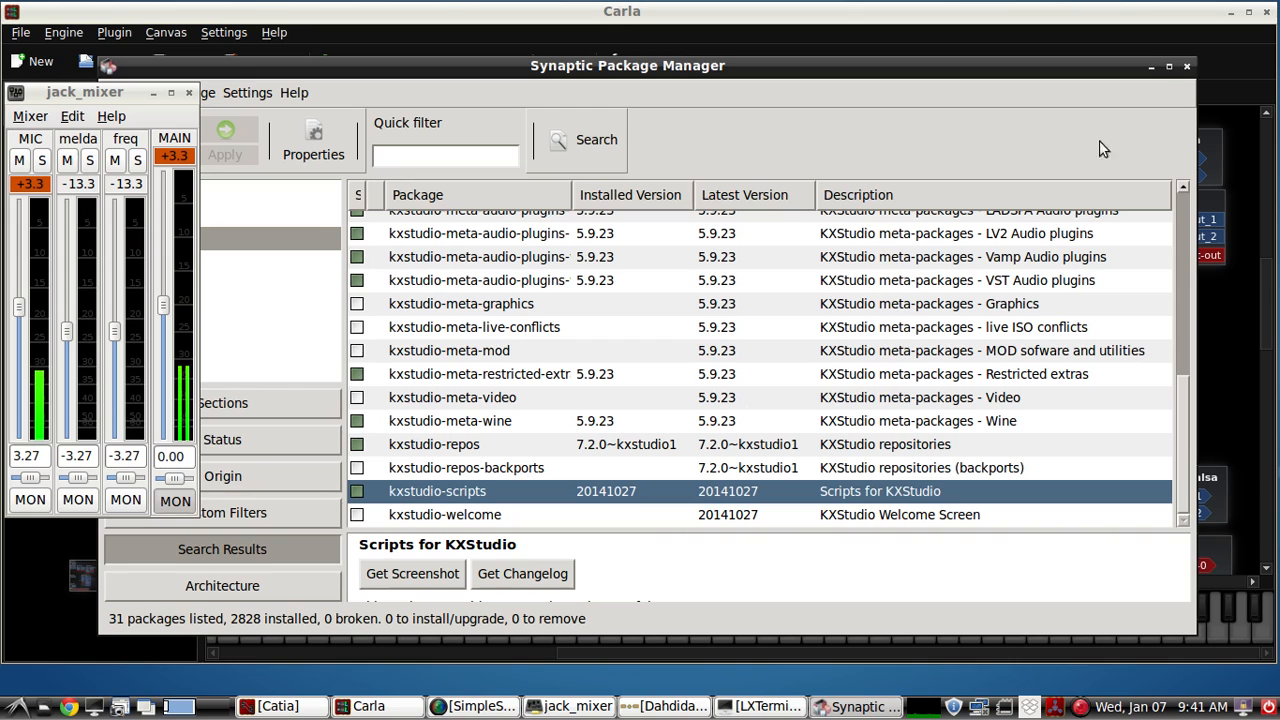
left_click(368, 706)
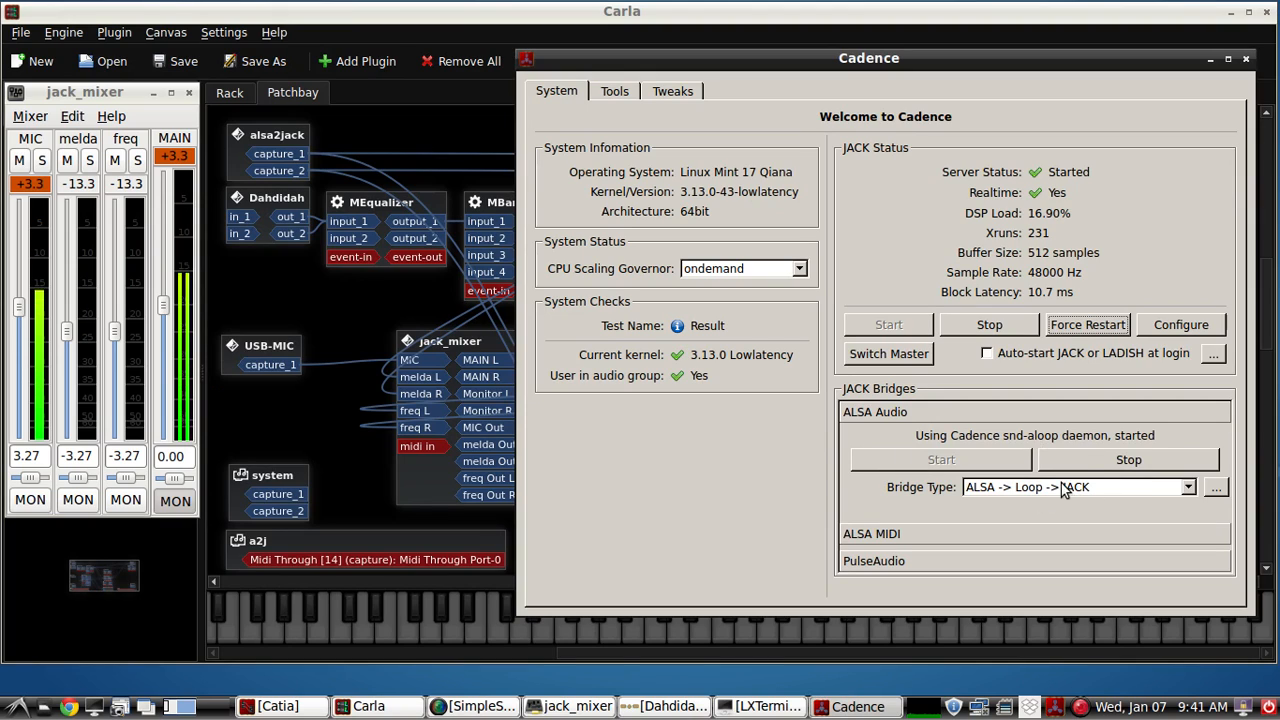
- Close Cadence after confirming JACK and the ALSA audio bridge are running
left_click(876, 412)
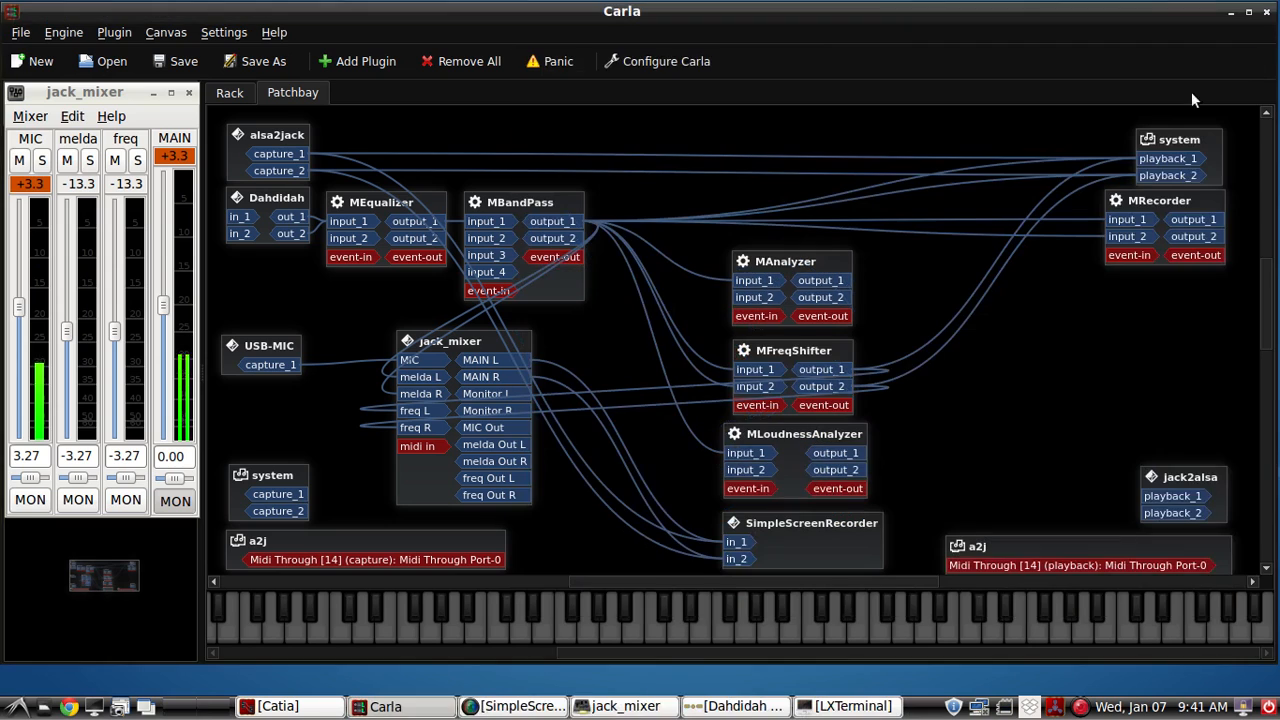
mouse_move(614, 692)
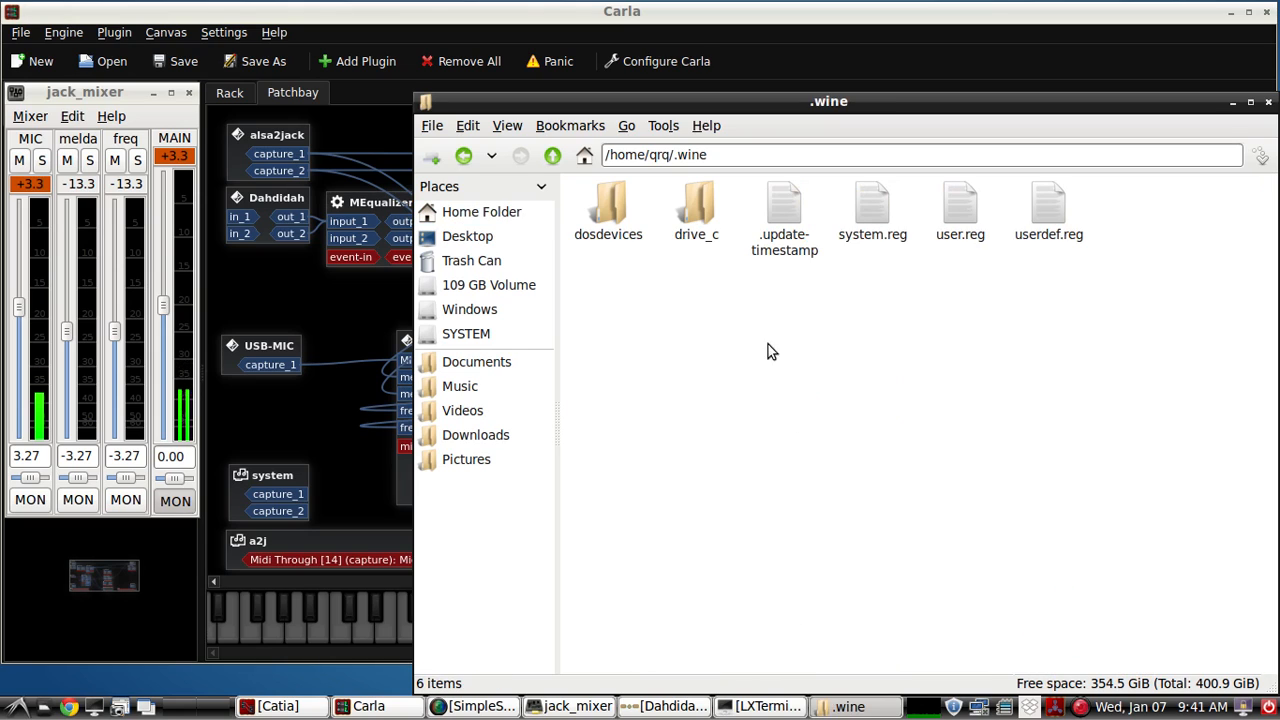
- Browse drive_c/windows/Fonts in the Wine prefix, check the Arial fonts and close the window
double_click(696, 204)
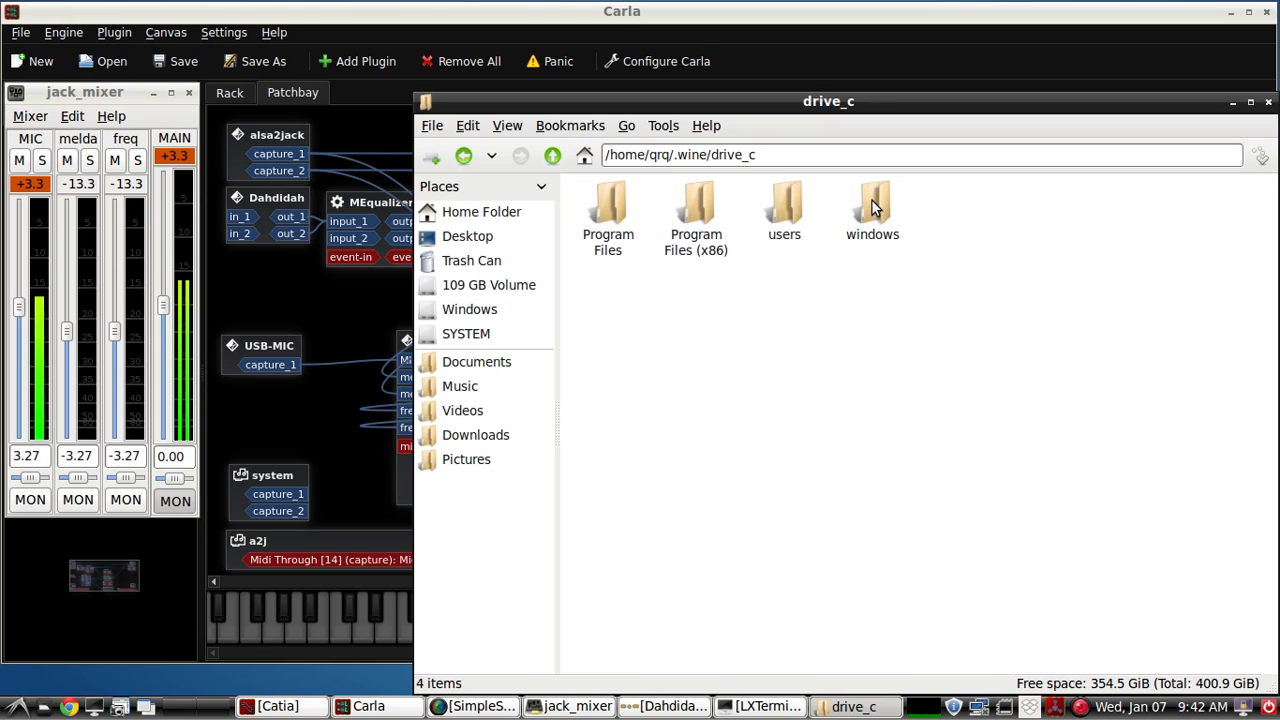
double_click(872, 206)
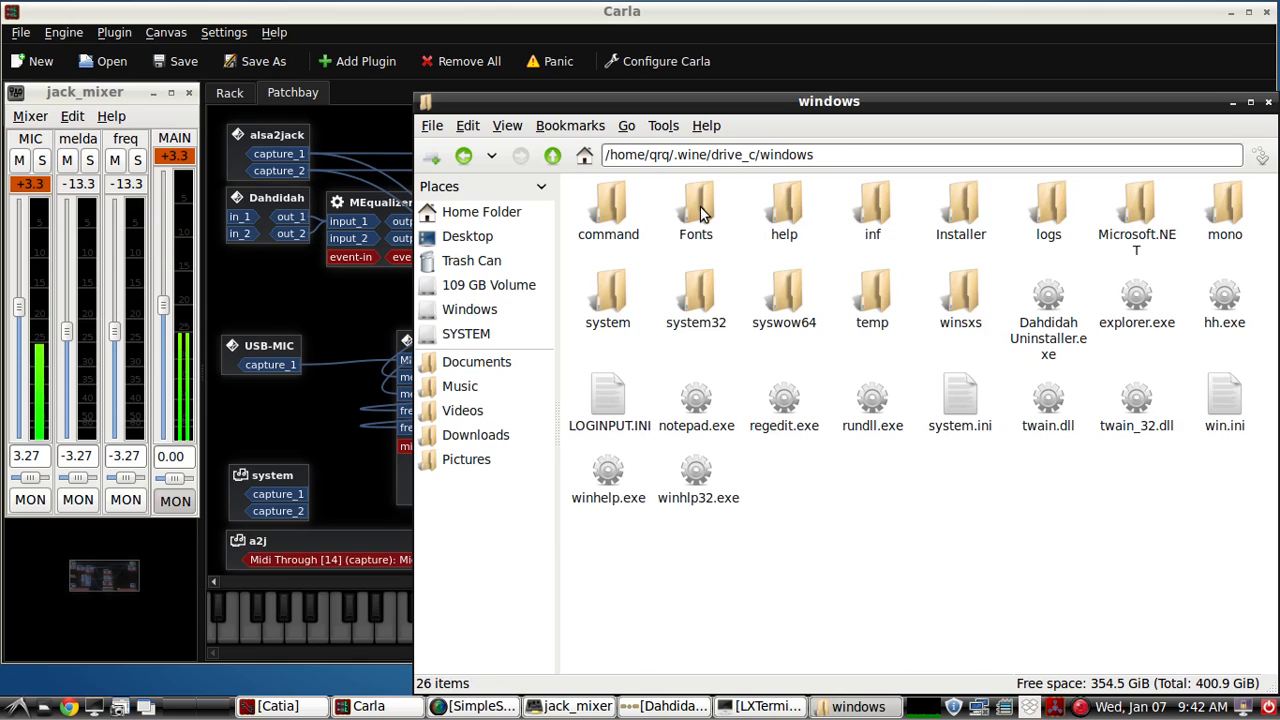
double_click(696, 210)
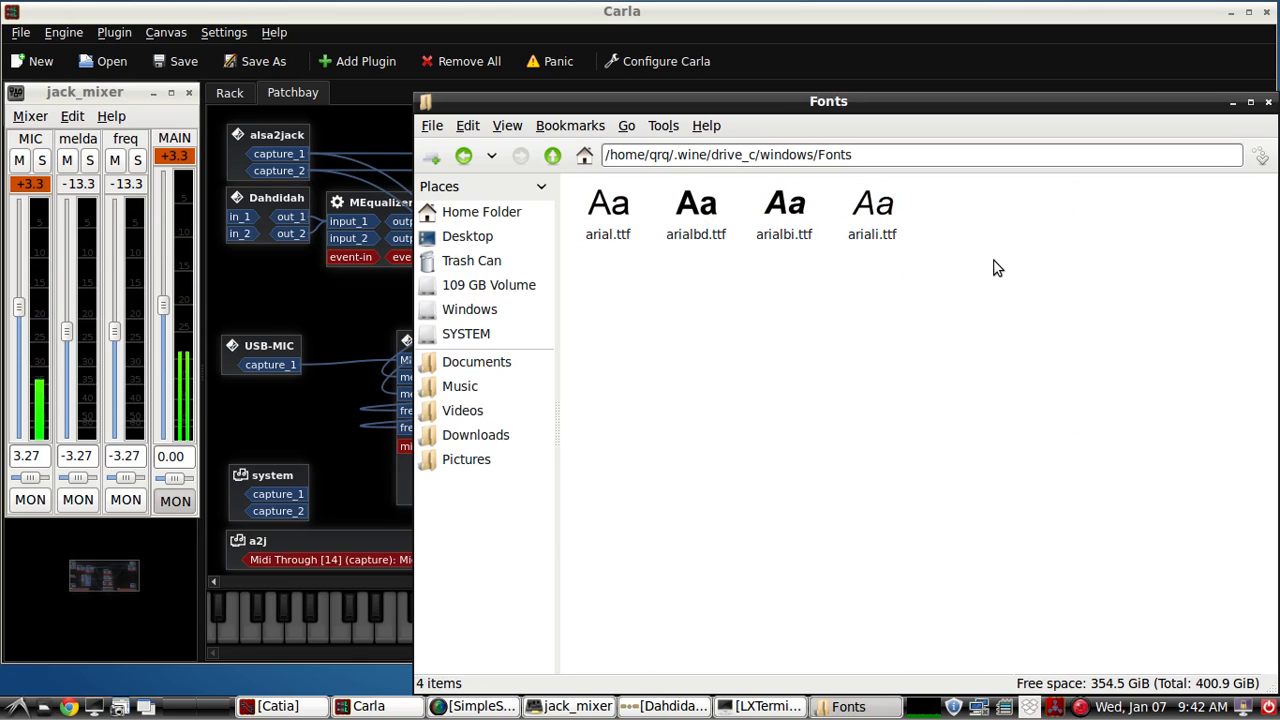
mouse_move(792, 310)
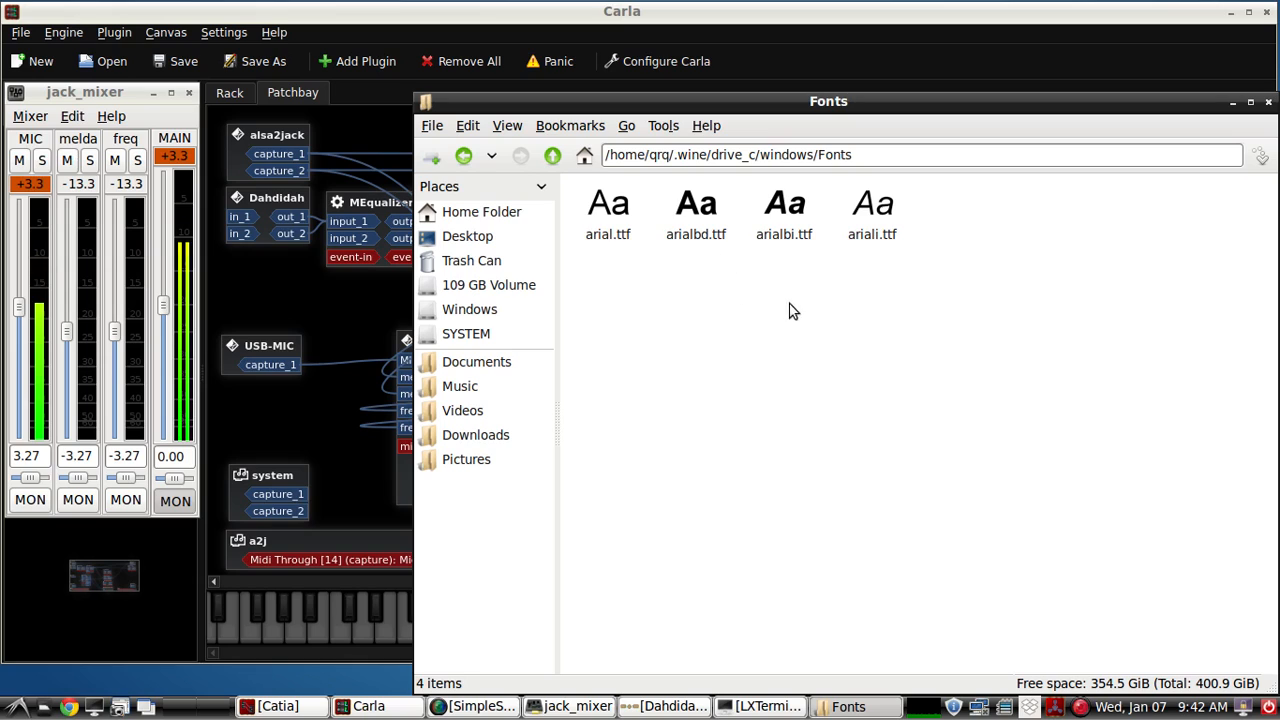
mouse_move(820, 290)
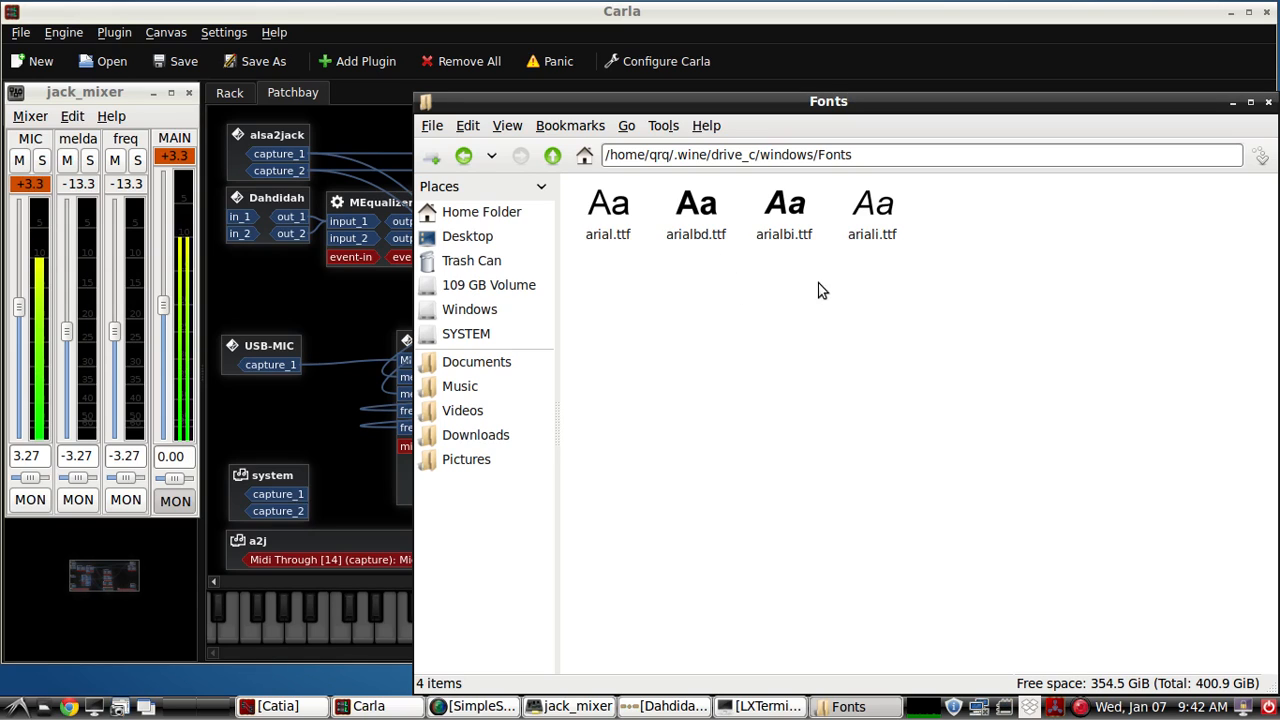
mouse_move(836, 176)
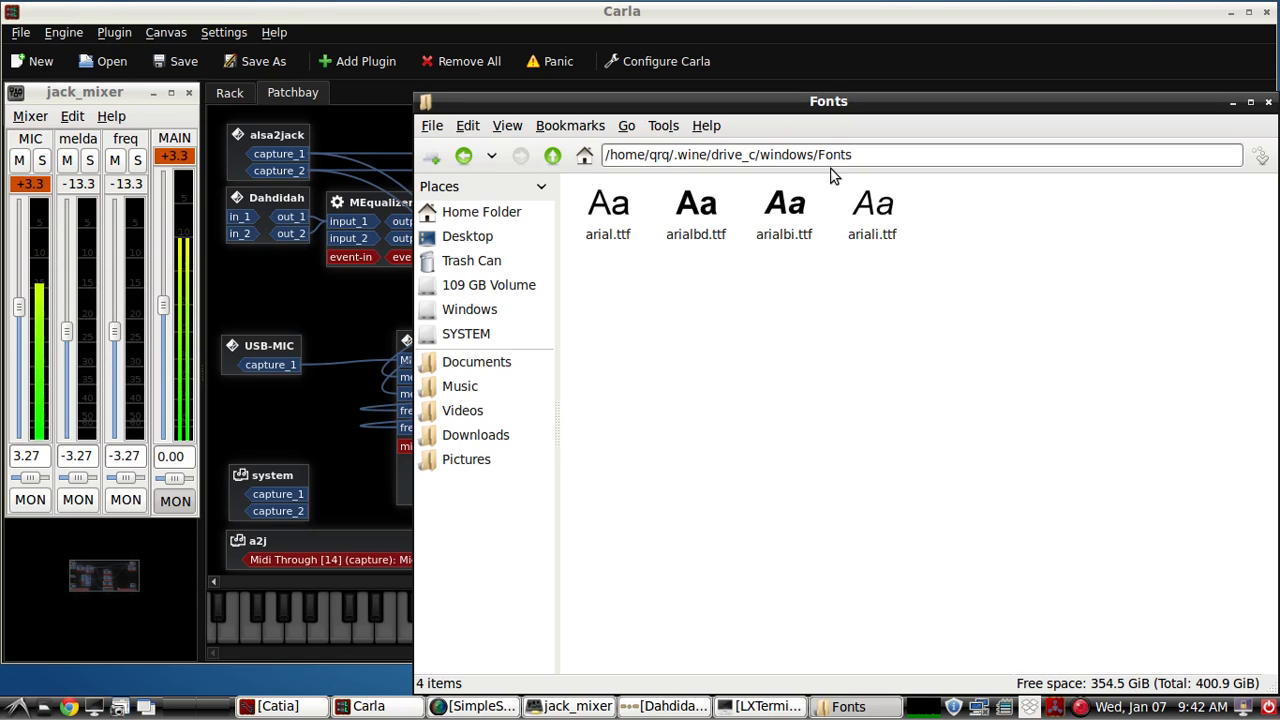
mouse_move(810, 288)
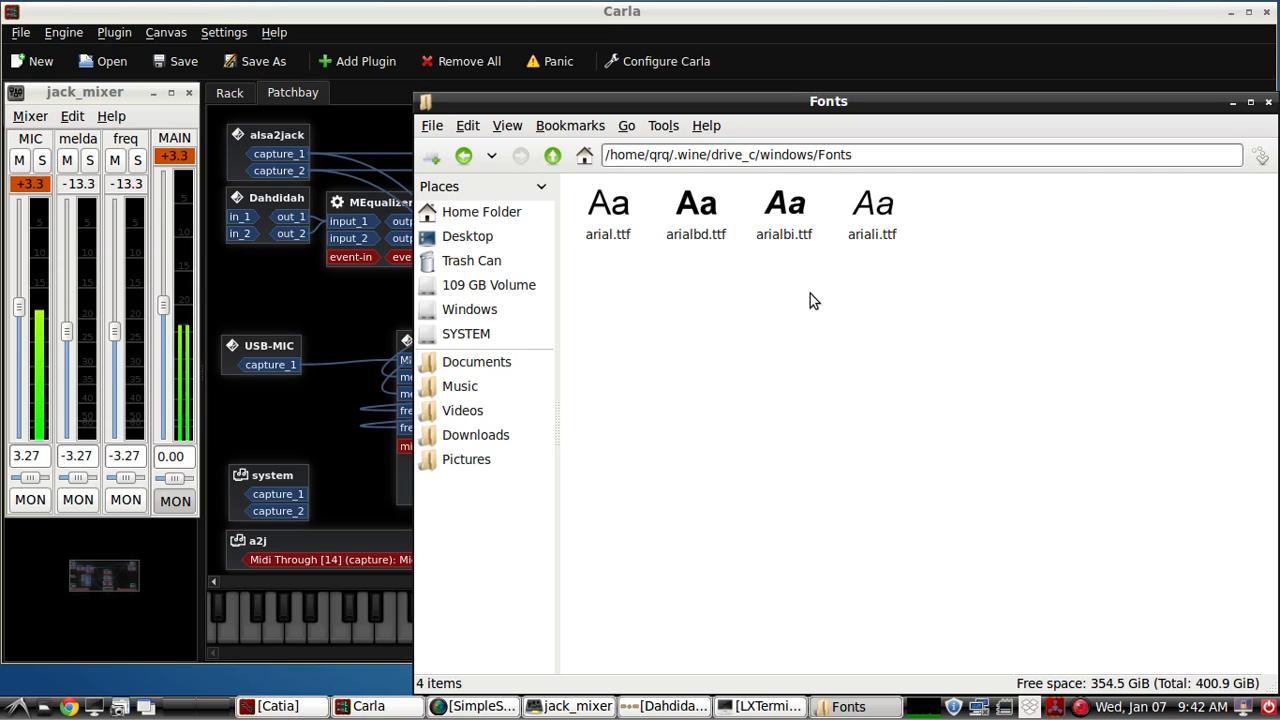
mouse_move(934, 238)
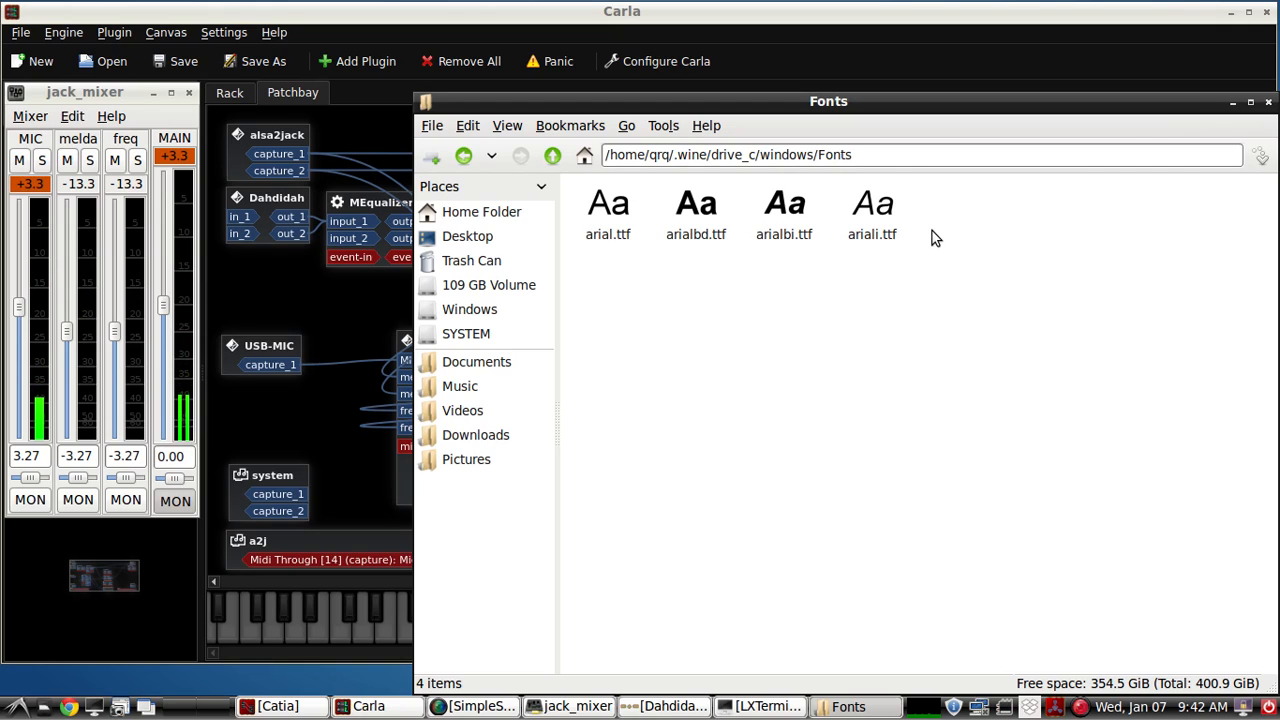
left_click(552, 156)
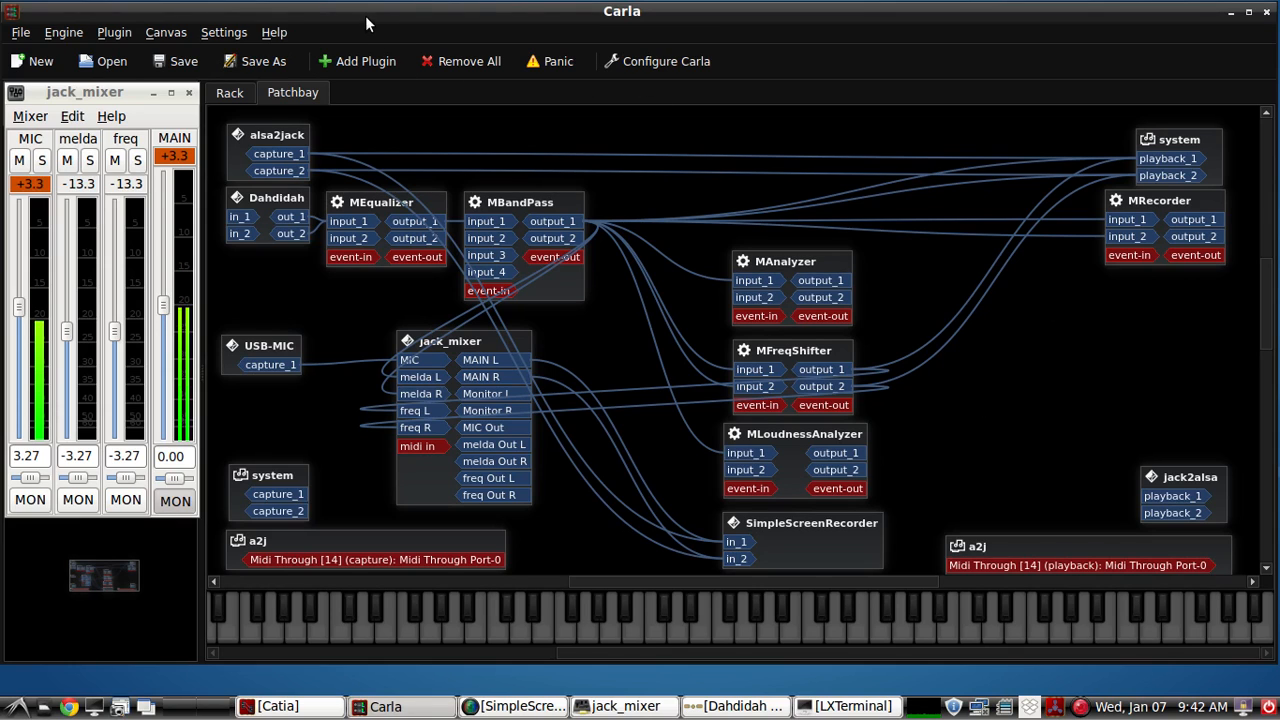
- Review the VST3 and VST search paths including the Wine VSTPlugins folder, then accept the settings
left_click(224, 32)
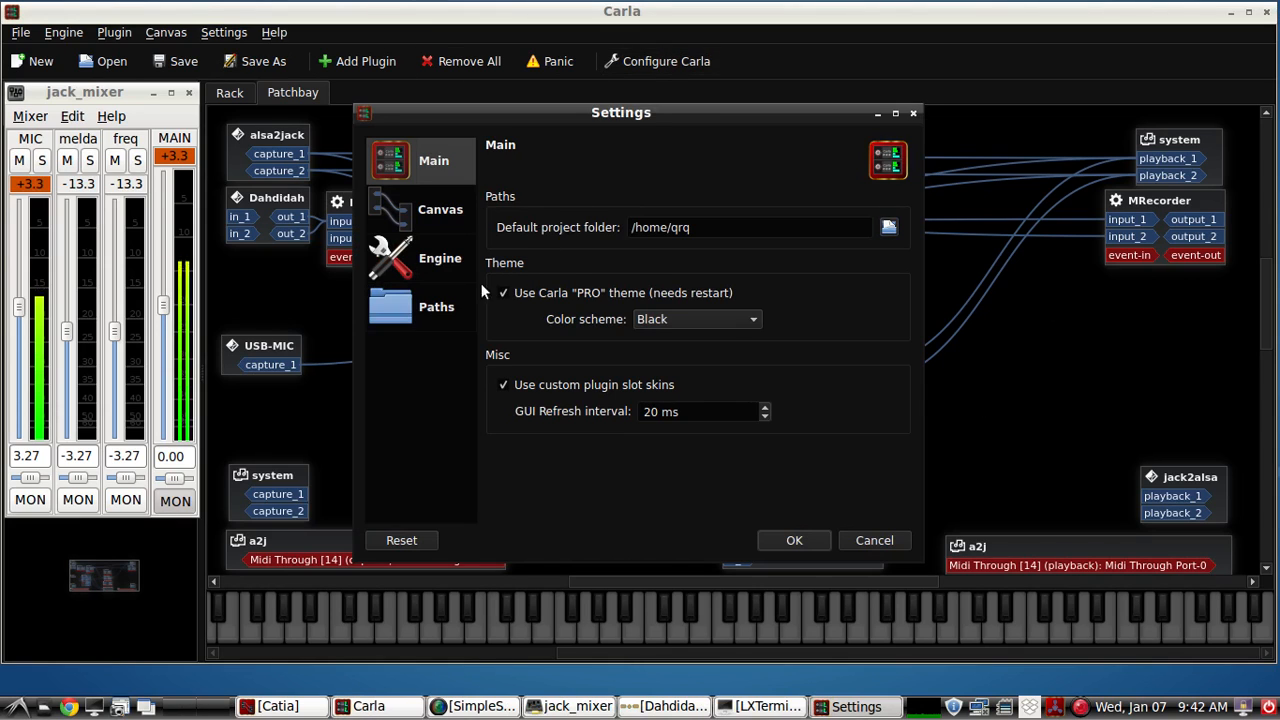
left_click(436, 306)
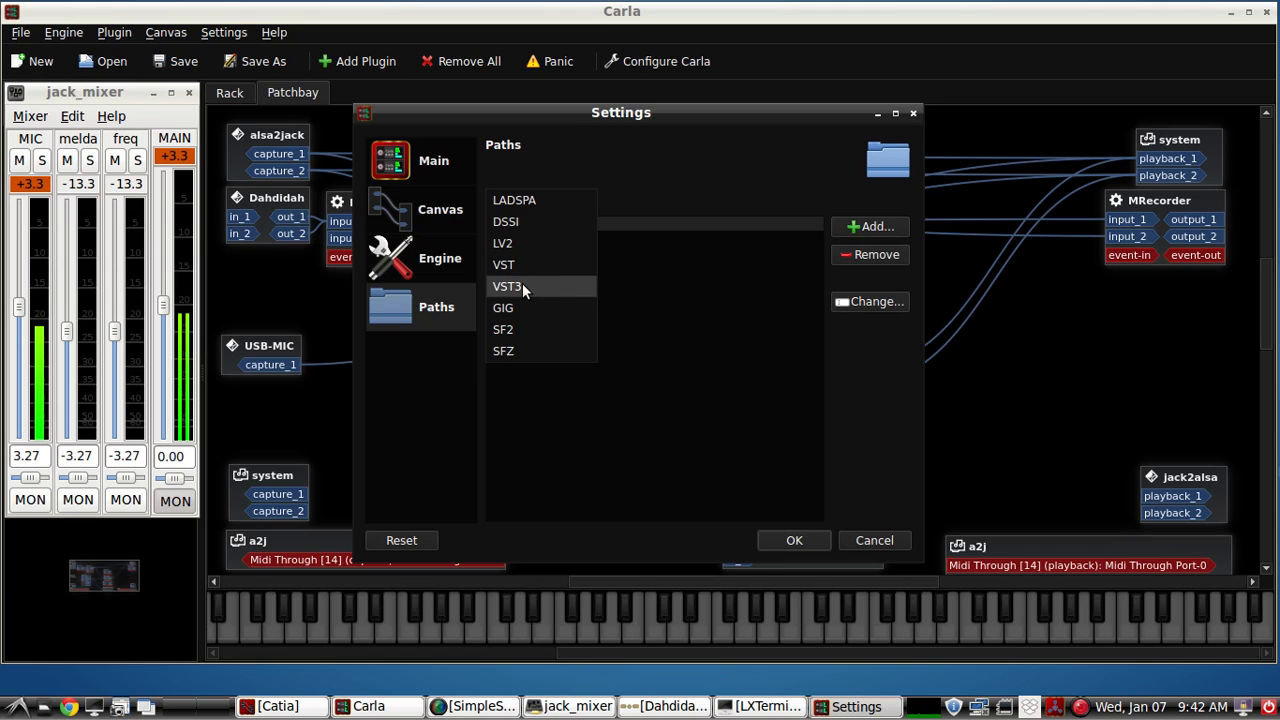
left_click(508, 286)
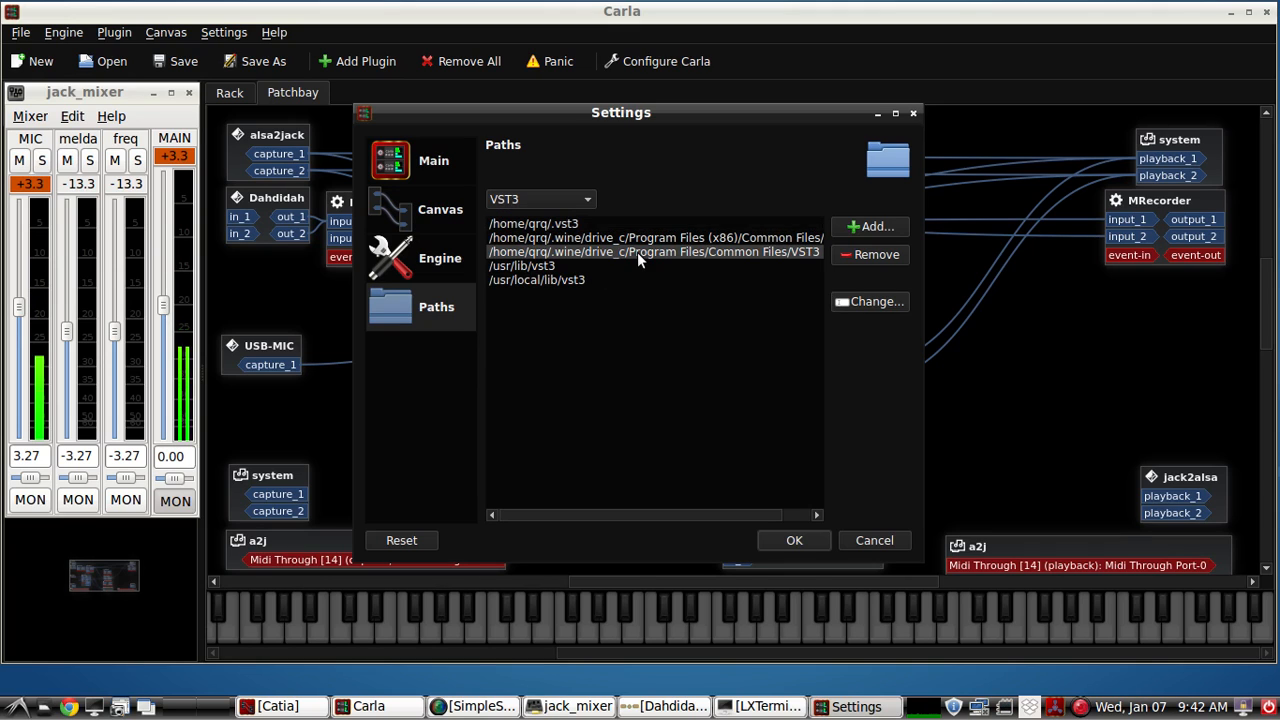
left_click(540, 198)
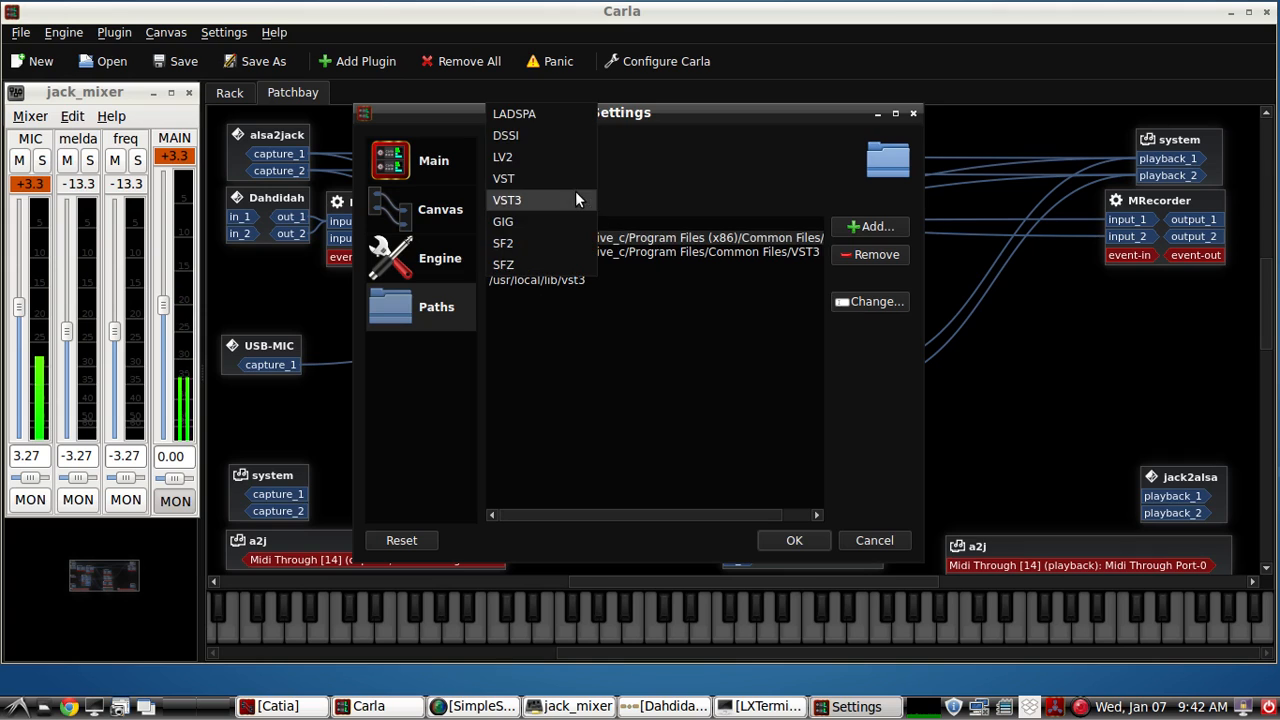
left_click(504, 178)
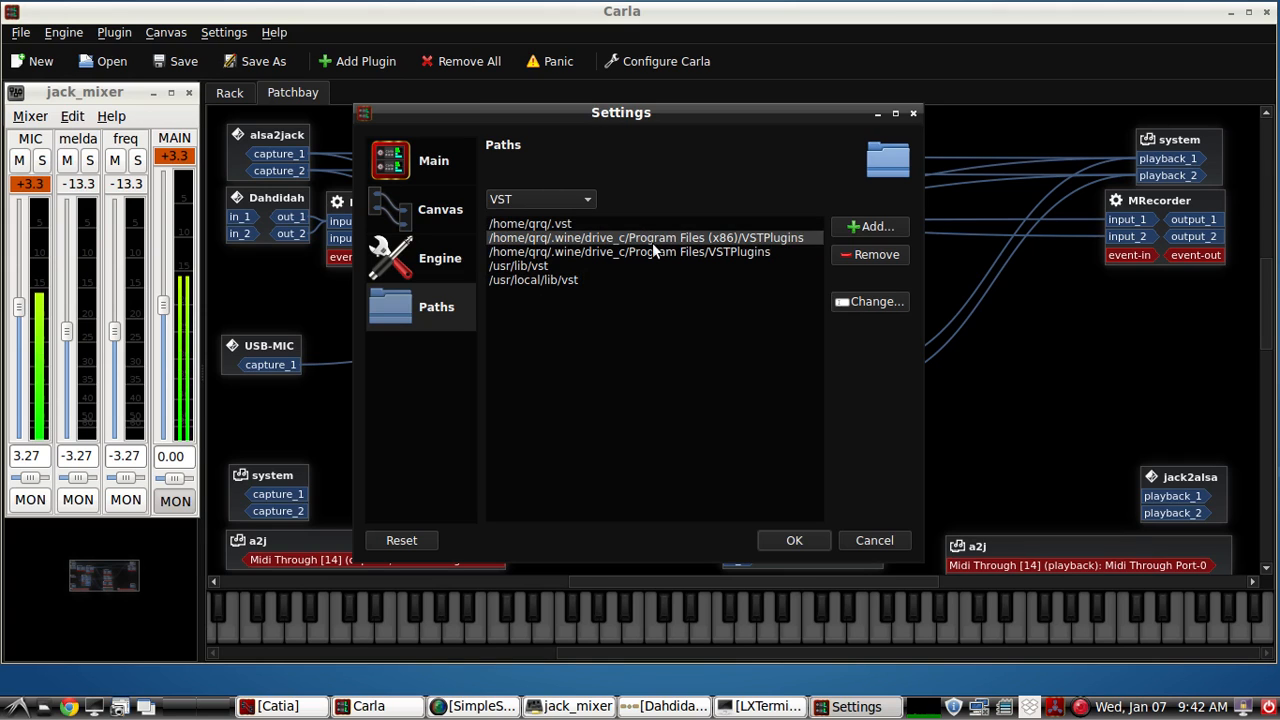
left_click(628, 252)
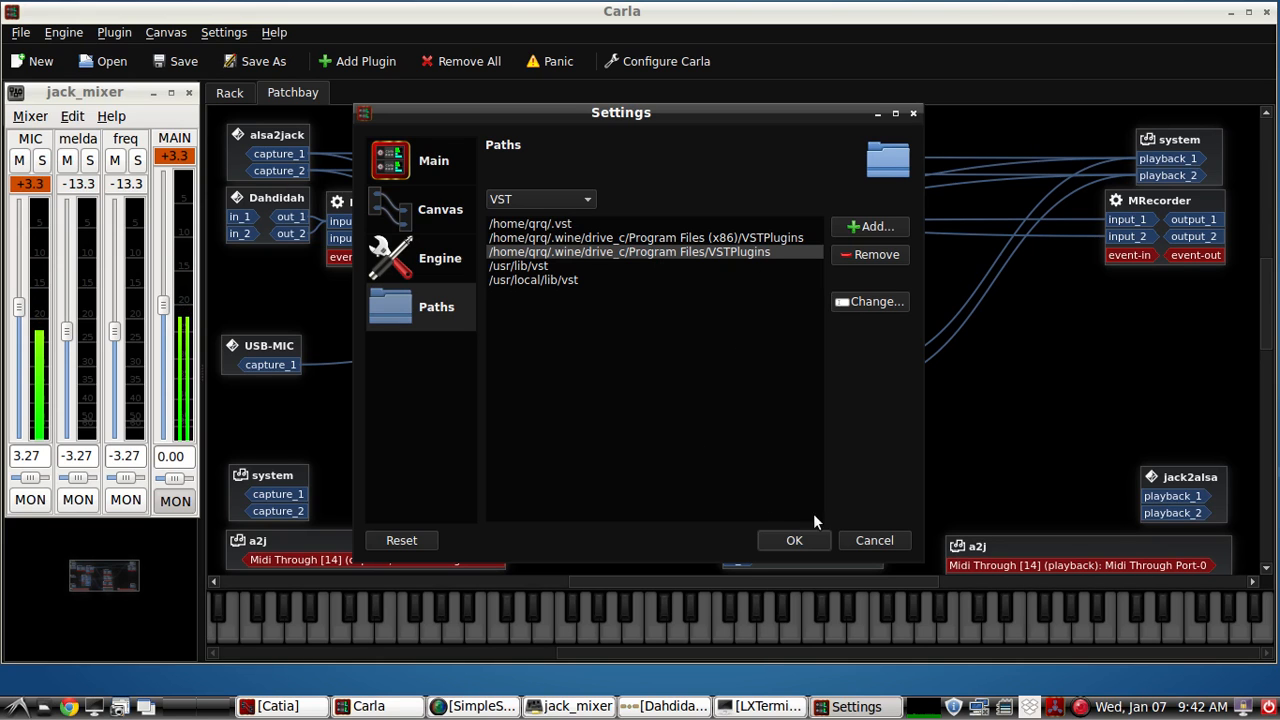
left_click(792, 540)
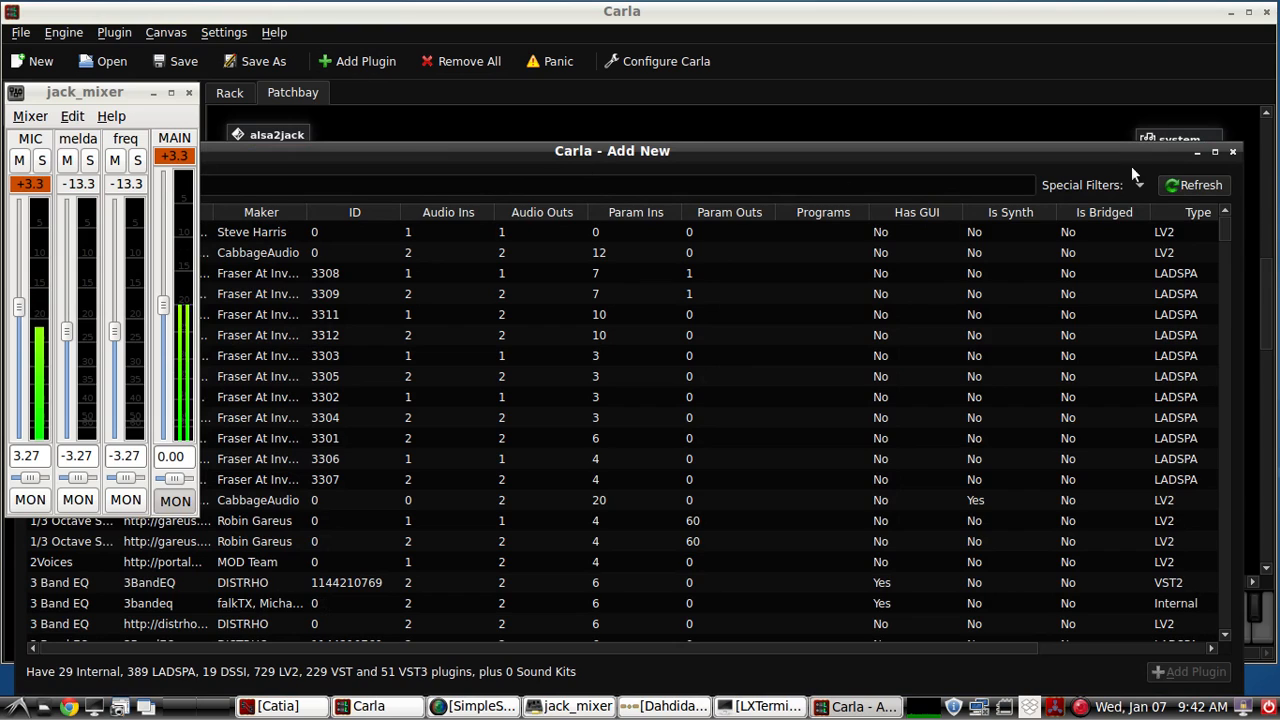
- Refresh the plugin list for LADSPA, DSSI, VST and VST3, 32- and 64-bit Windows included
left_click(1194, 184)
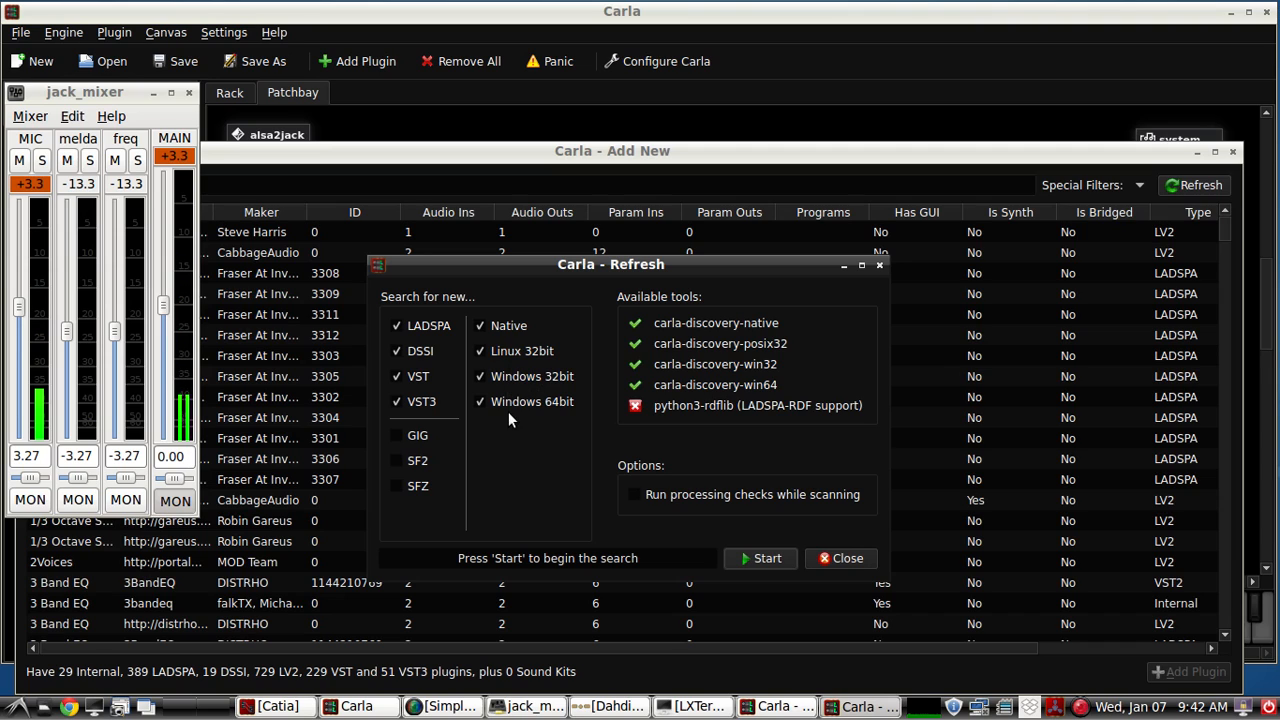
mouse_move(564, 552)
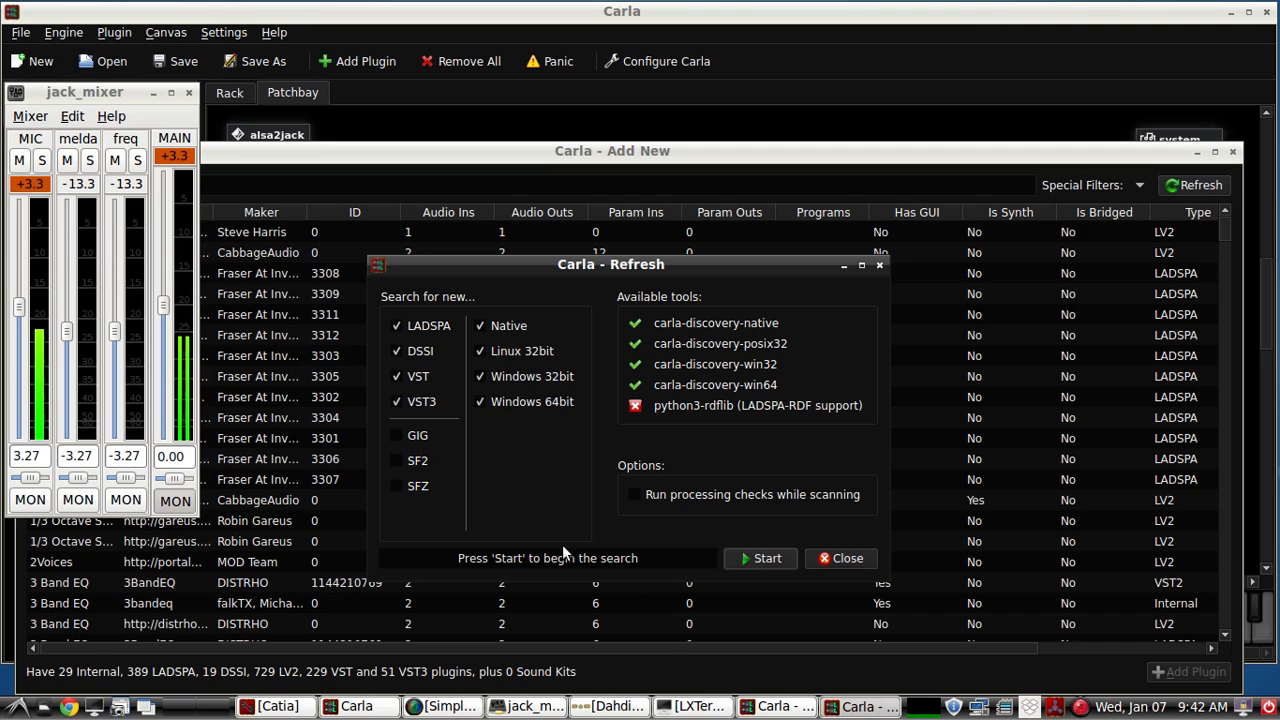
left_click(840, 558)
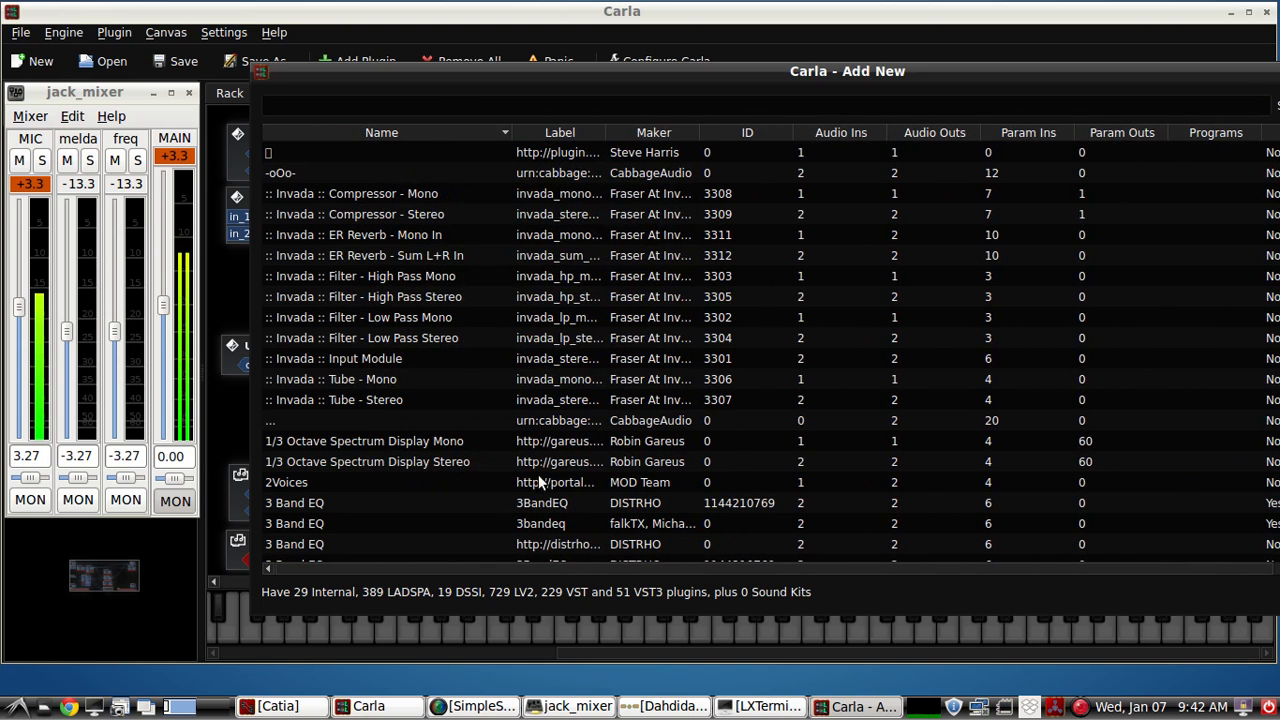
mouse_move(672, 418)
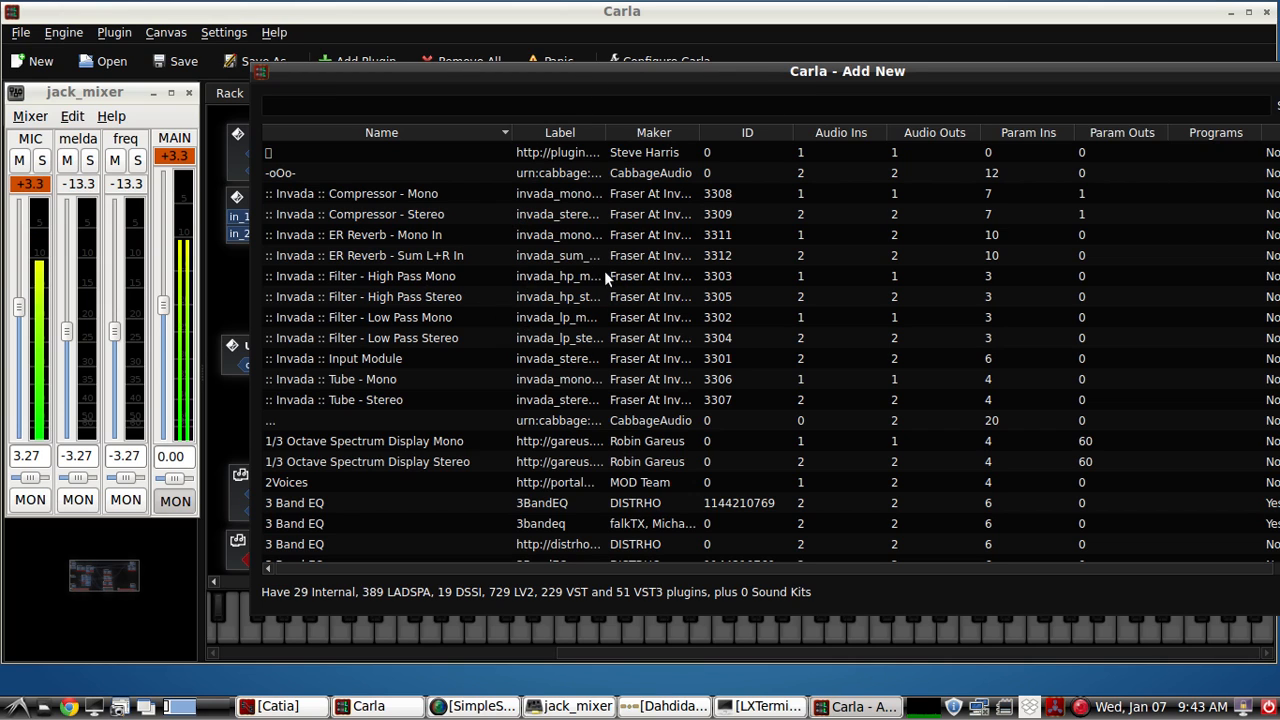
- Filter the Add New list down to four bridged Windows VST2/VST3 plugins via the search box
scroll("down", 3)
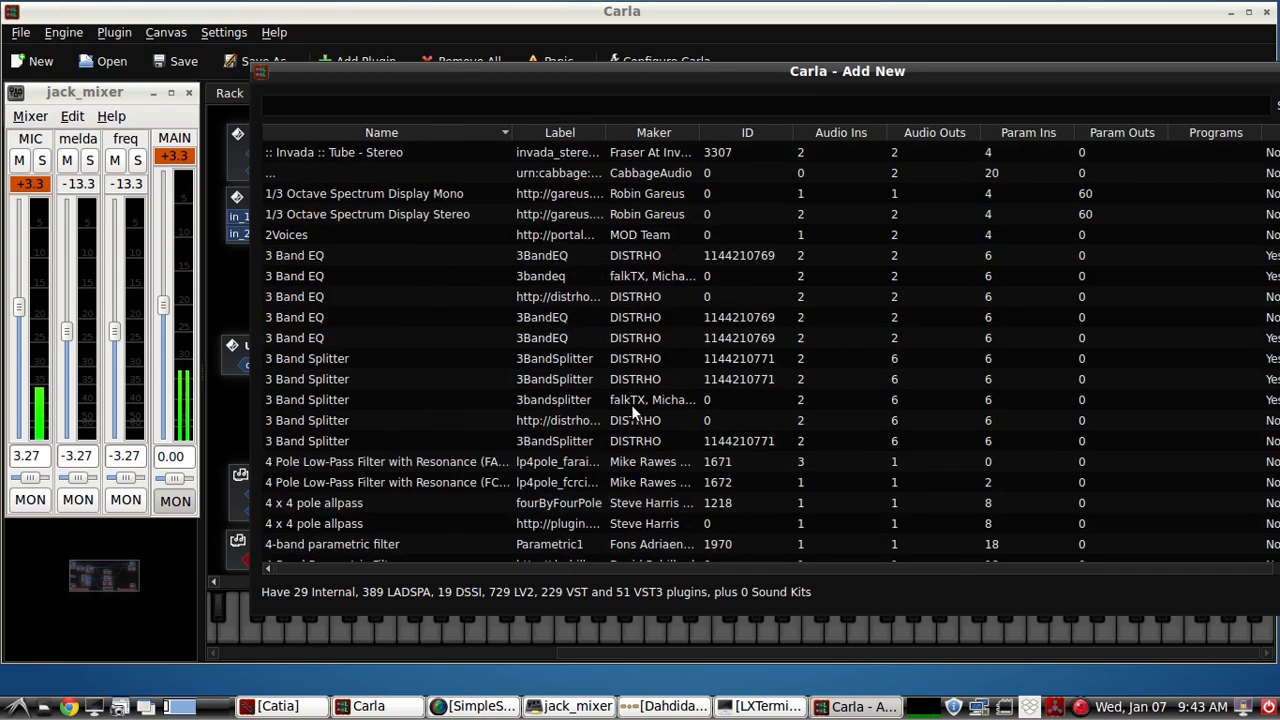
scroll("up", 3)
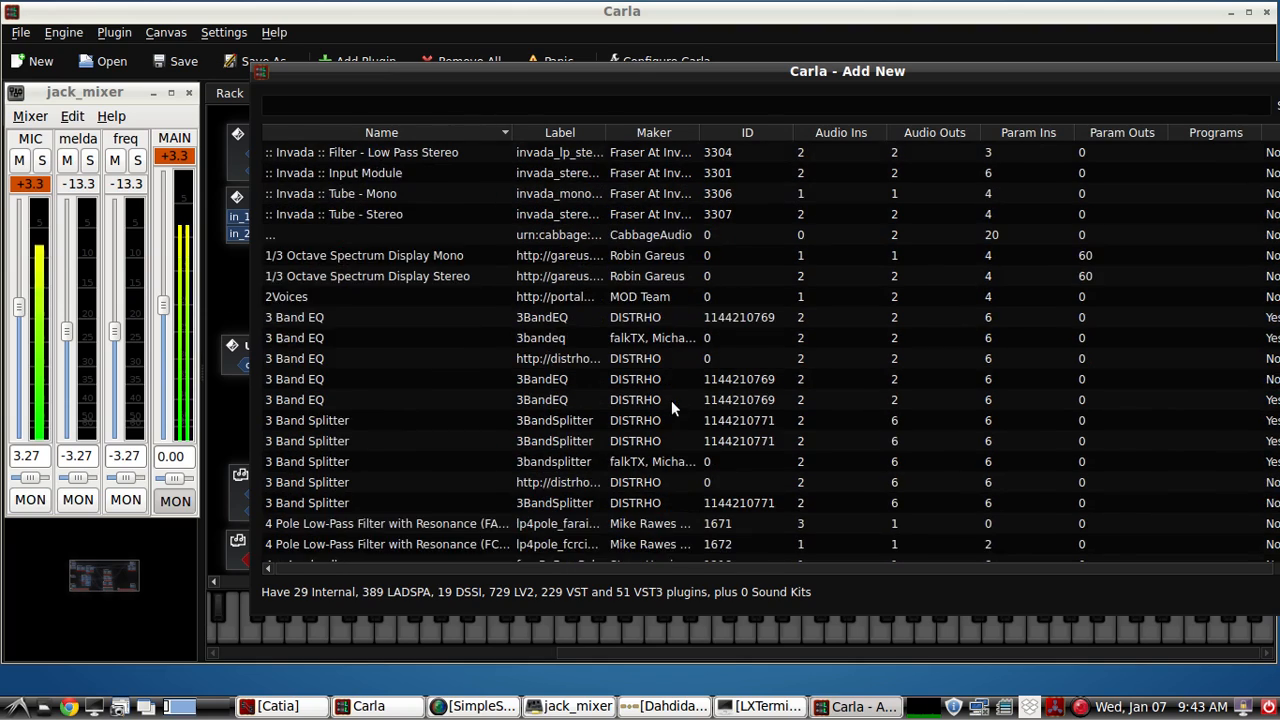
scroll("down", 3)
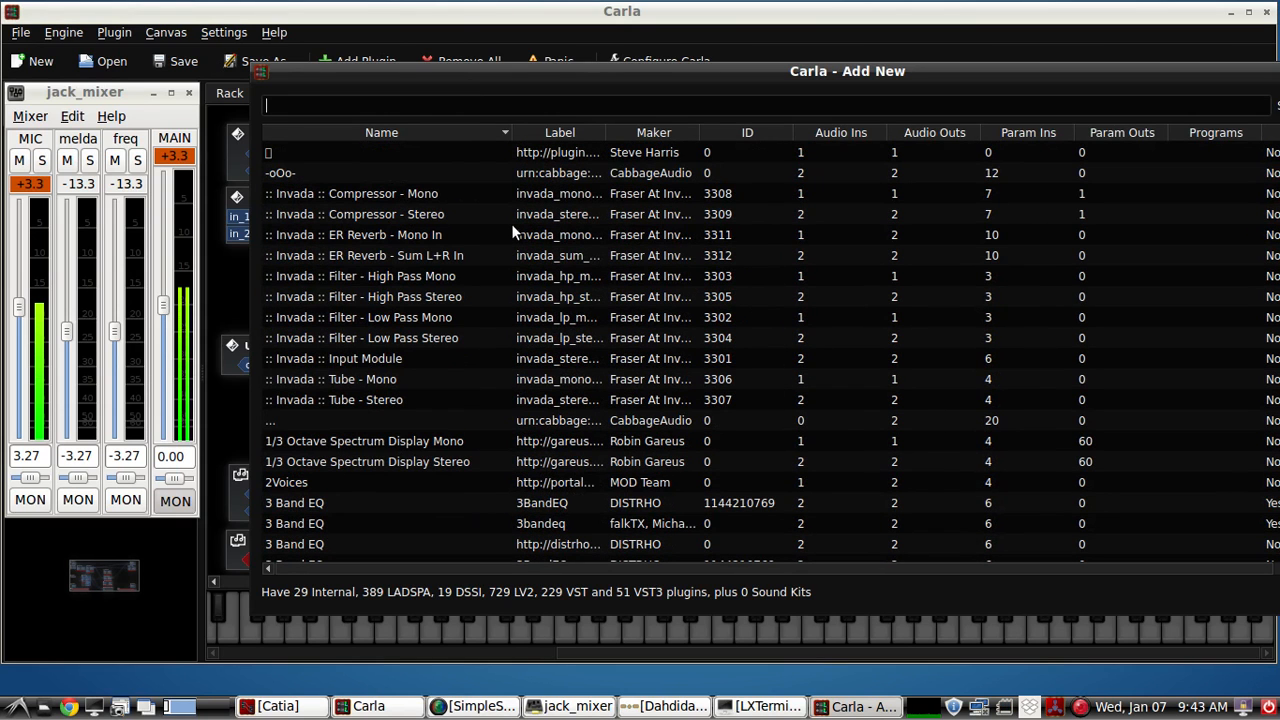
type("m")
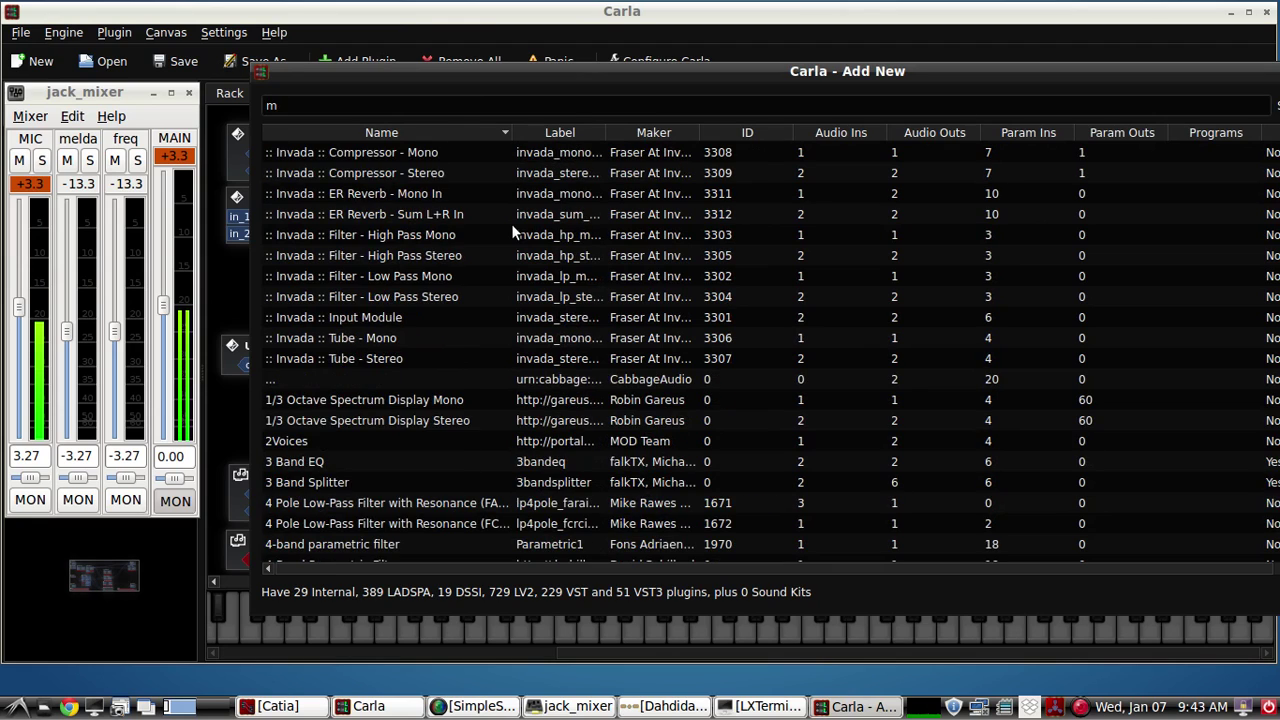
type("re")
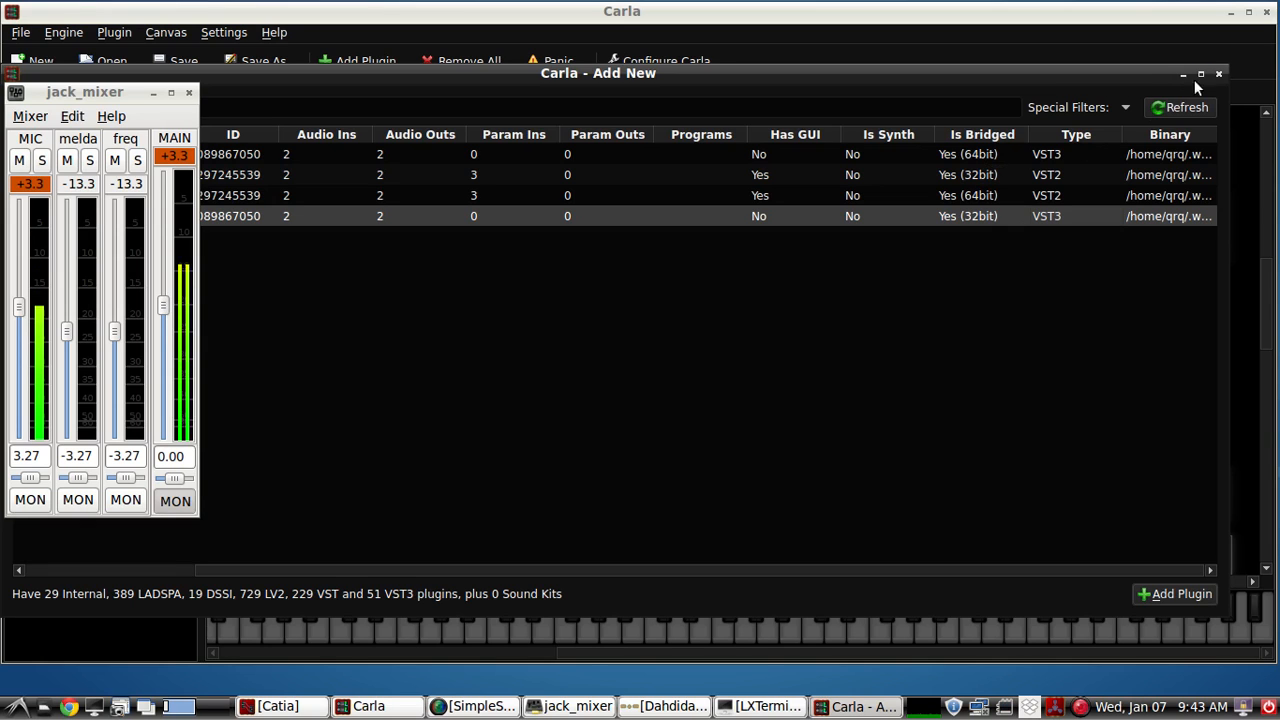
- Close the Add New window and bring SimpleScreenRecorder to the front
left_click(1218, 72)
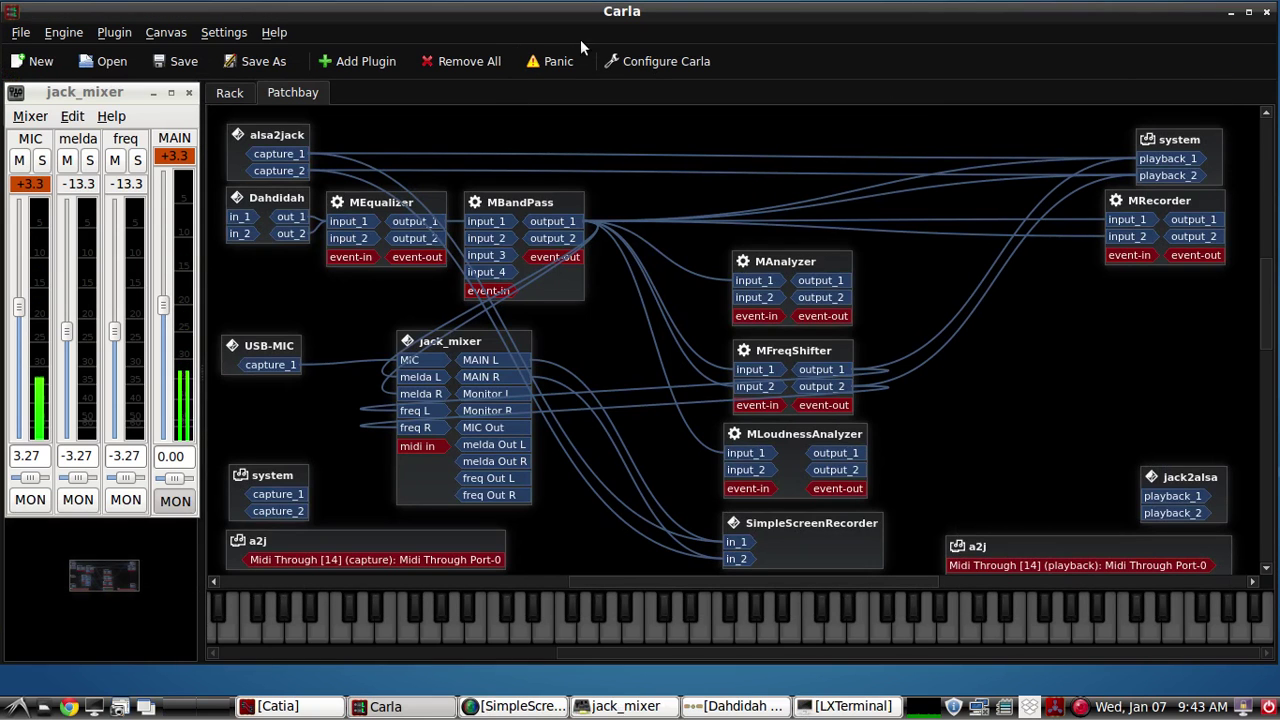
mouse_move(920, 316)
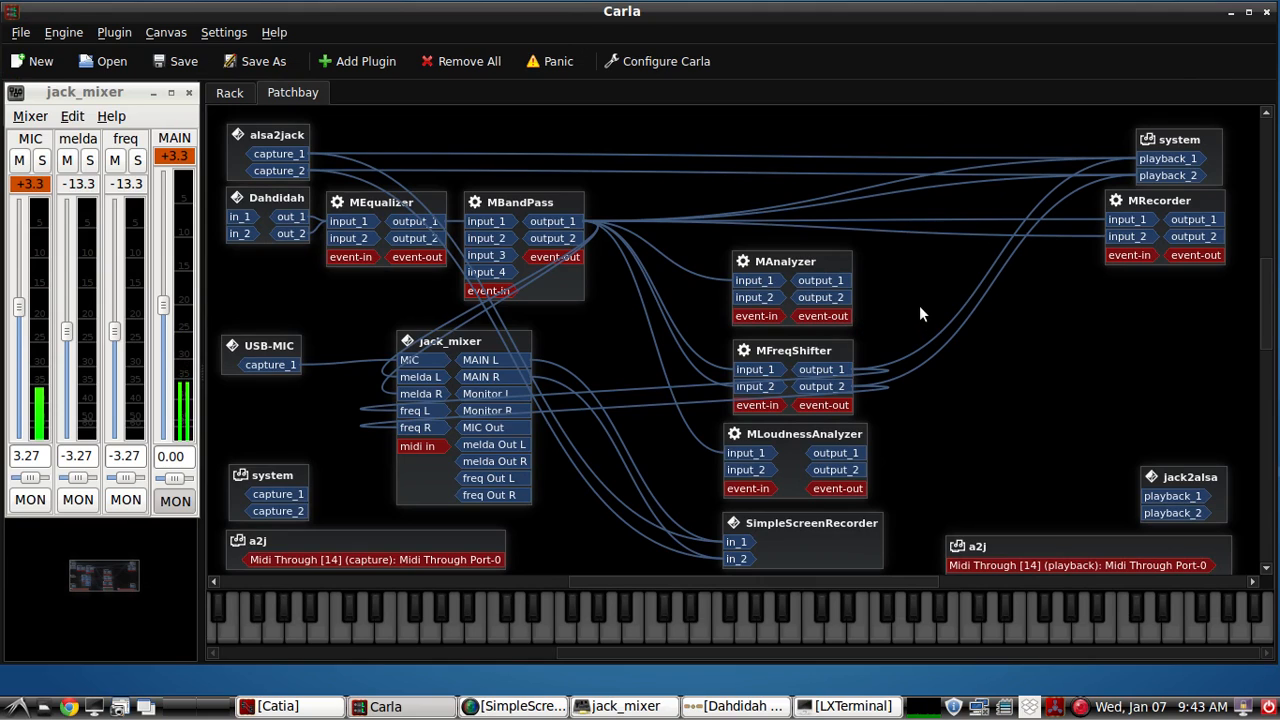
mouse_move(920, 290)
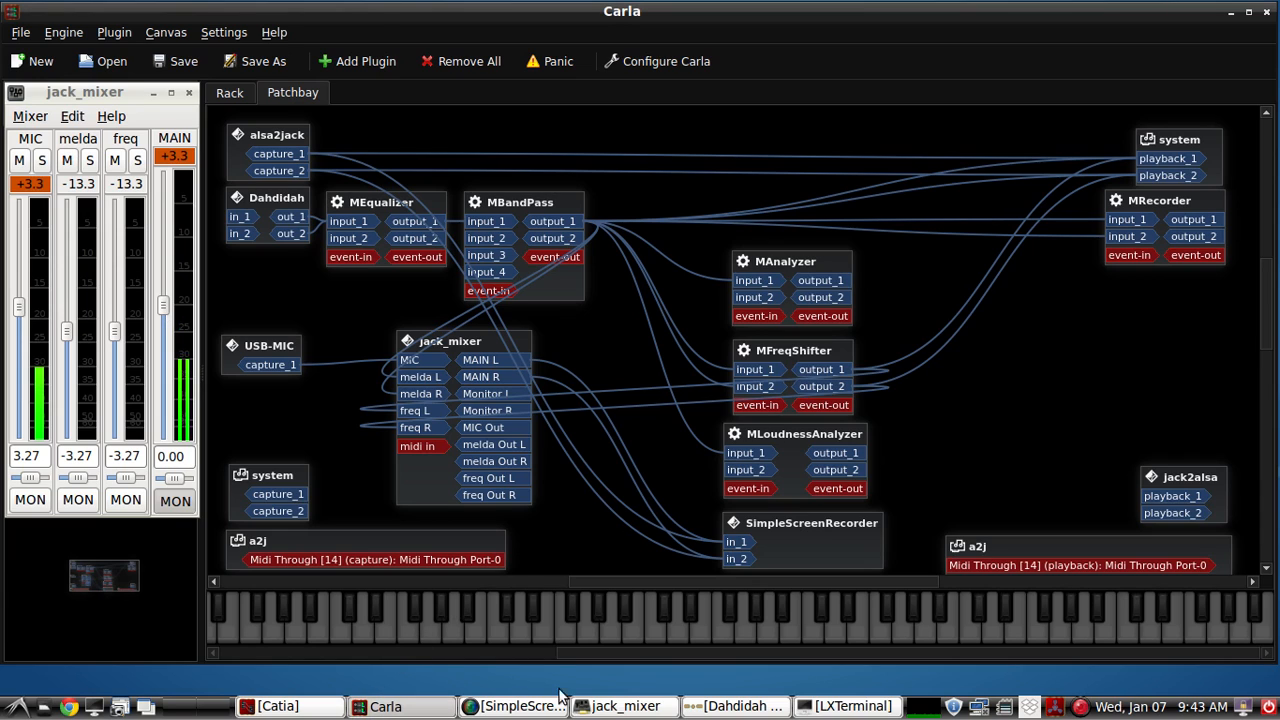
mouse_move(742, 686)
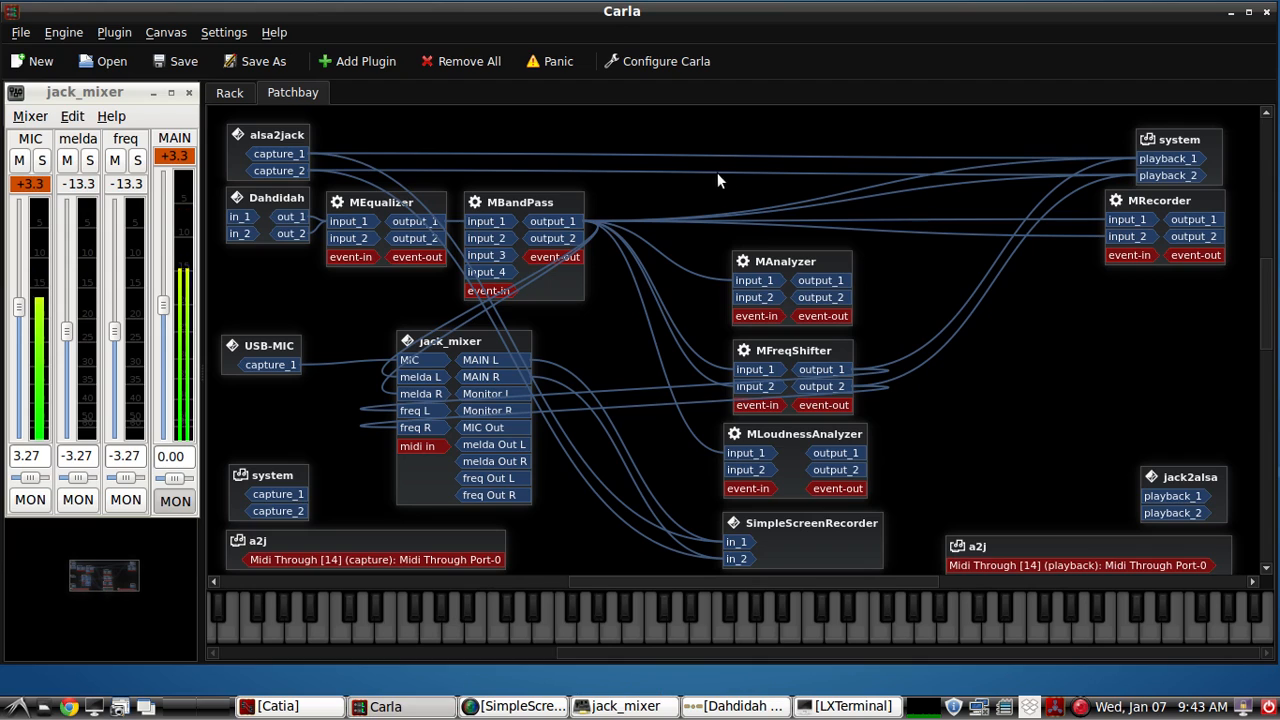
mouse_move(768, 178)
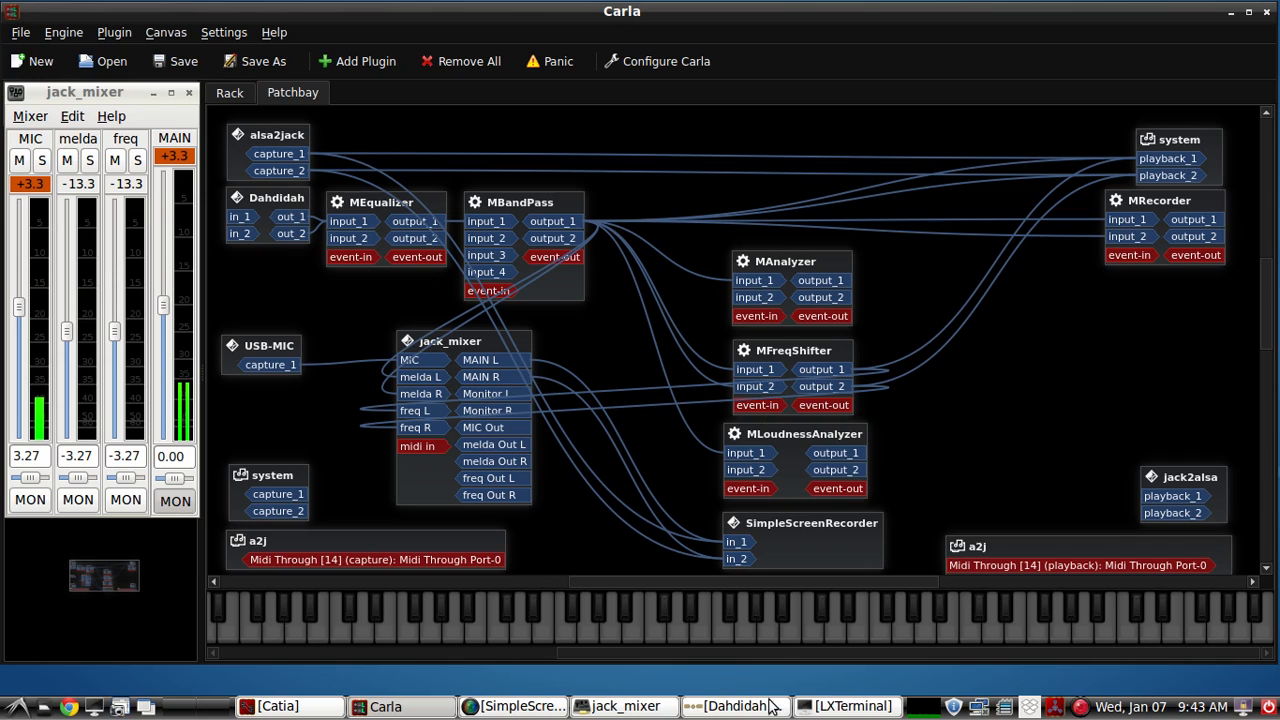
left_click(520, 706)
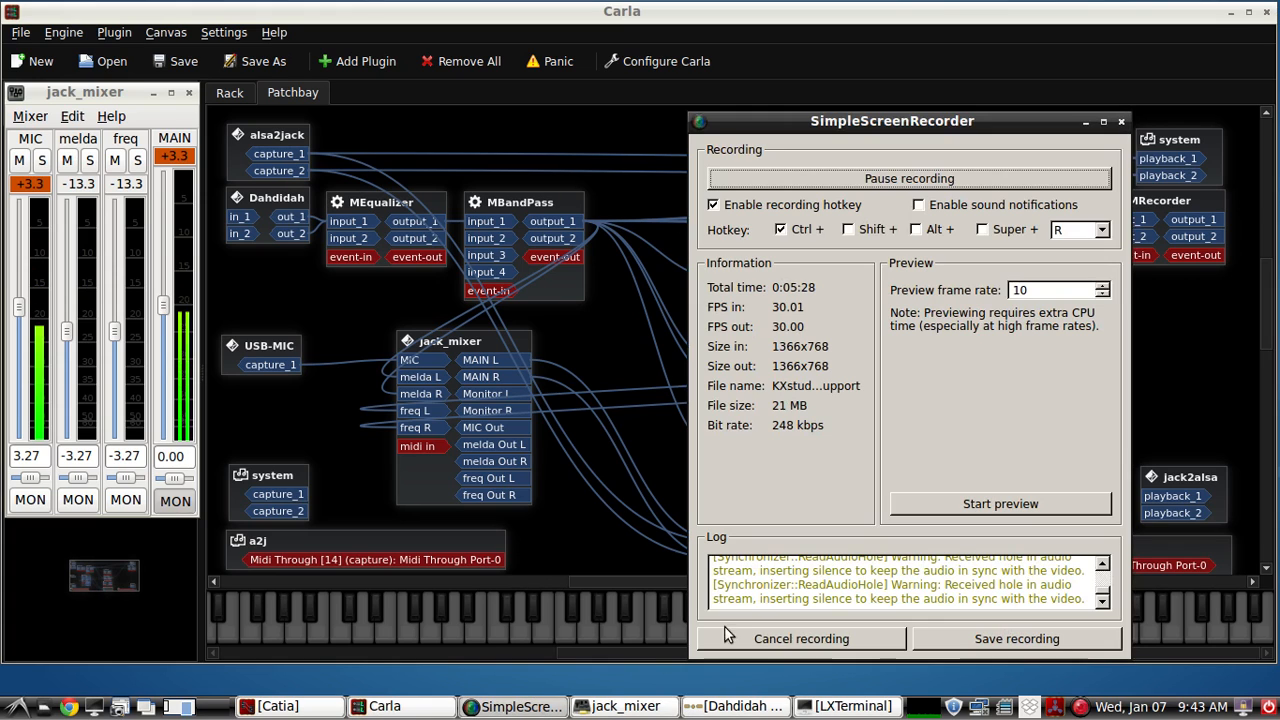